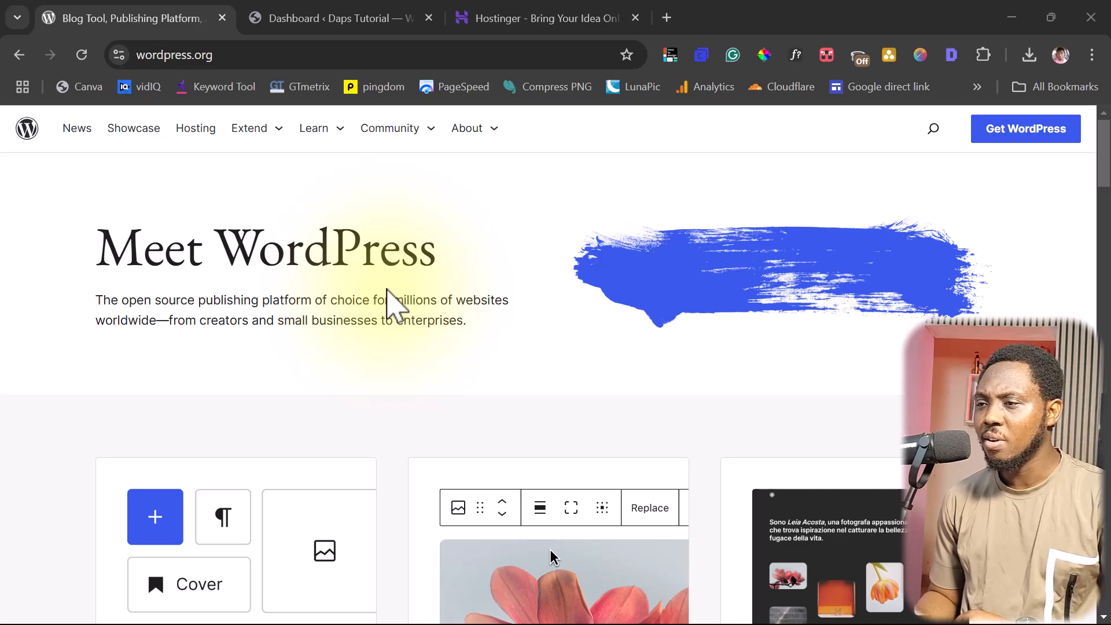
Step: Browse the wordpress.org homepage, then return to the Daps Tutorial WordPress admin dashboard
scroll(down, 3)
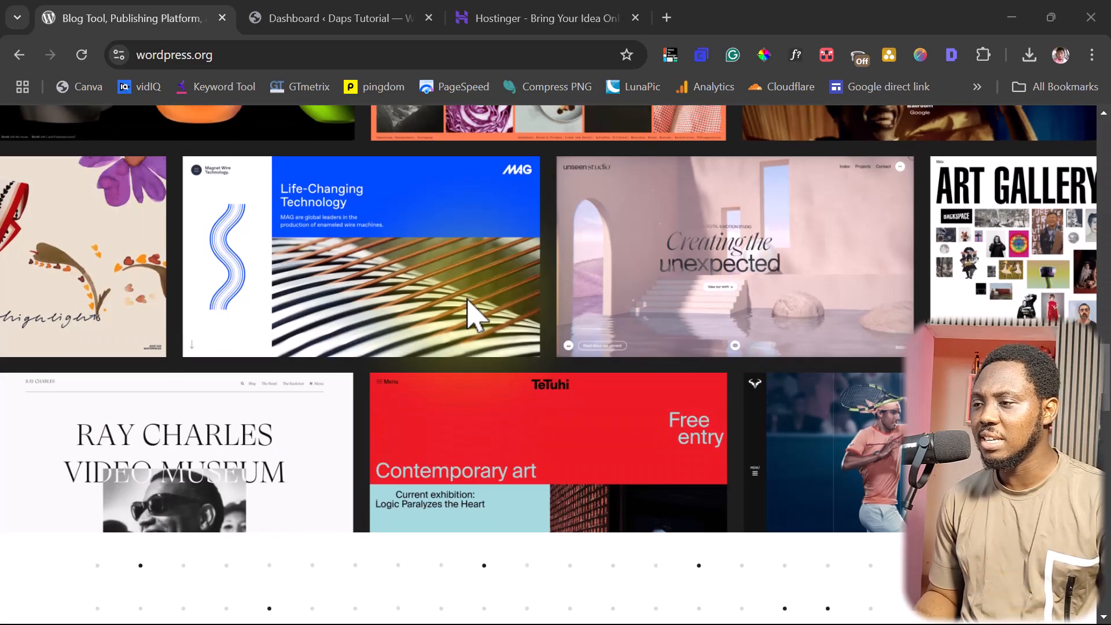
scroll(down, 3)
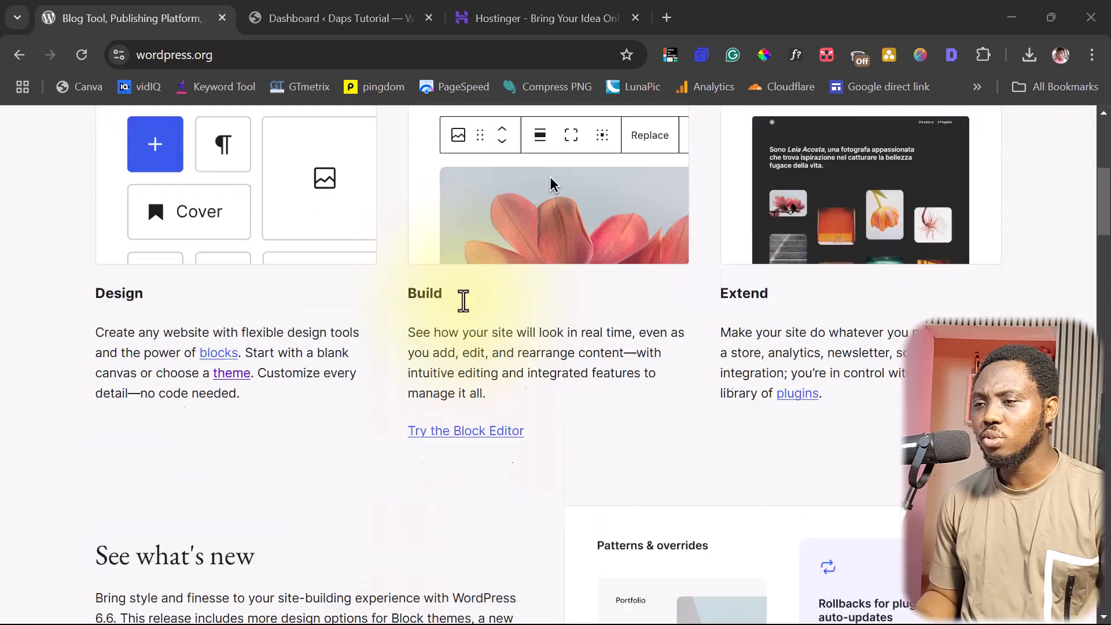
scroll(up, 3)
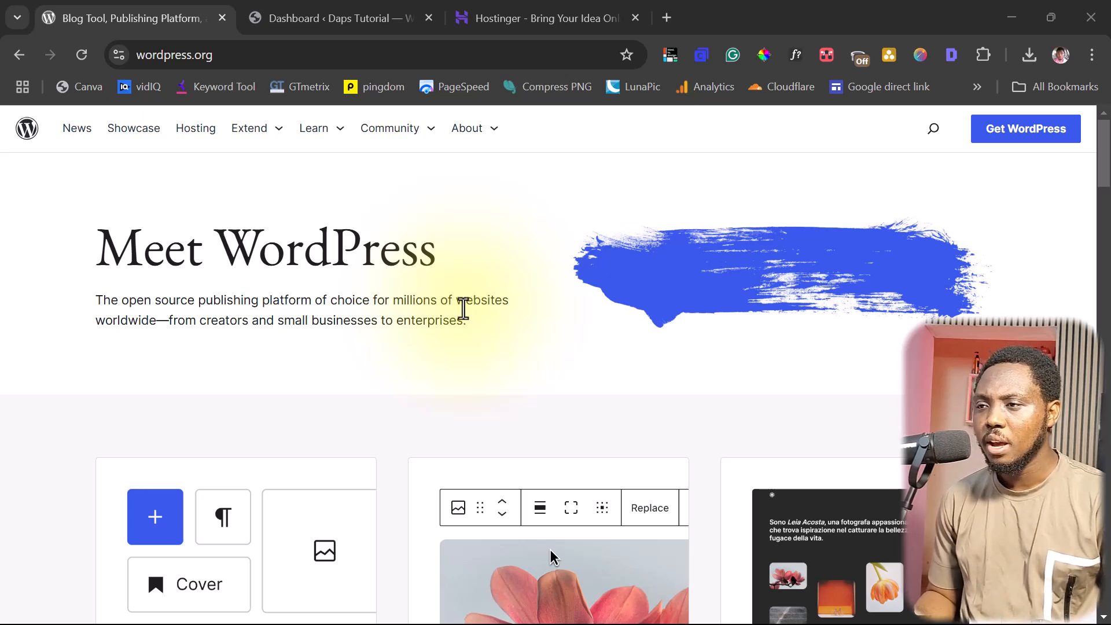
click(332, 19)
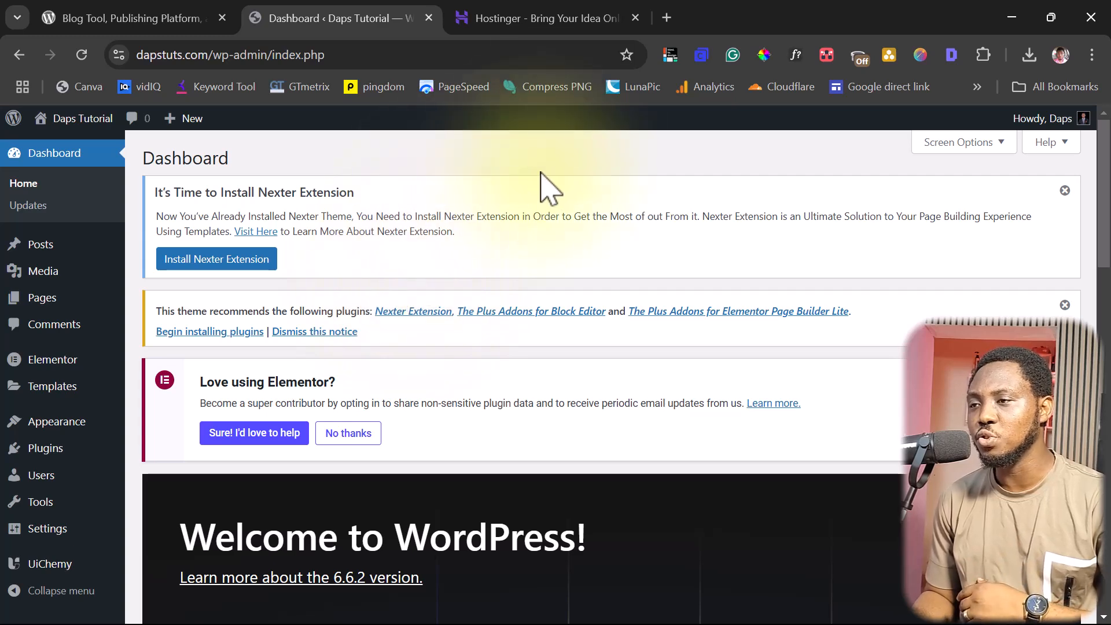
Step: View Hostinger's Black Friday hosting plans, with Premium at US$2.49/mo for 48 months
click(545, 19)
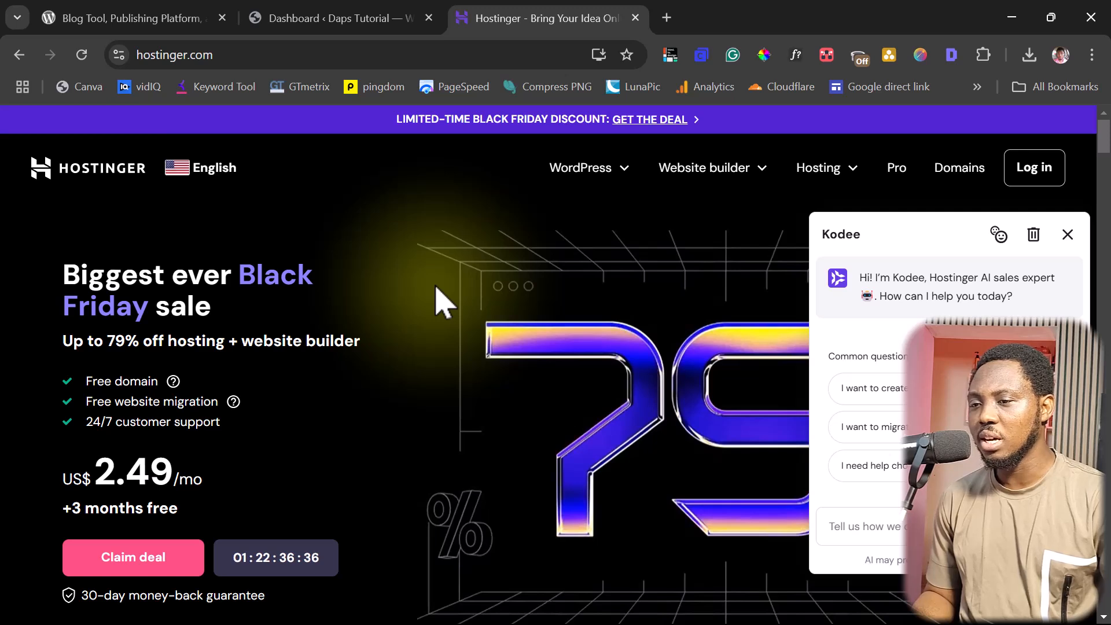
mouse_move(228, 410)
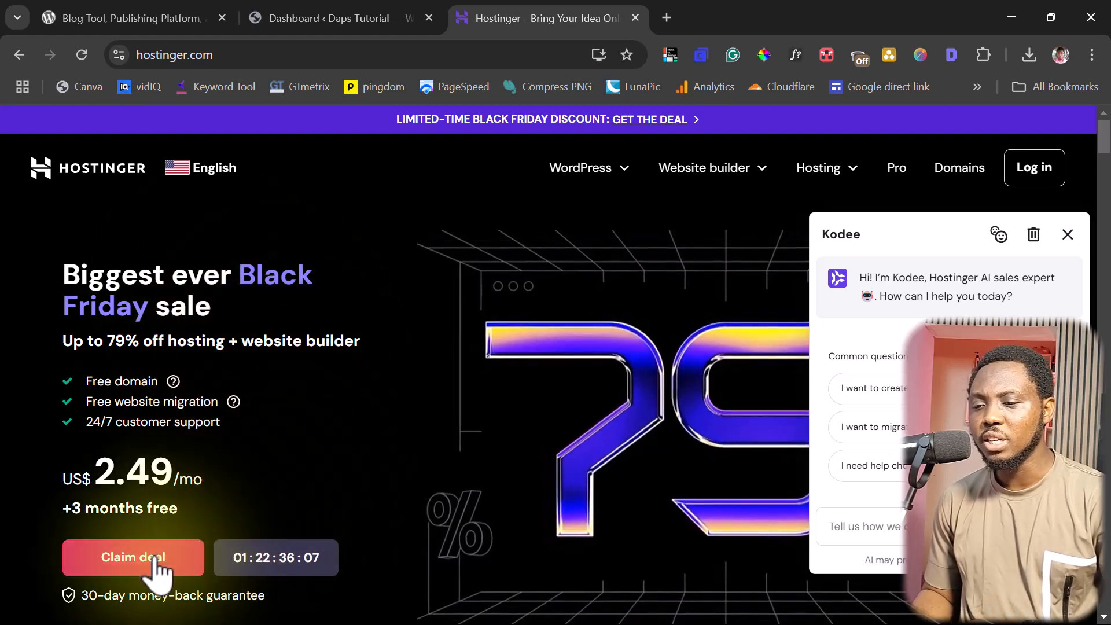
scroll(down, 3)
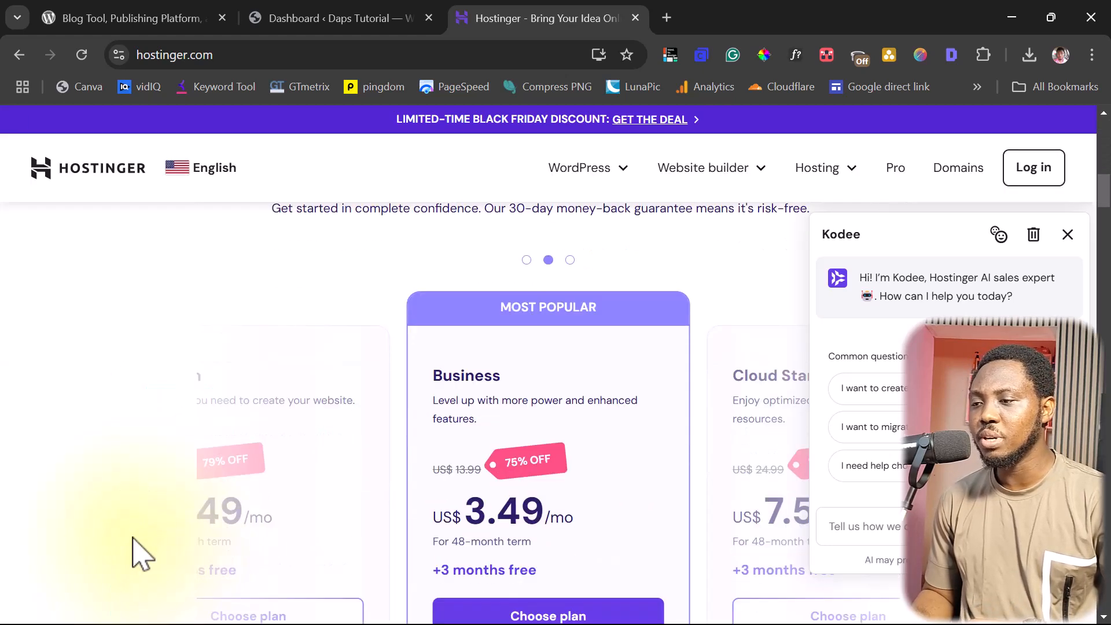
scroll(down, 3)
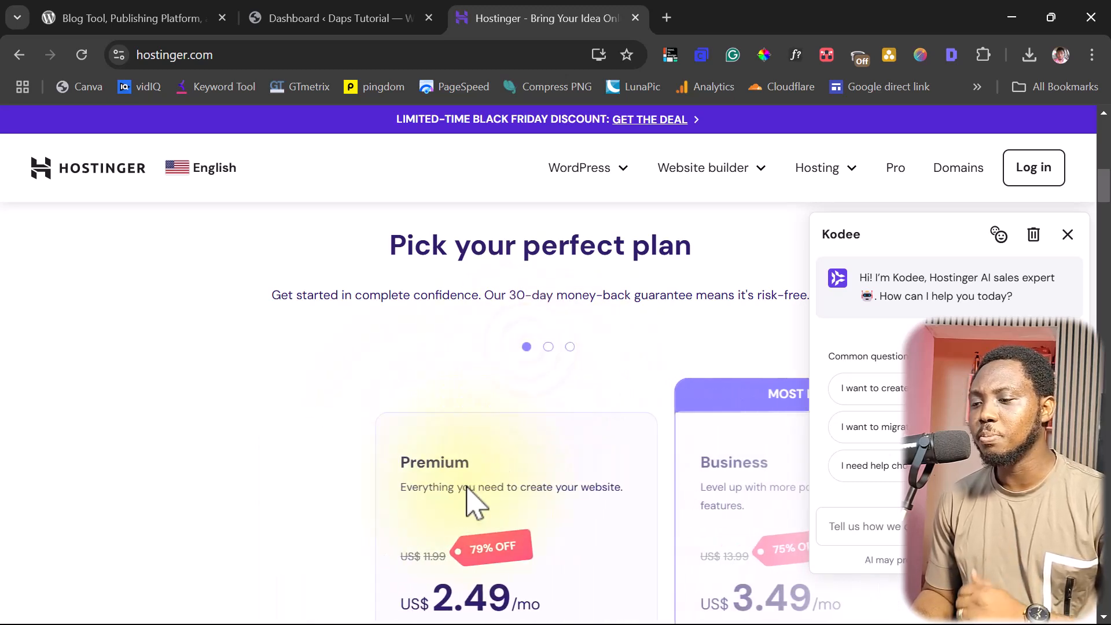
scroll(down, 3)
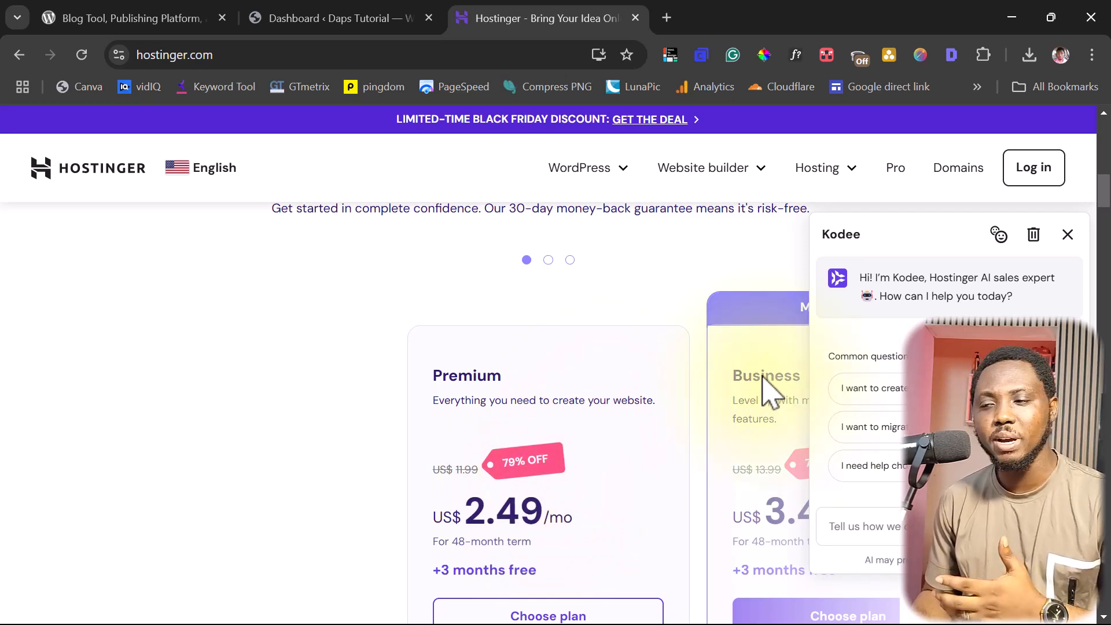
click(1067, 234)
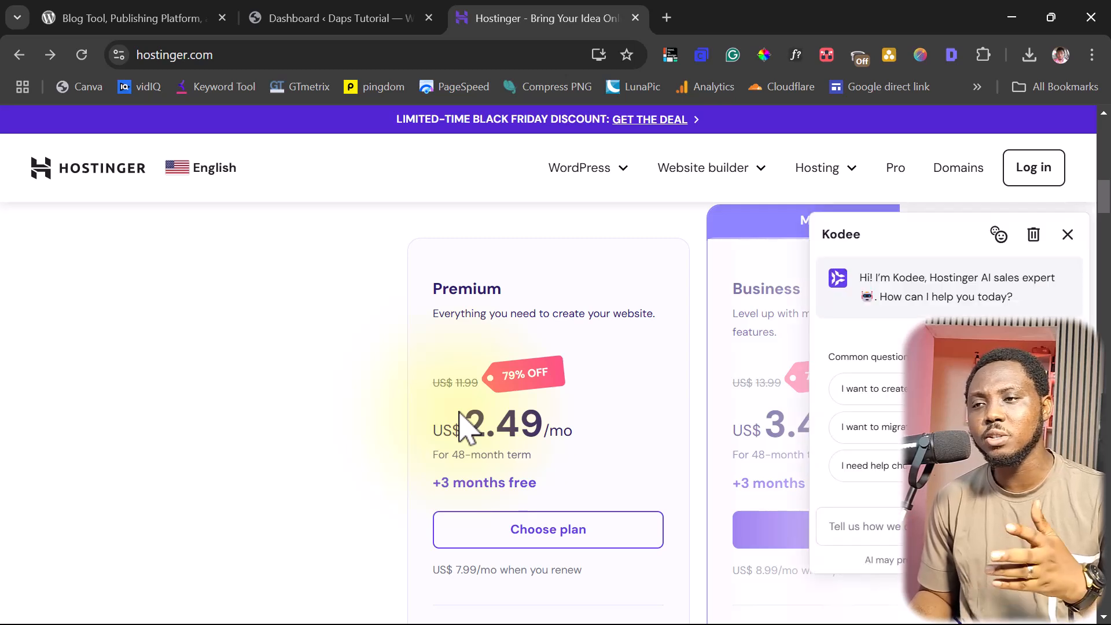
mouse_move(234, 90)
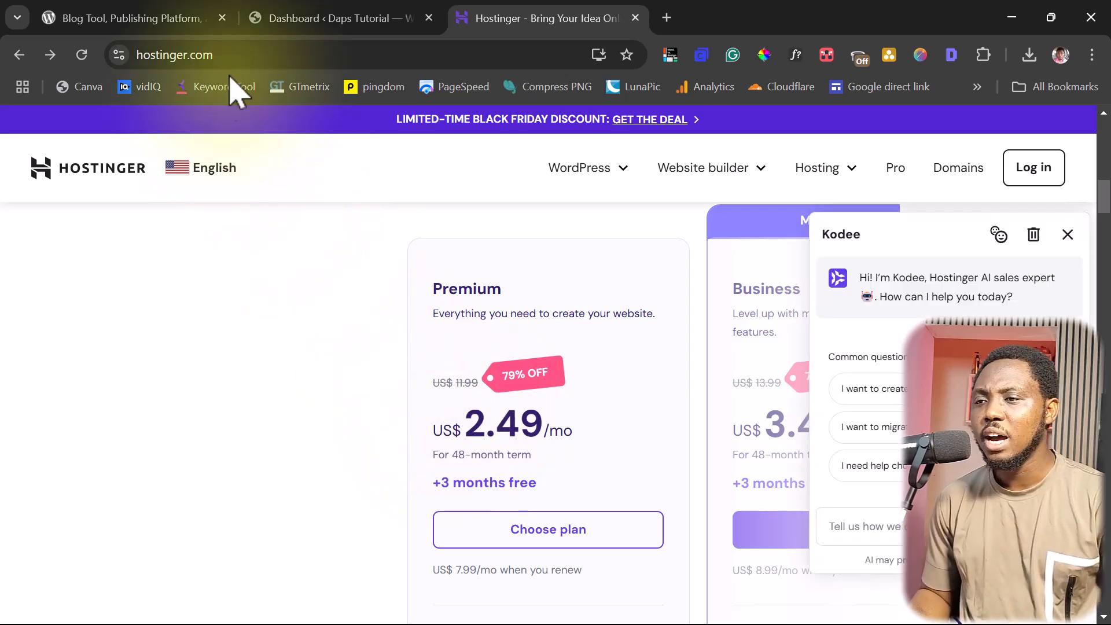
Step: From the WordPress dashboard, view the Themes page listing the two installed themes, including Nexter
click(340, 19)
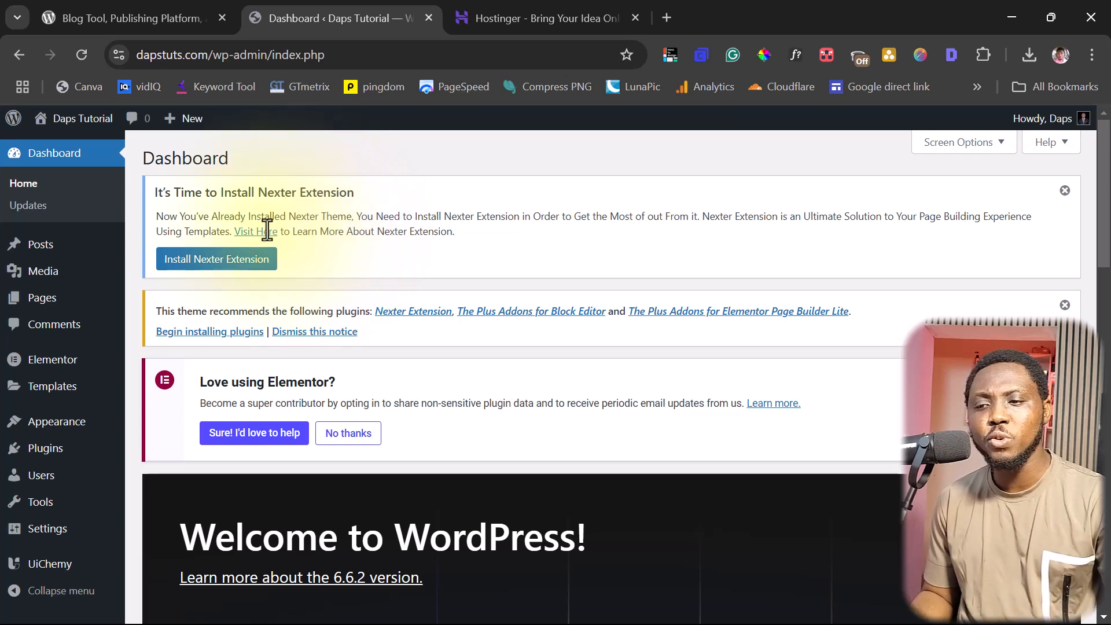
mouse_move(45, 448)
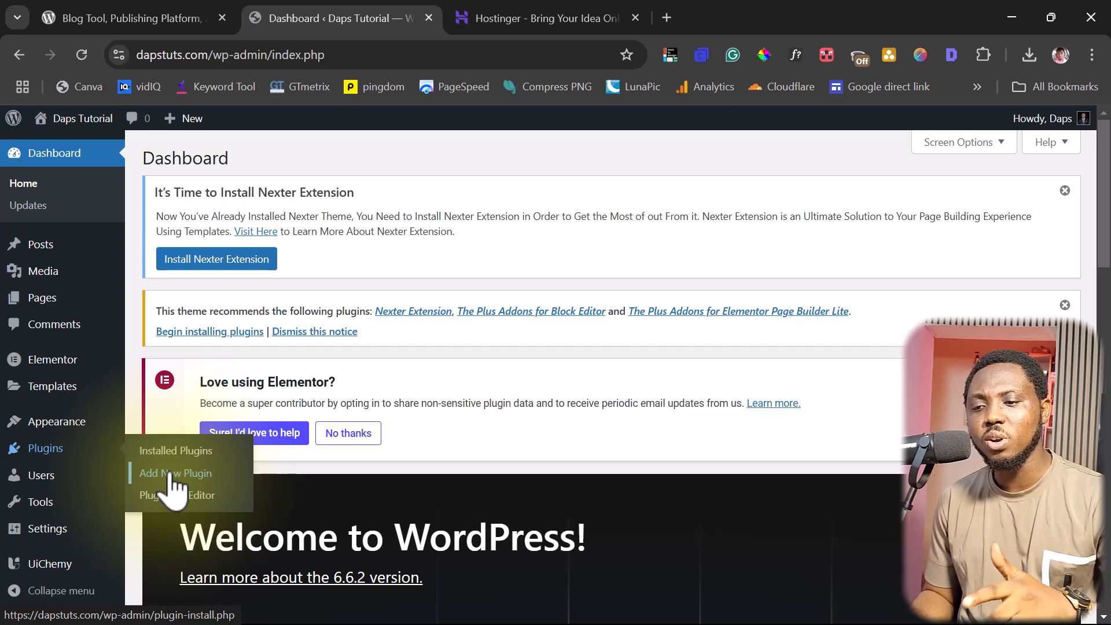
mouse_move(52, 359)
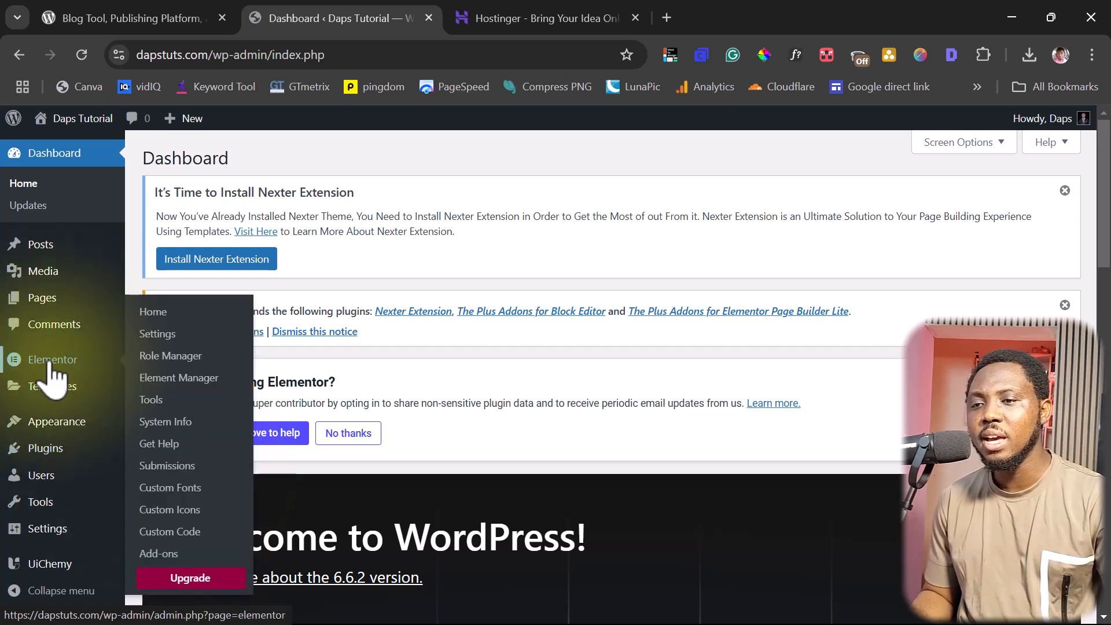
mouse_move(75, 429)
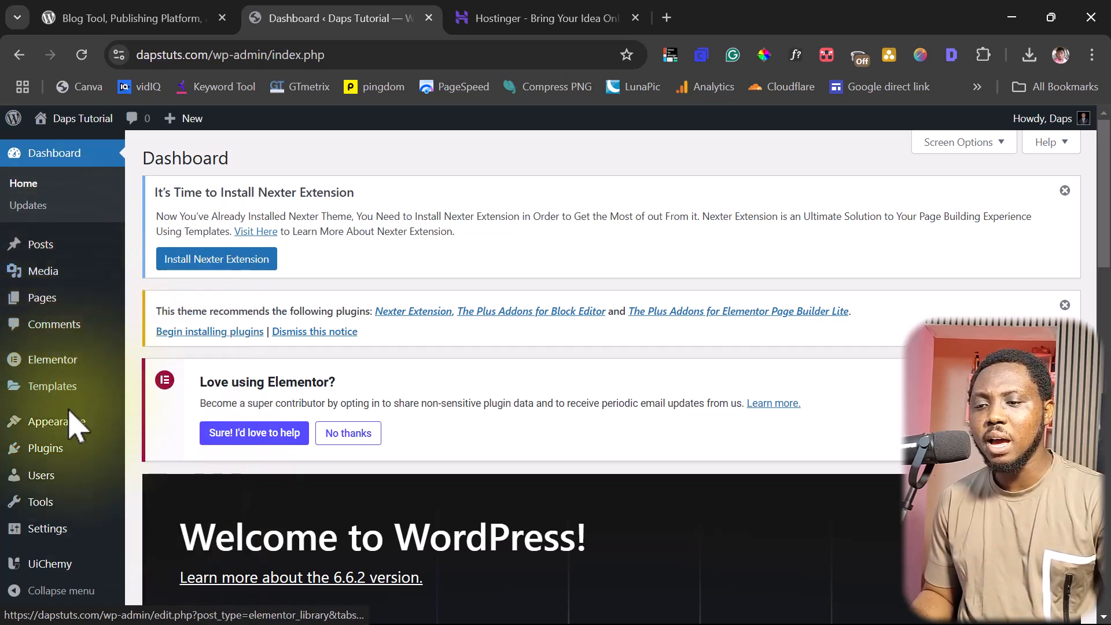
click(51, 421)
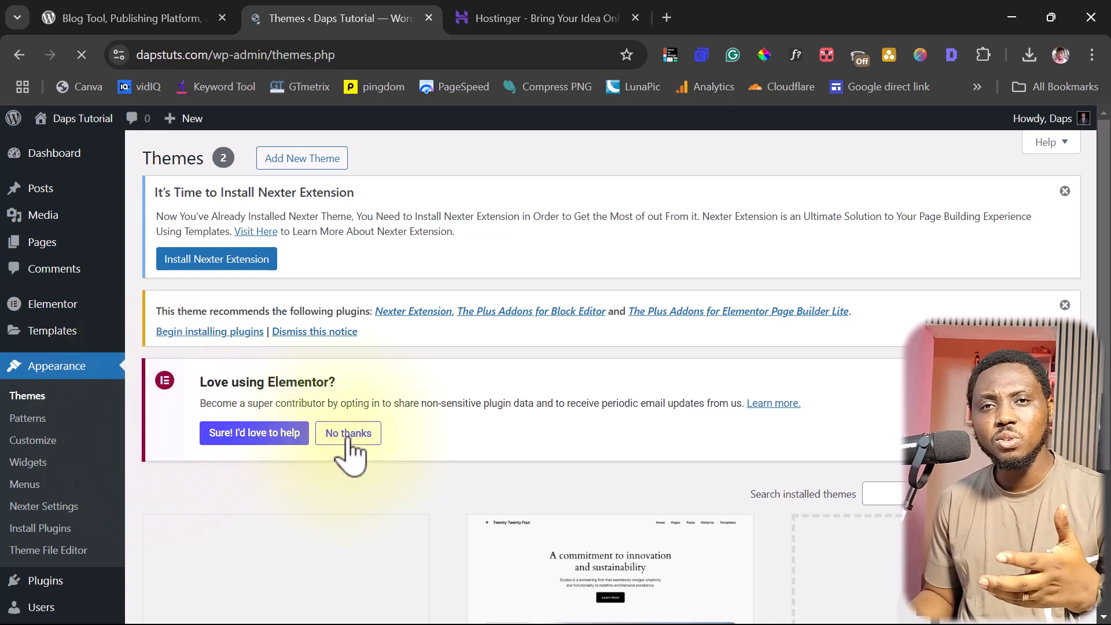
mouse_move(435, 474)
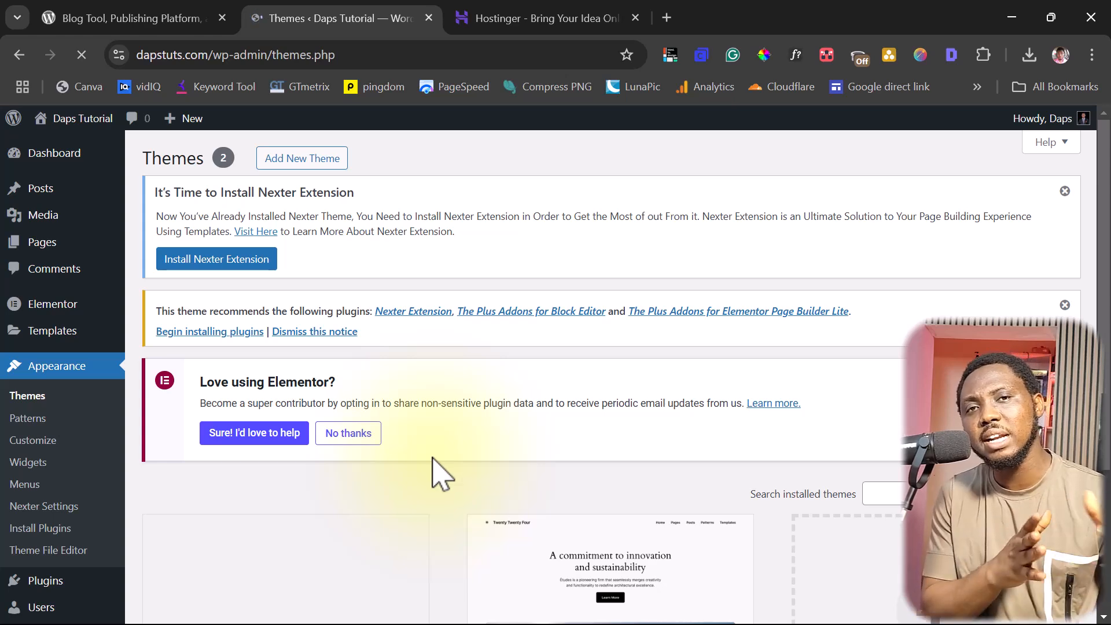
scroll(down, 3)
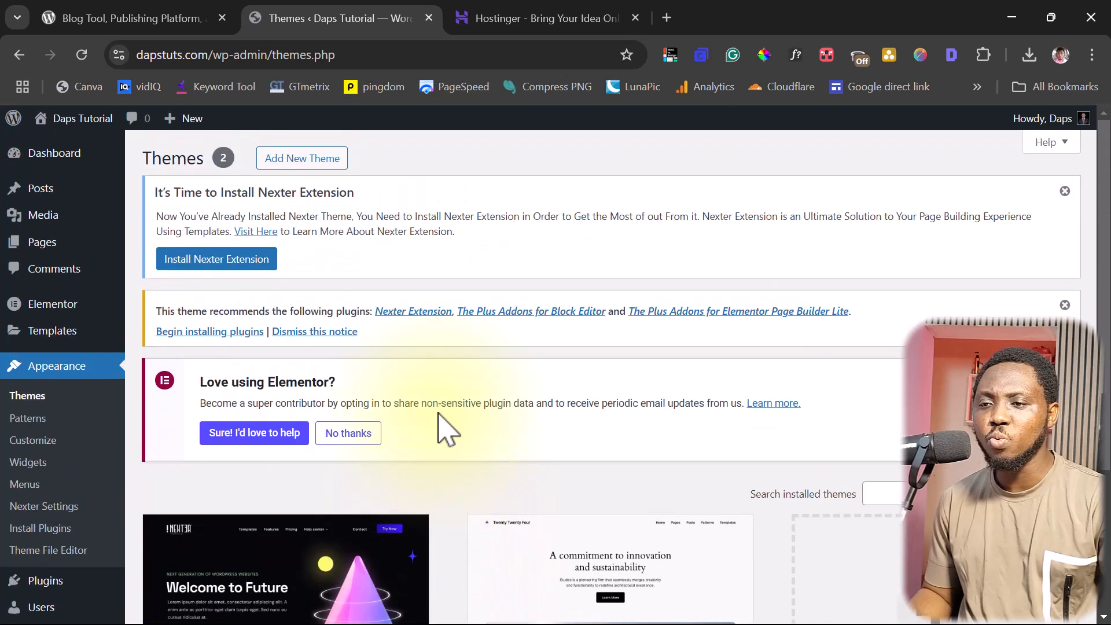
mouse_move(41, 242)
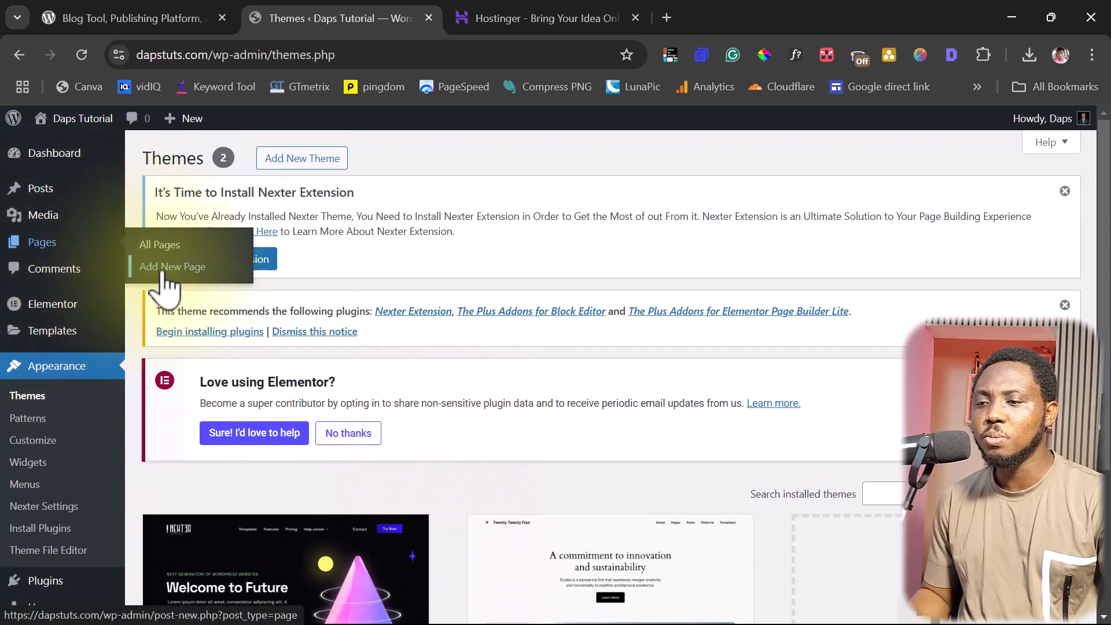
Step: Create and publish a new page titled 'Home', then begin editing it with Elementor
click(171, 266)
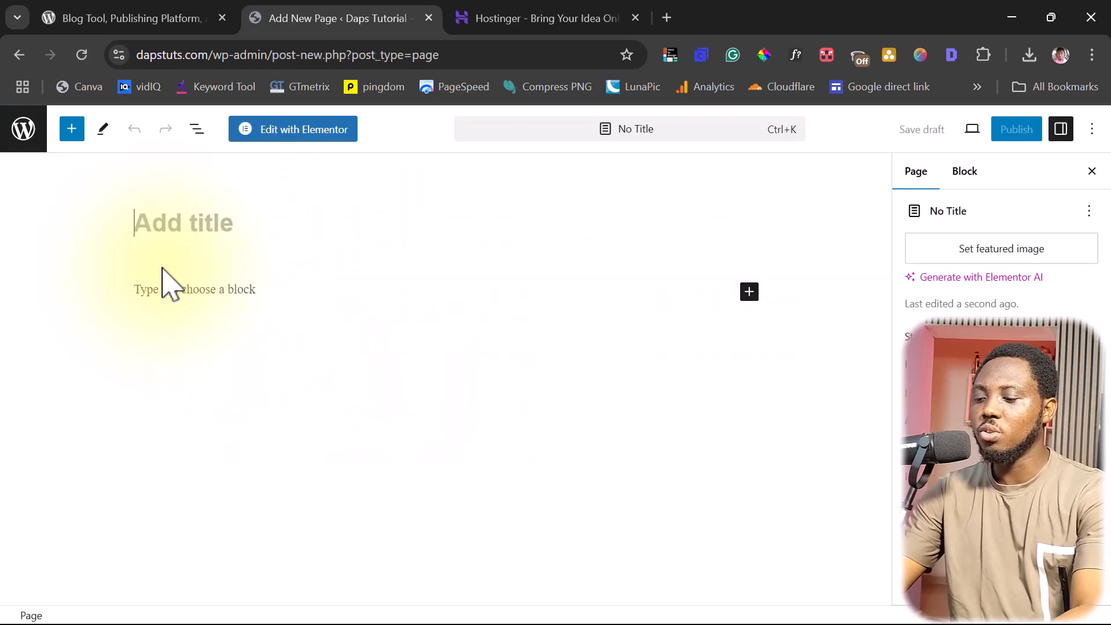
text(Home)
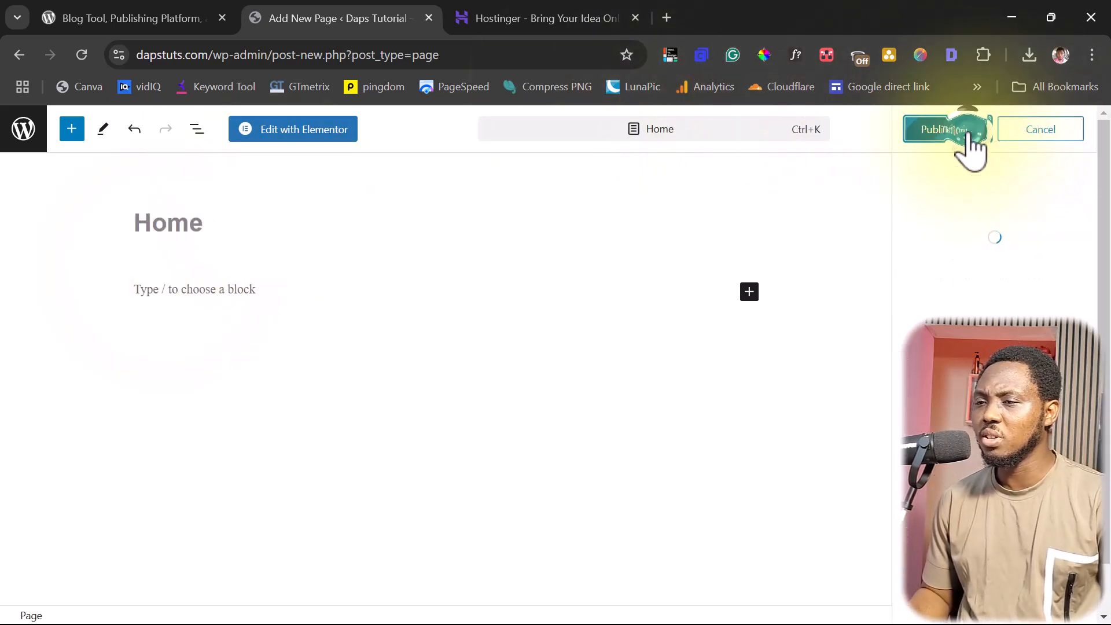
click(945, 129)
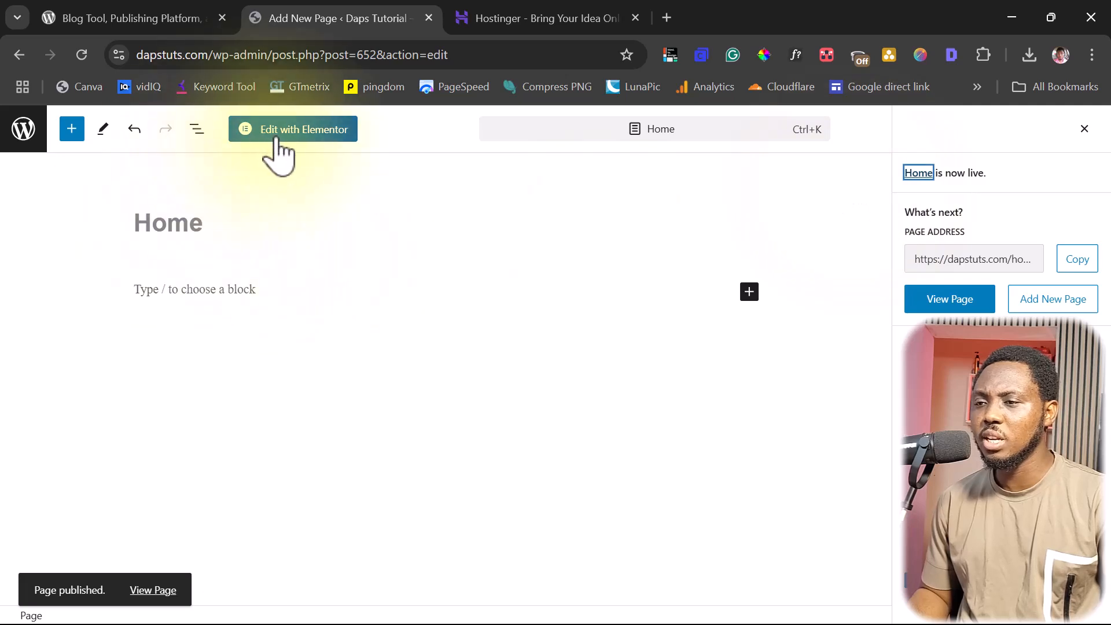
click(303, 129)
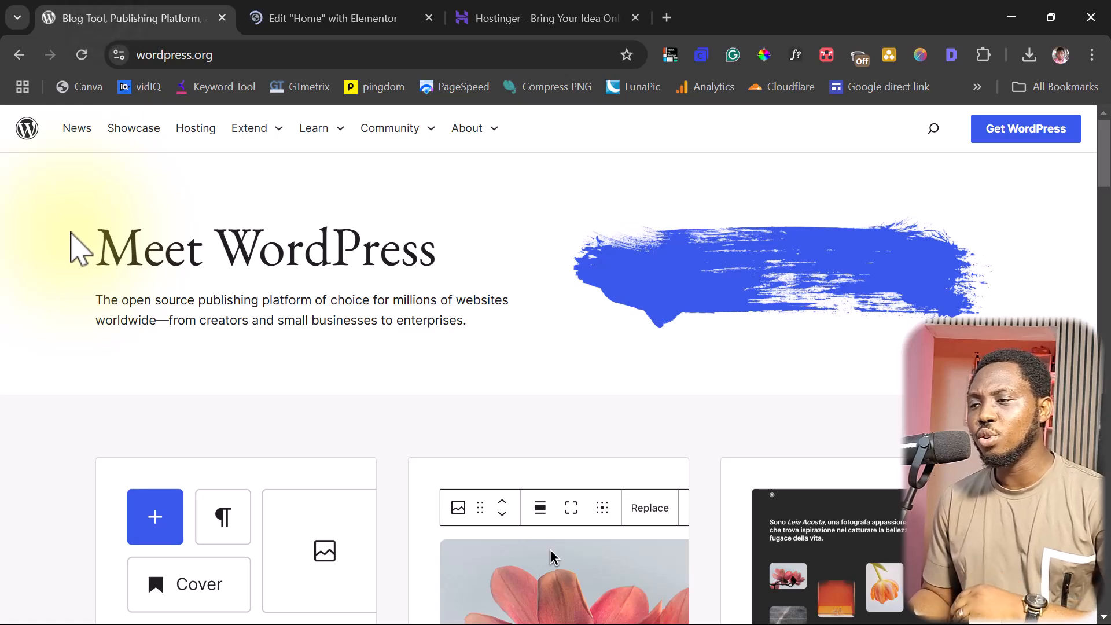
Step: Scroll through the wordpress.org homepage to its end and back toward the Meet WordPress hero
scroll(down, 3)
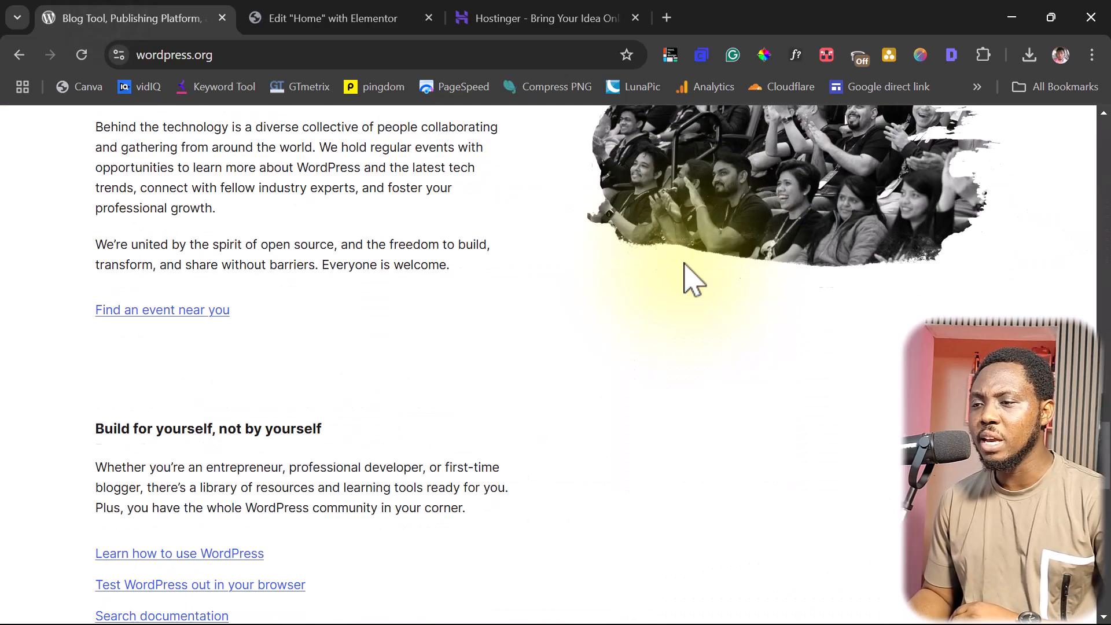
scroll(down, 3)
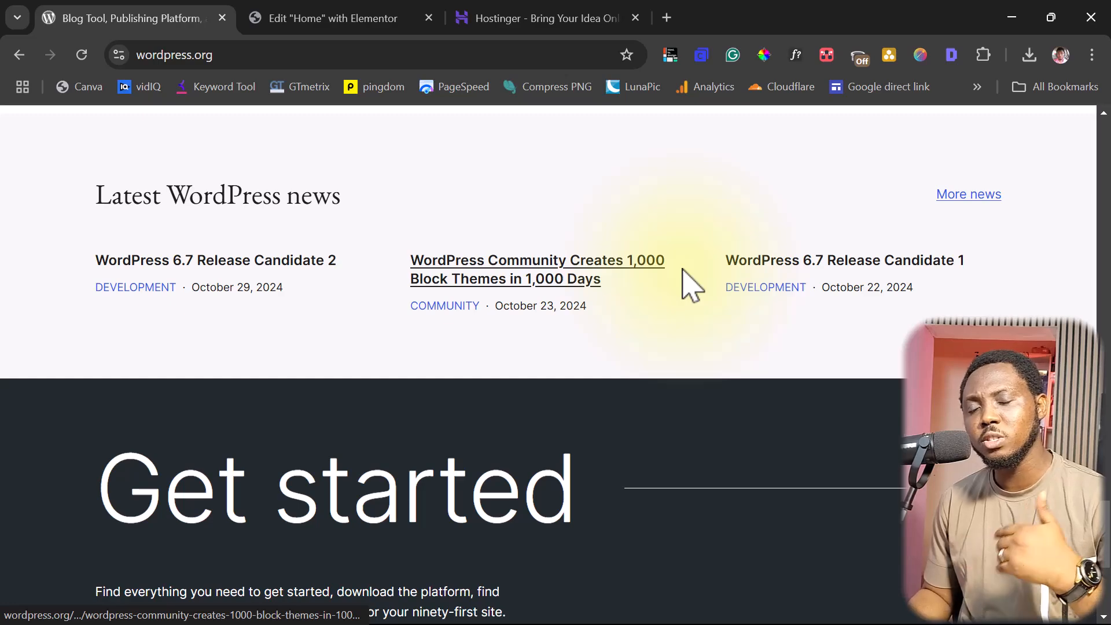
scroll(down, 3)
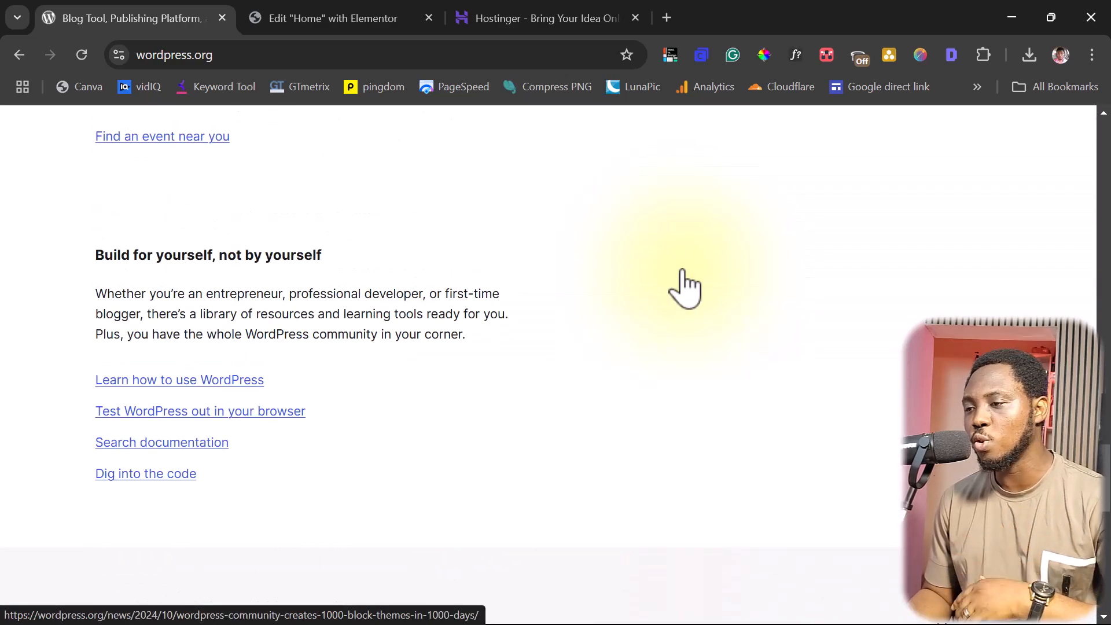
scroll(down, 3)
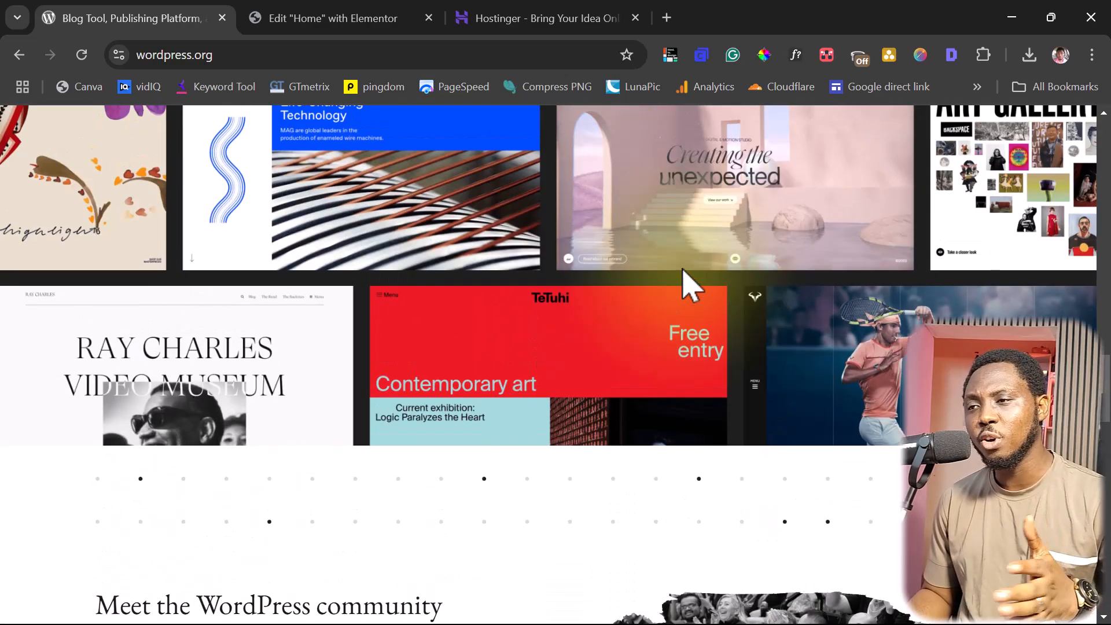
scroll(down, 3)
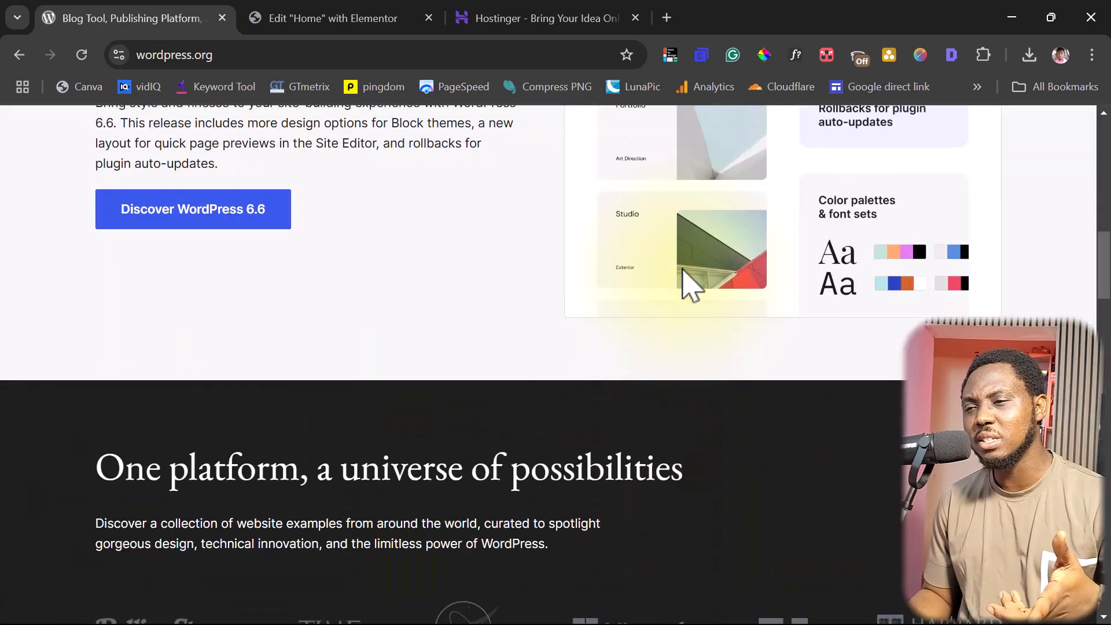
scroll(up, 3)
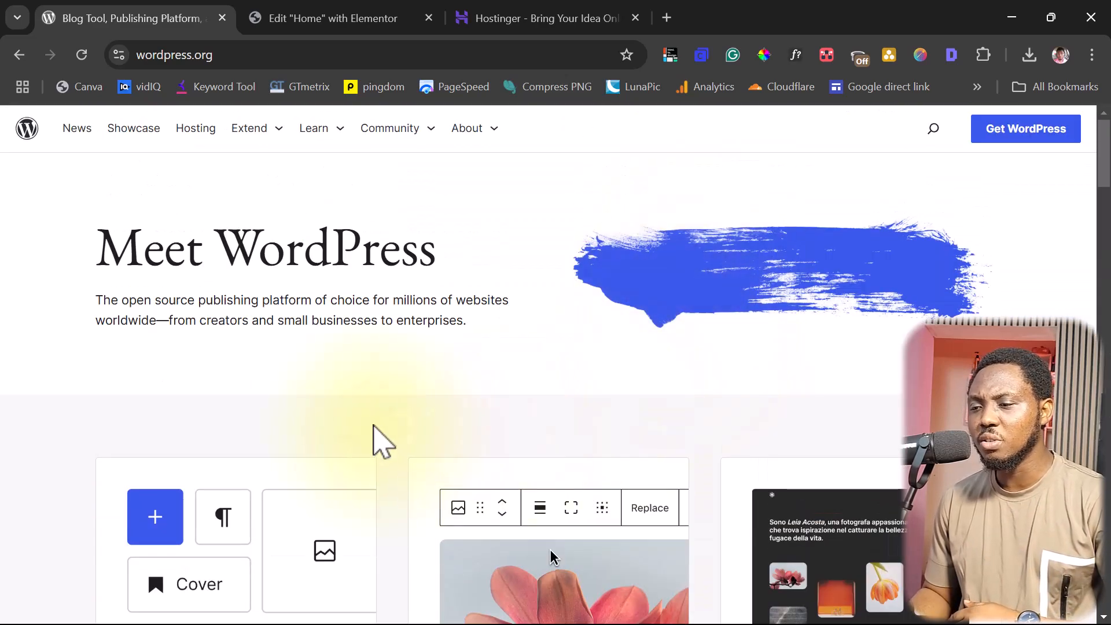
Step: View the wordpress.org page source in a new tab and copy all of its code
right_click(380, 442)
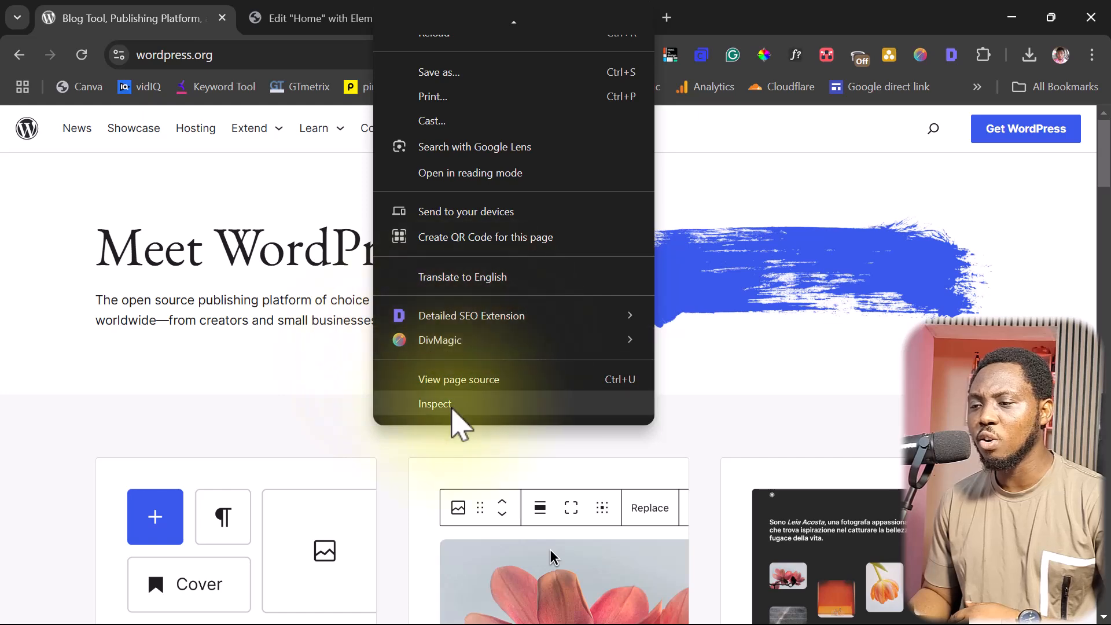
click(459, 380)
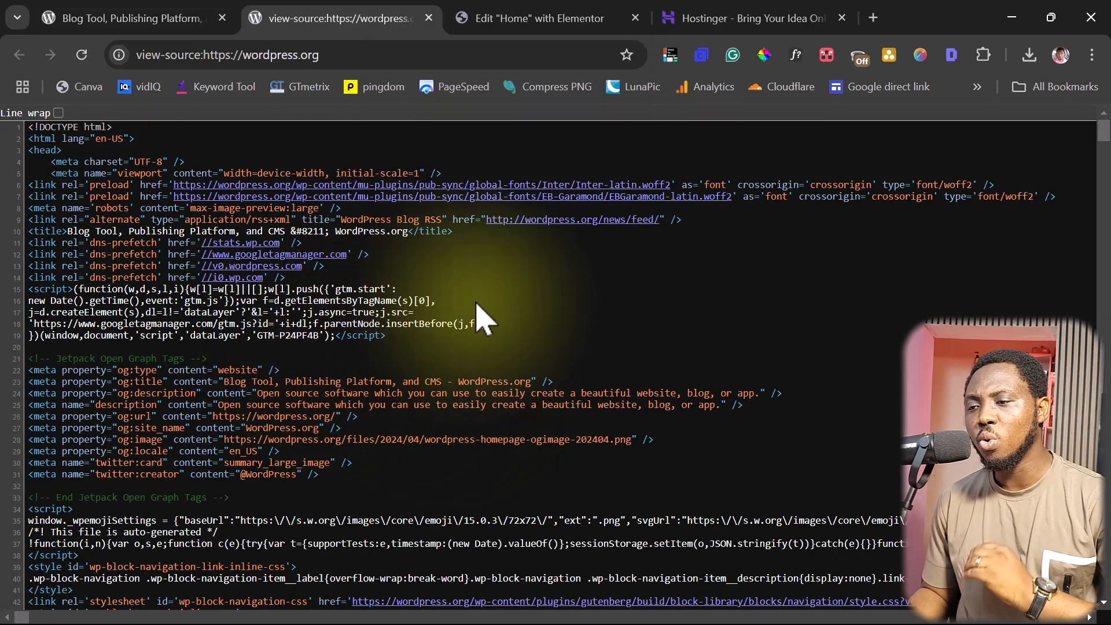
scroll(down, 3)
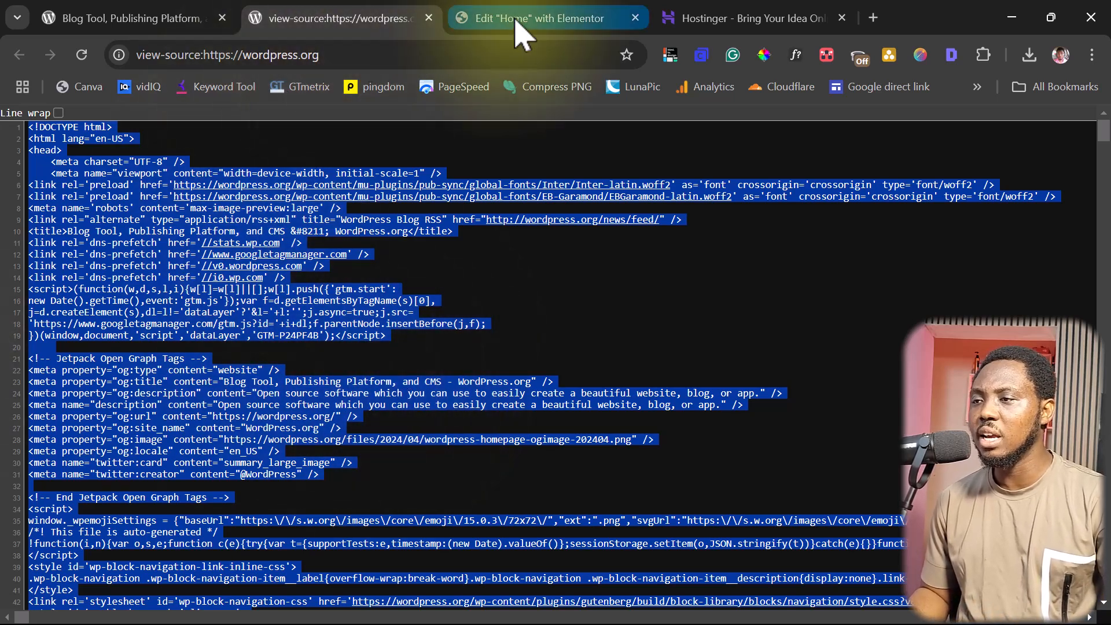
Step: Set the Home page layout to Elementor Canvas so it has no header or footer
click(534, 18)
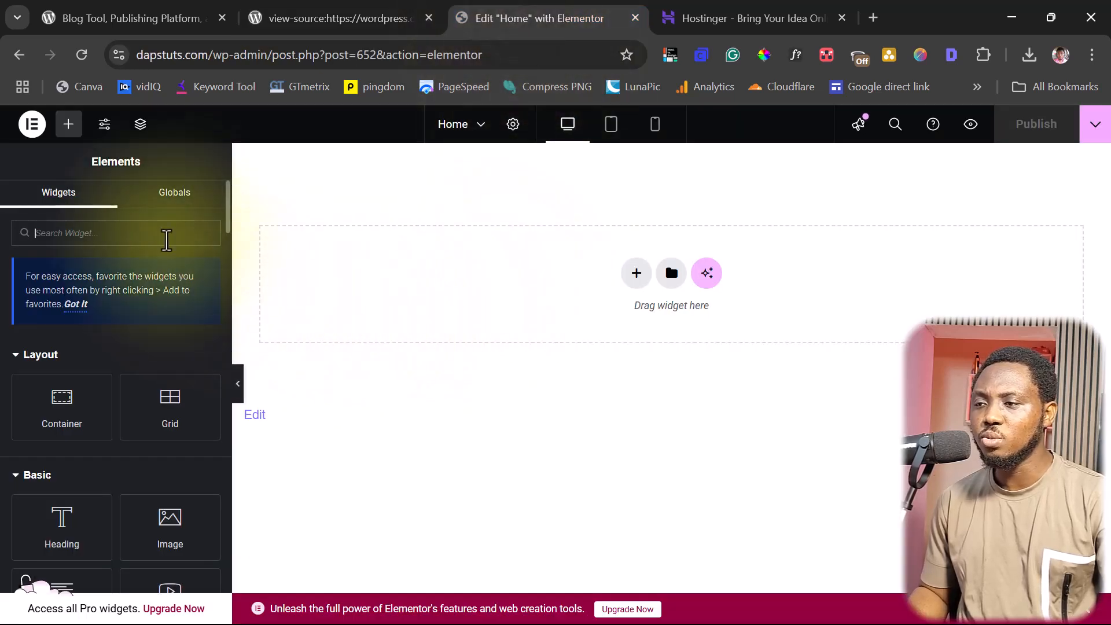
click(513, 125)
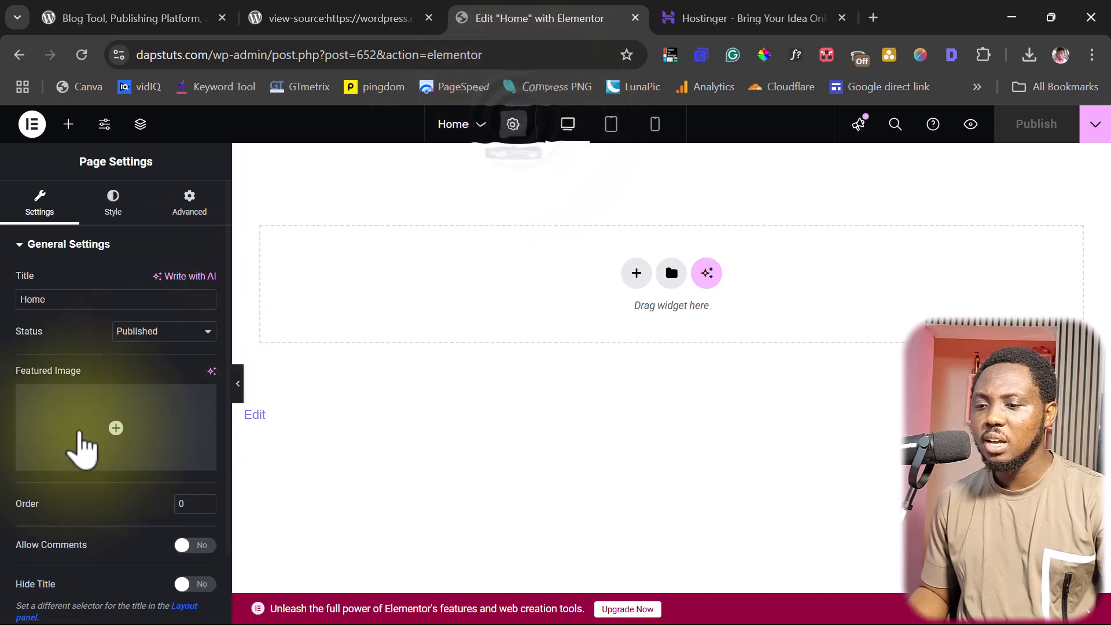
click(165, 566)
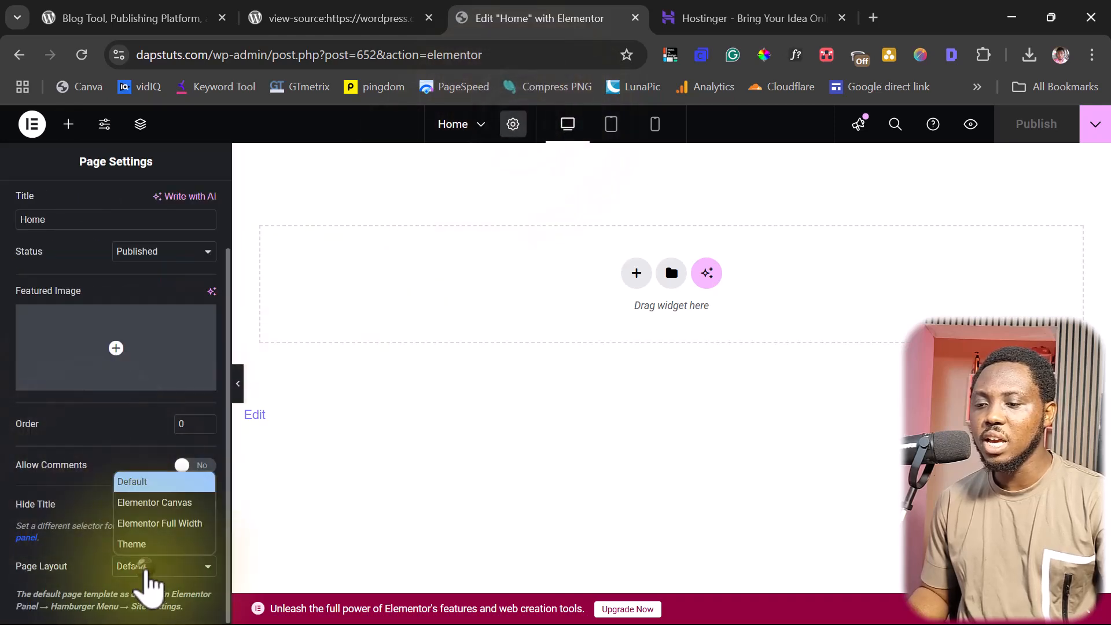
click(154, 503)
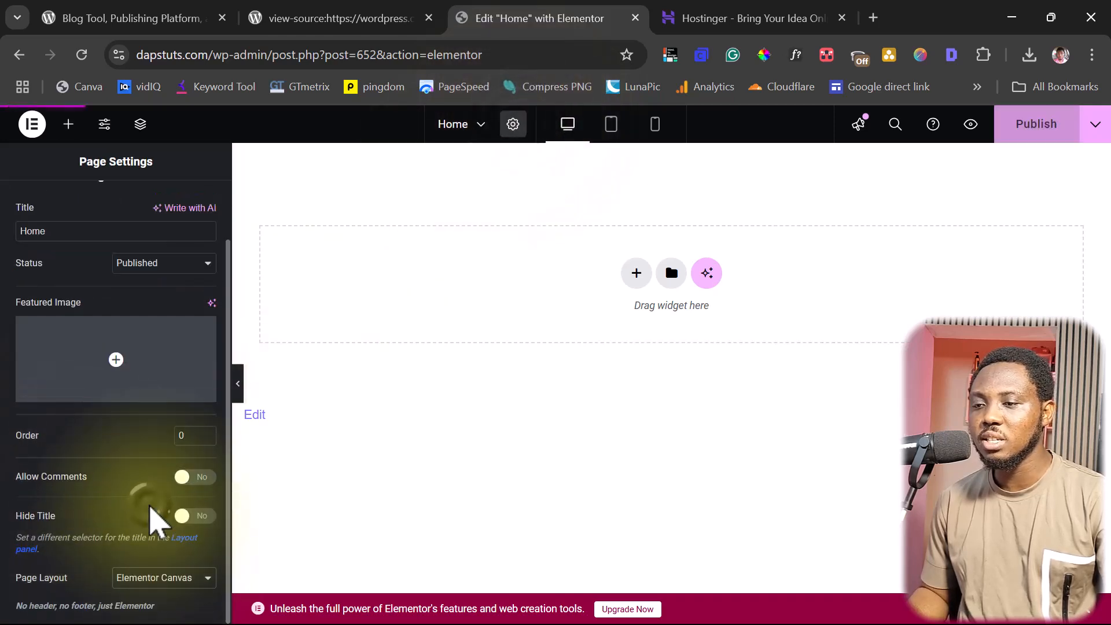
click(69, 124)
text(html)
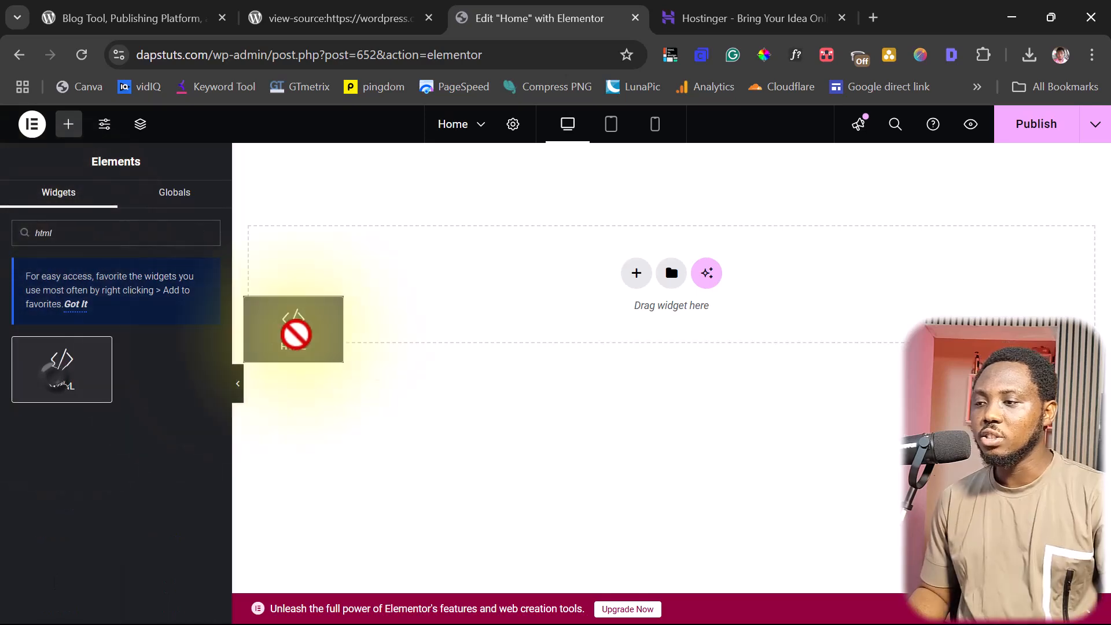
Step: Add an HTML widget to the Home page holding the wordpress.org source, rendering the cloned homepage
drag(293, 329, 672, 167)
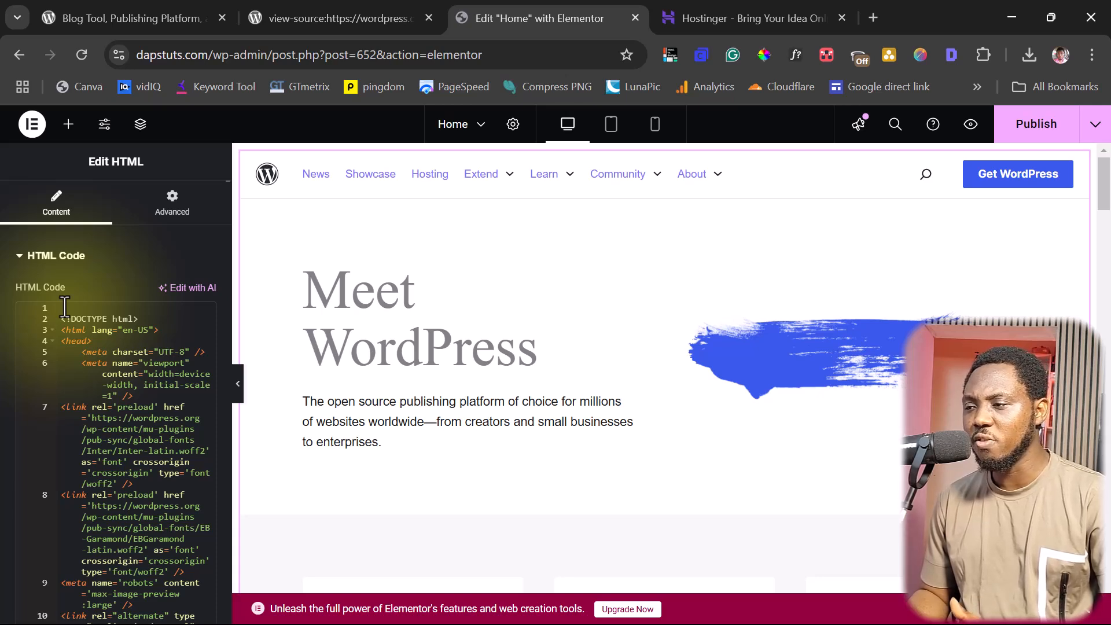
mouse_move(237, 383)
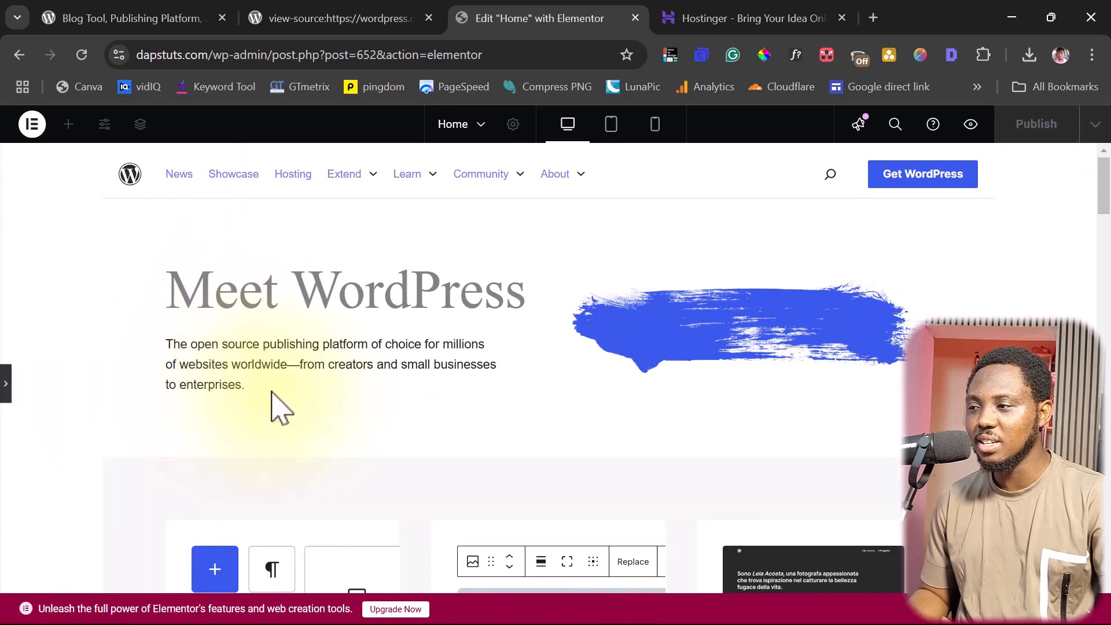
scroll(down, 3)
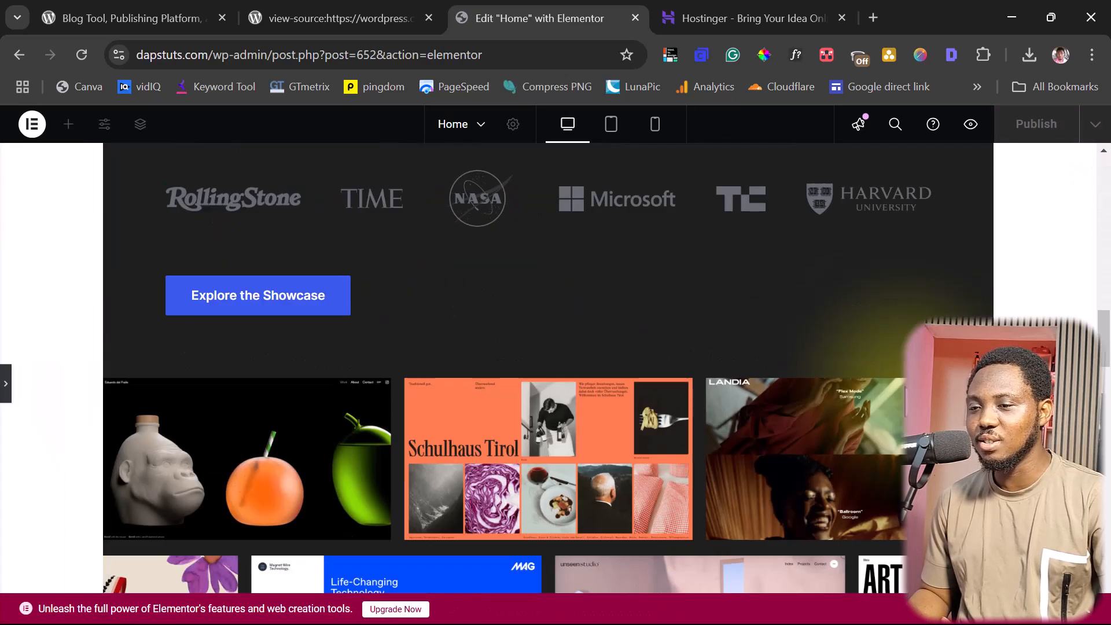
scroll(down, 3)
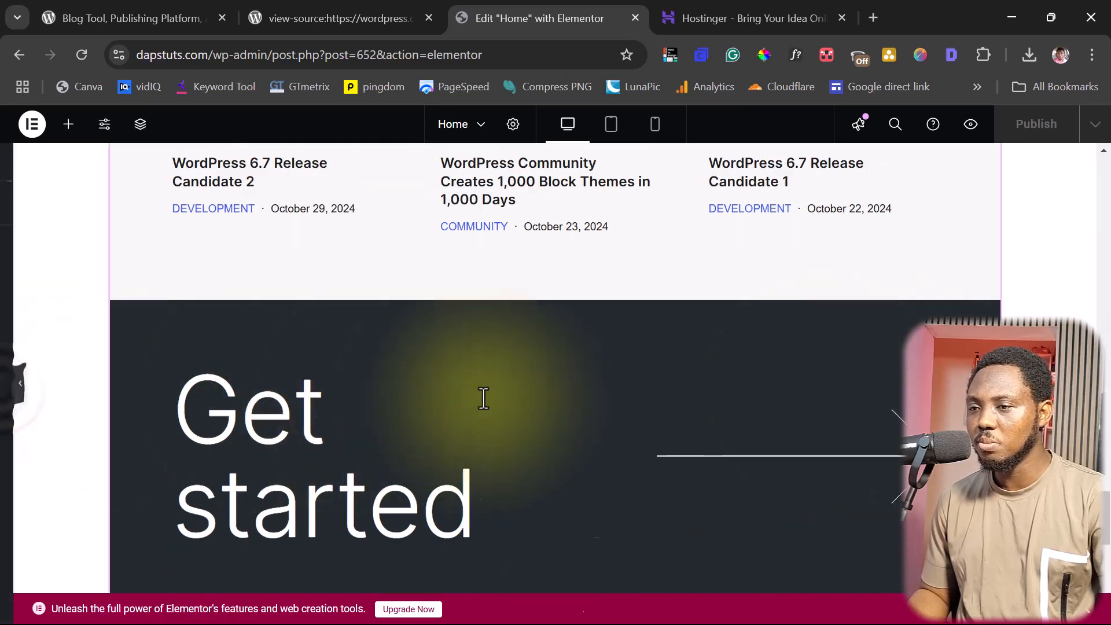
click(140, 124)
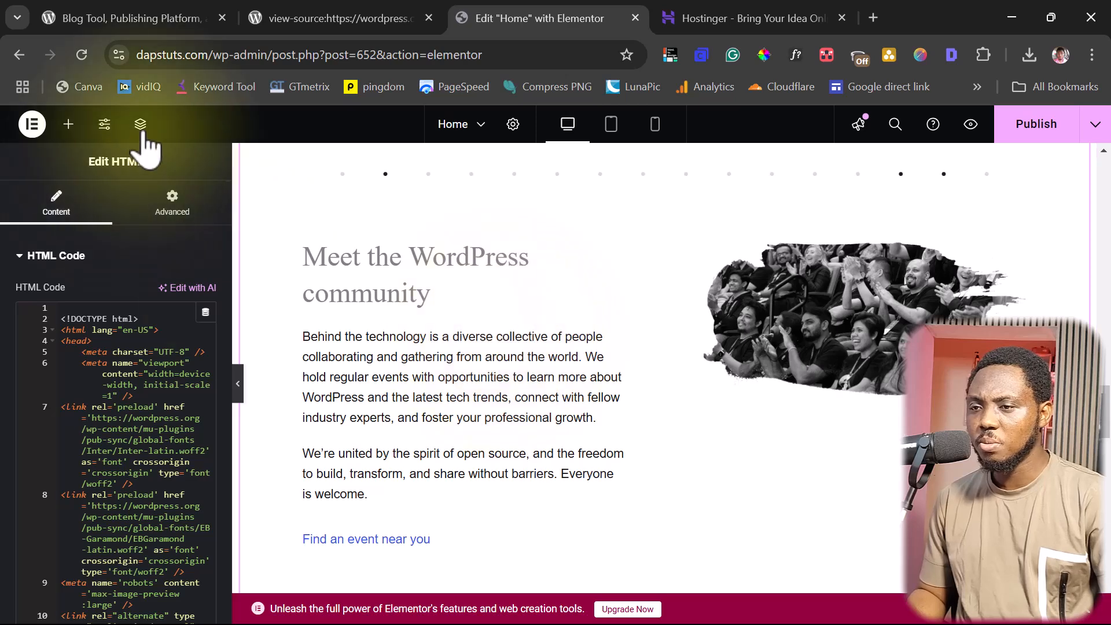
Step: Set the page container's Content Width to Full Width so the cloned homepage spans the canvas
click(140, 124)
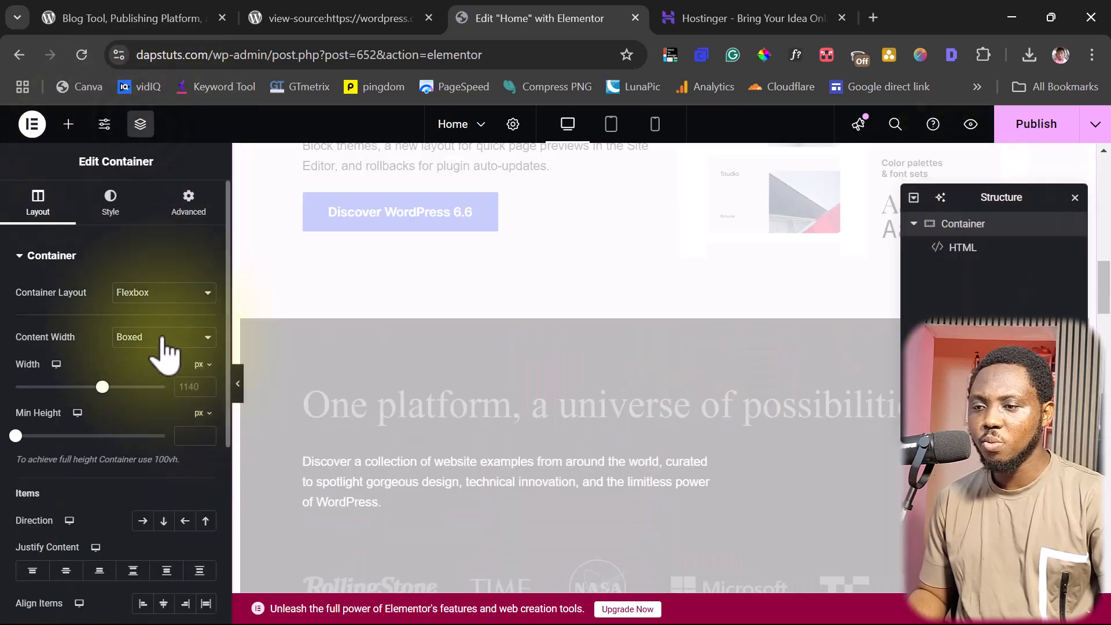
click(165, 337)
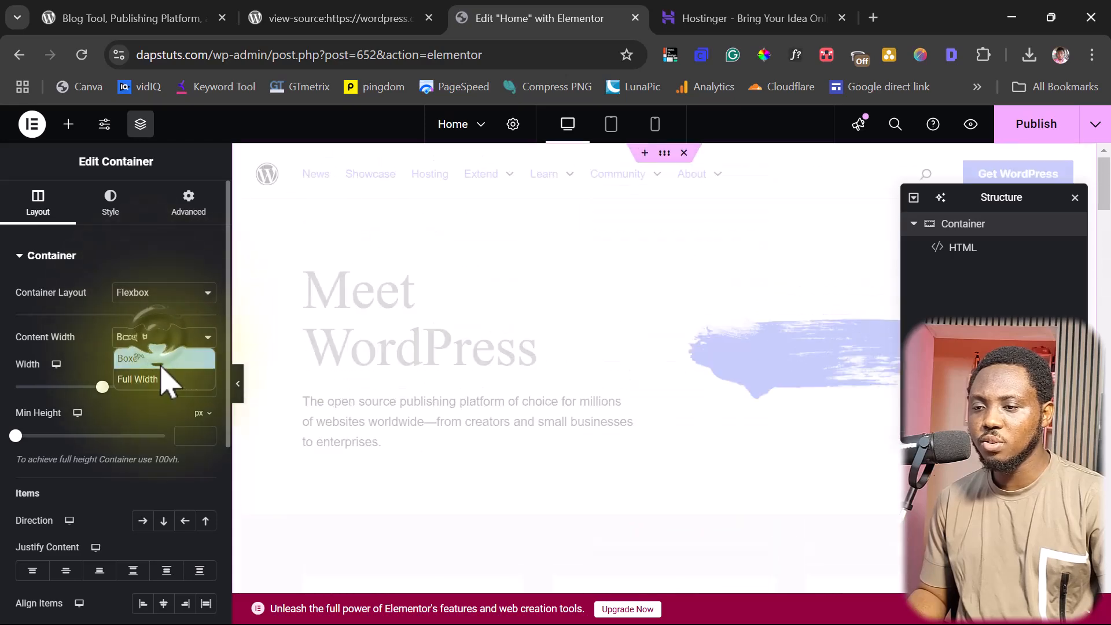
click(136, 379)
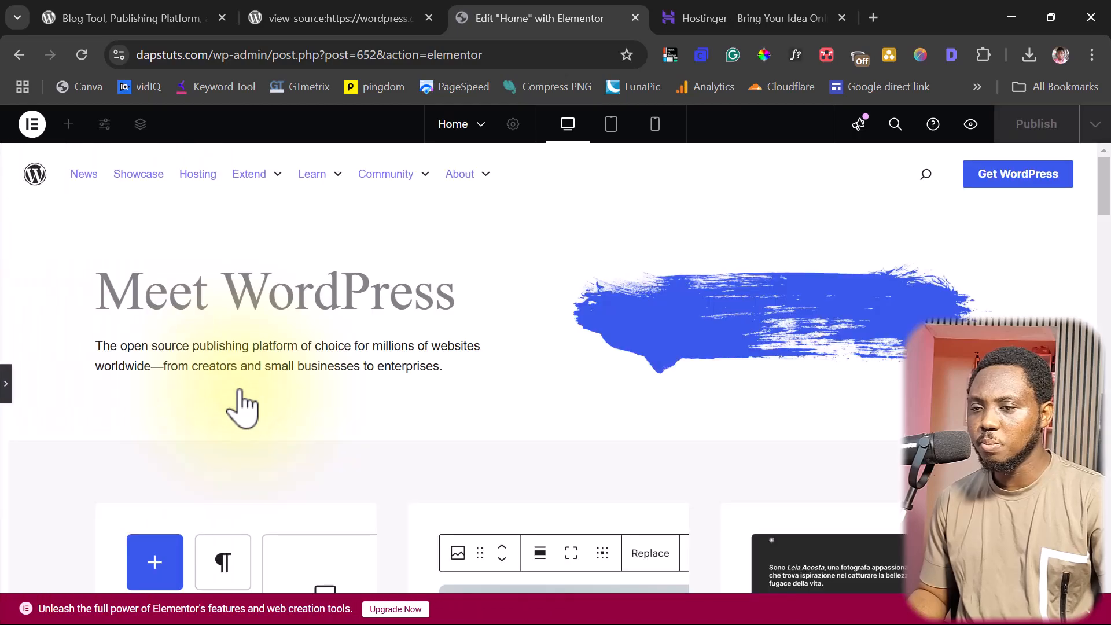
scroll(down, 3)
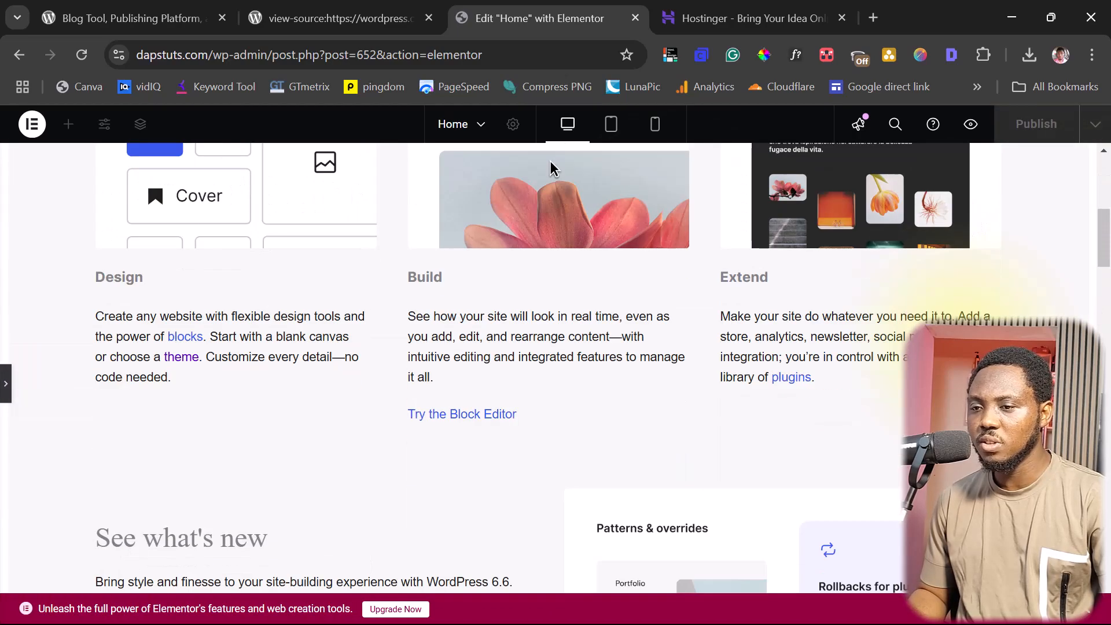
scroll(down, 3)
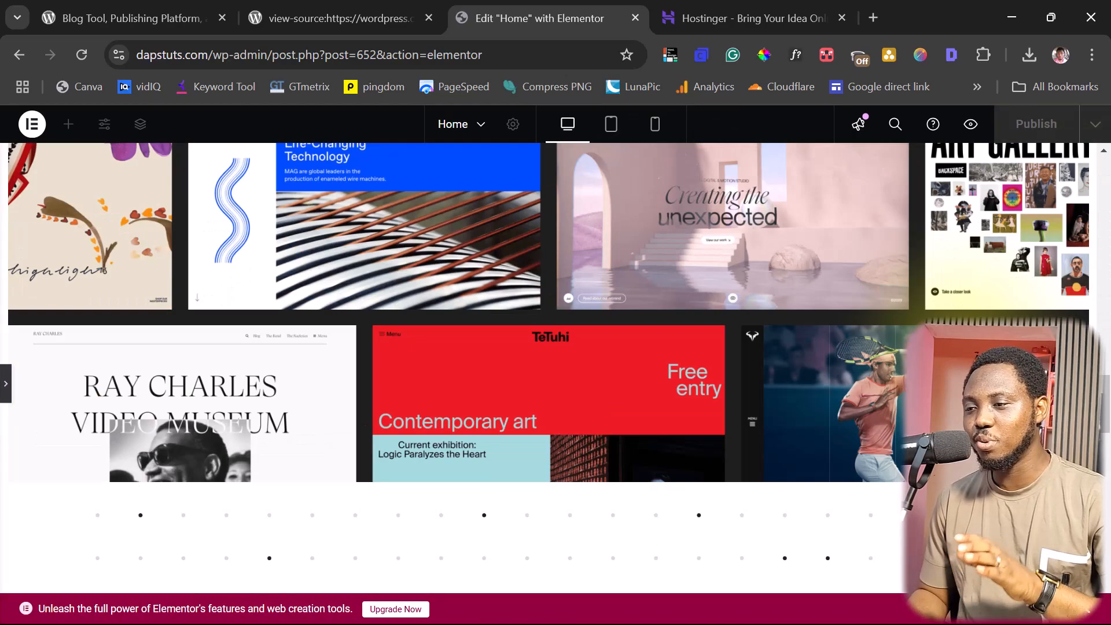
scroll(down, 3)
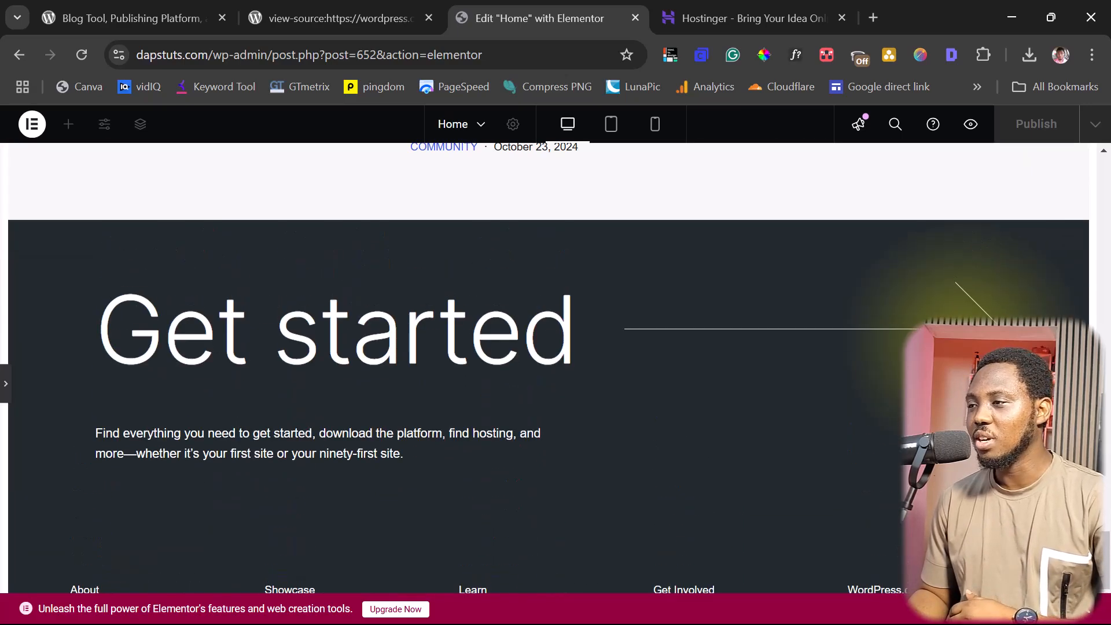
scroll(down, 3)
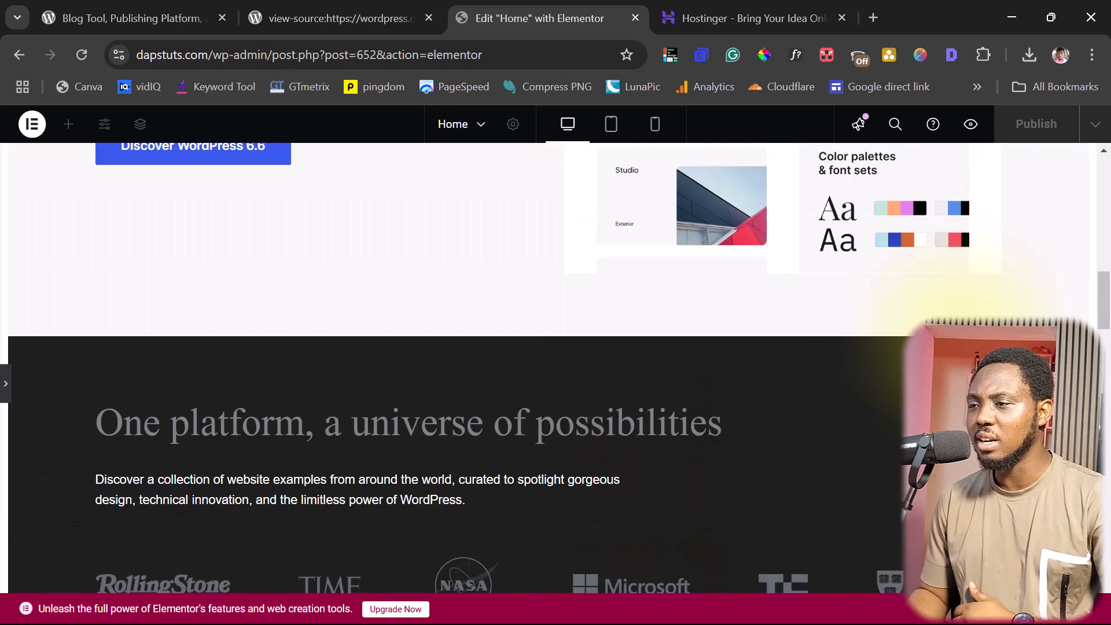
click(612, 123)
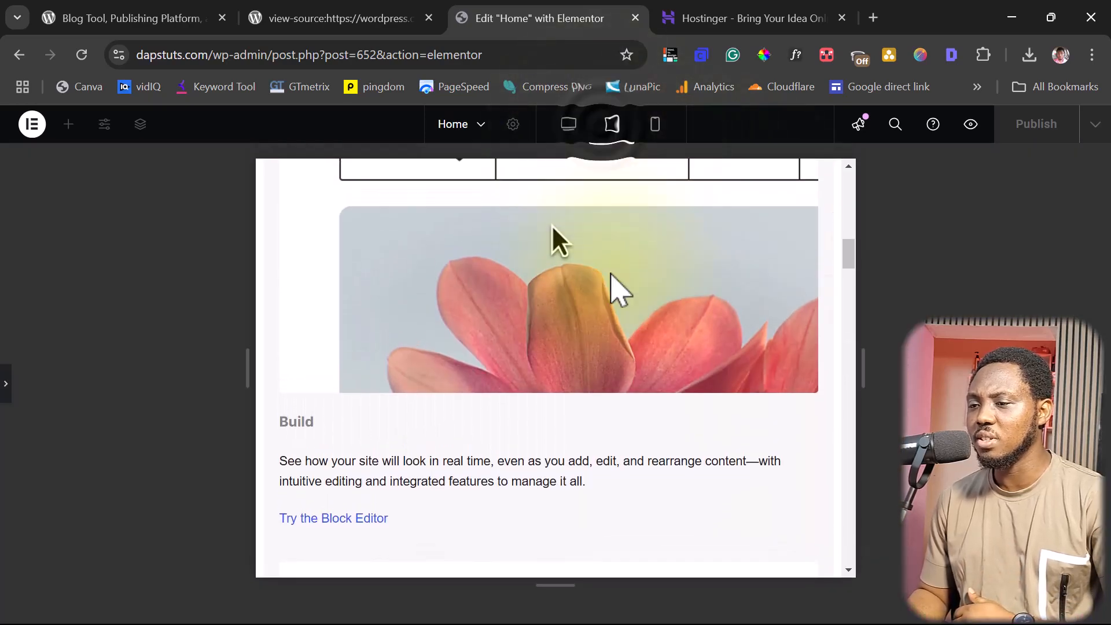
click(612, 124)
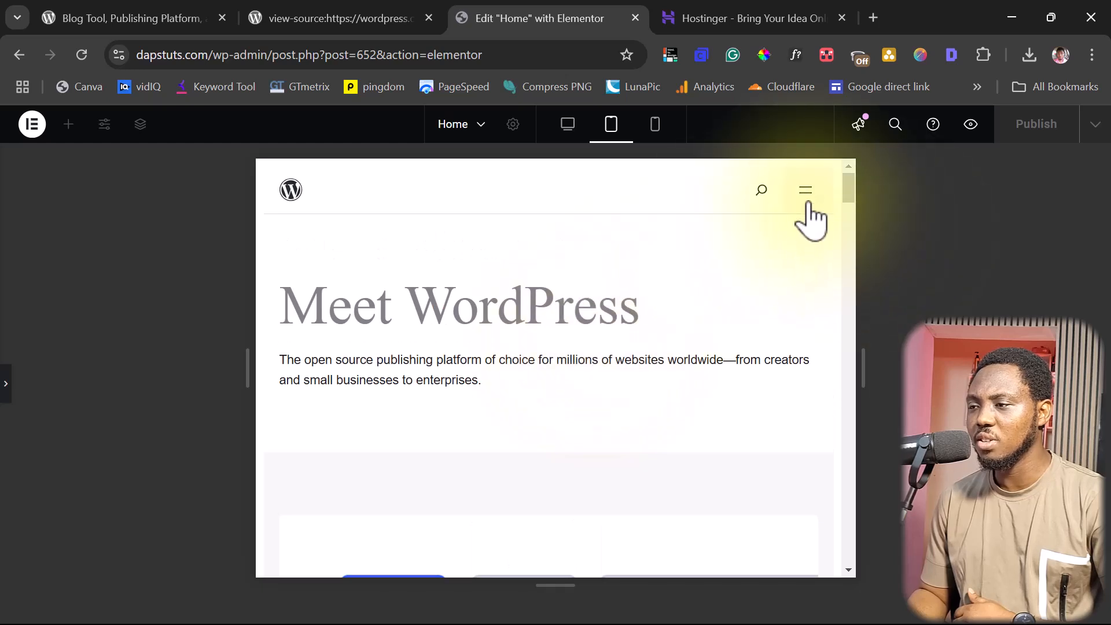
mouse_move(656, 123)
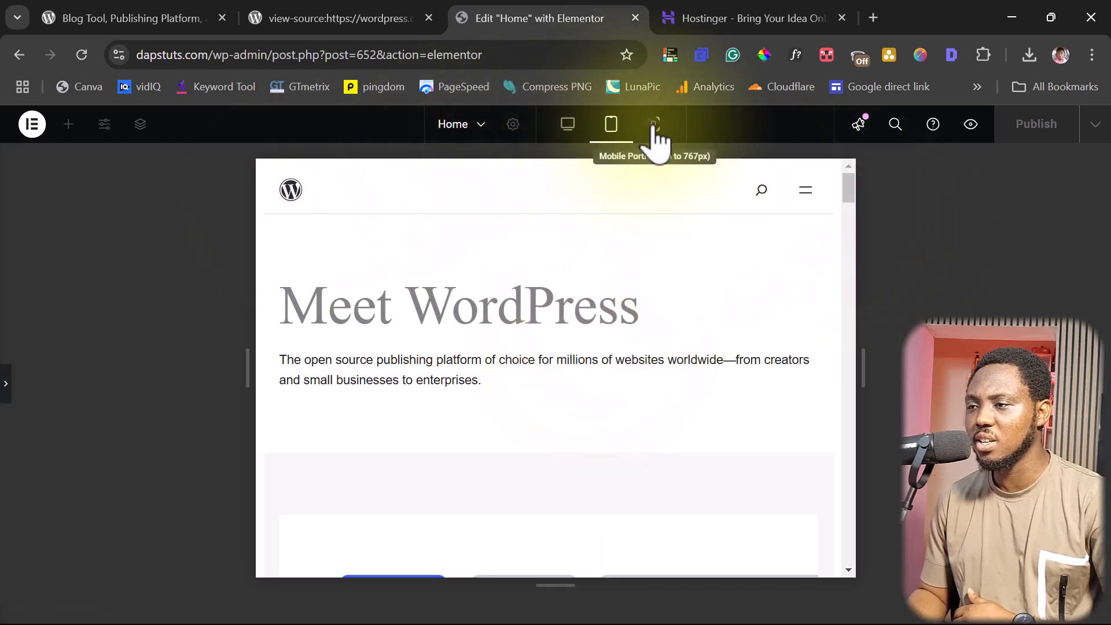
click(654, 124)
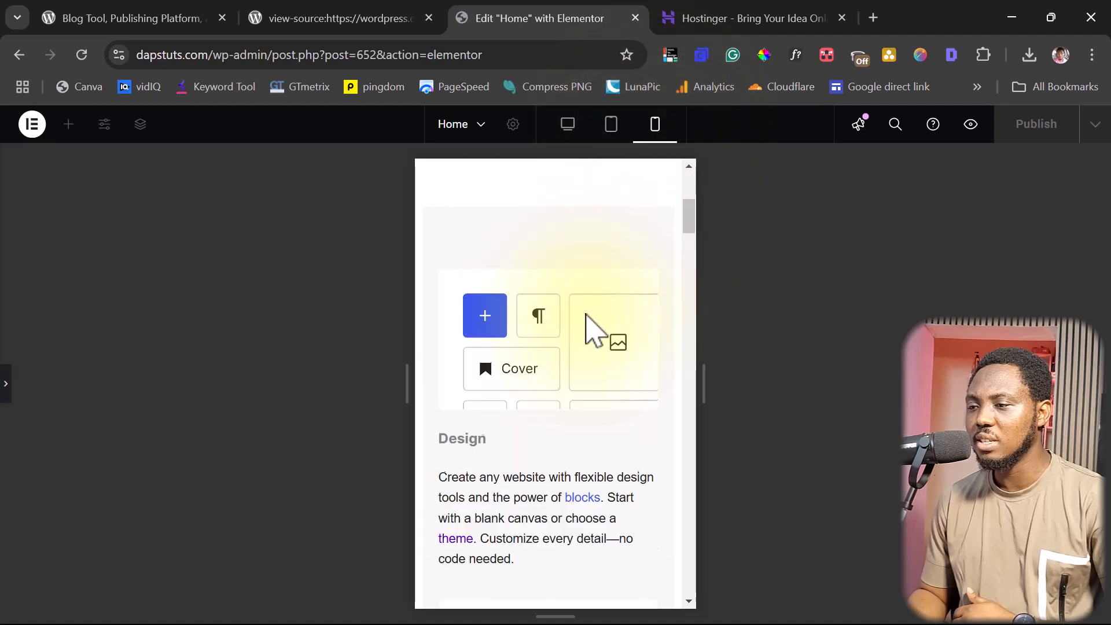
scroll(down, 3)
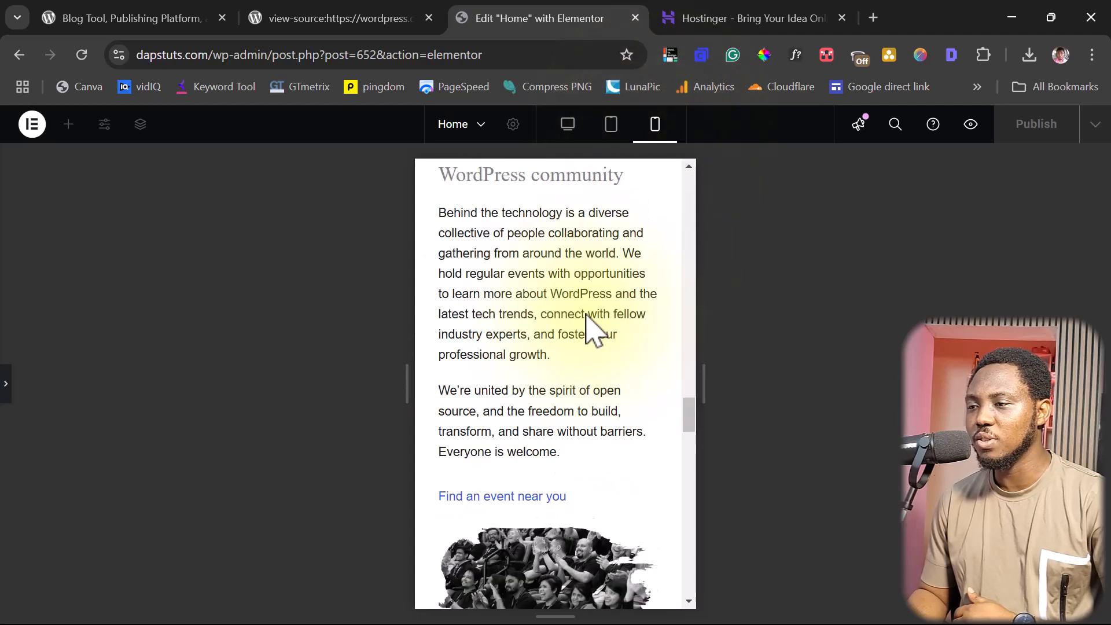
click(567, 124)
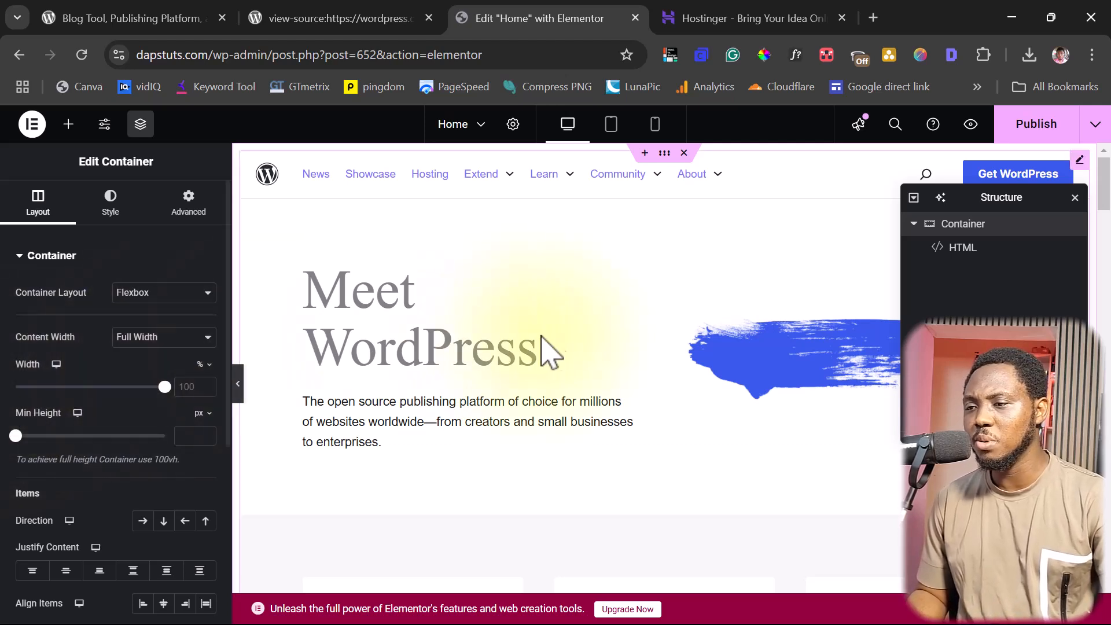
mouse_move(634, 373)
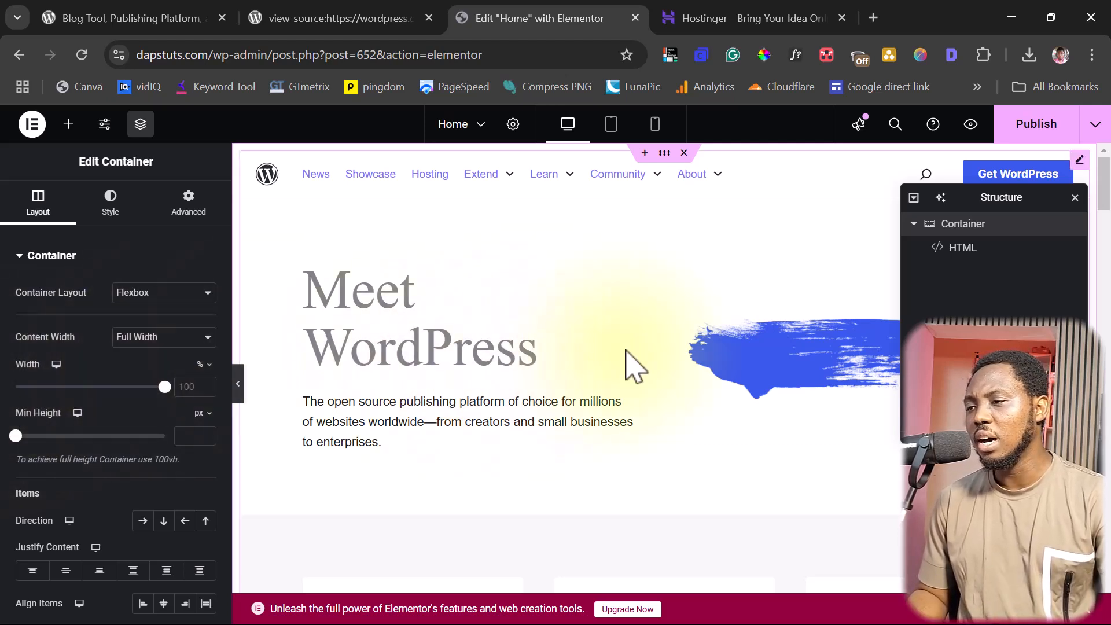
mouse_move(768, 372)
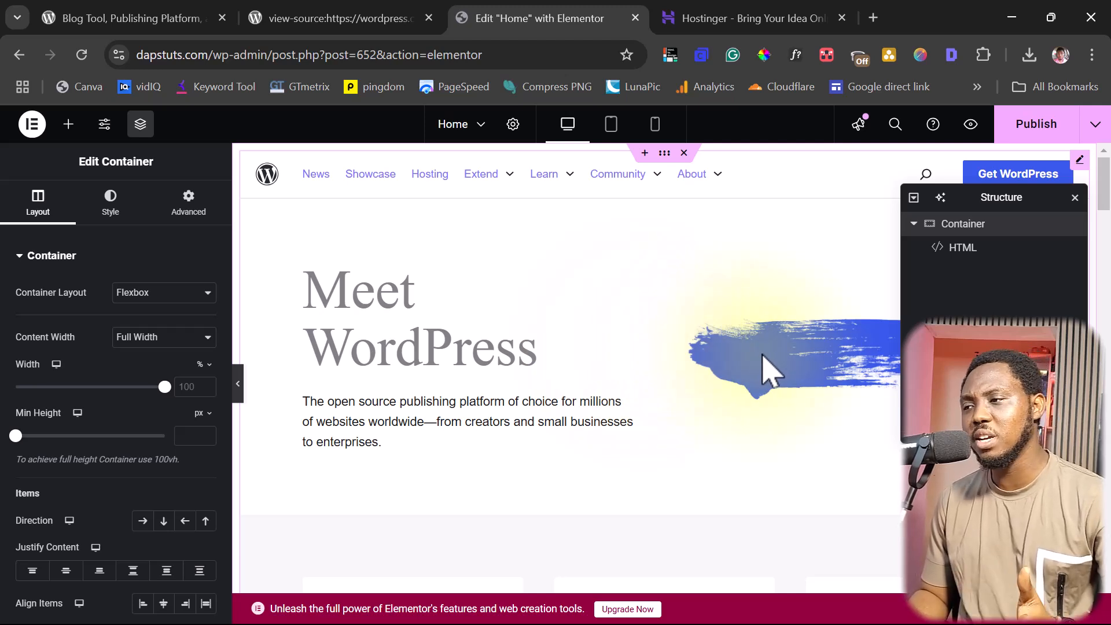
mouse_move(970, 252)
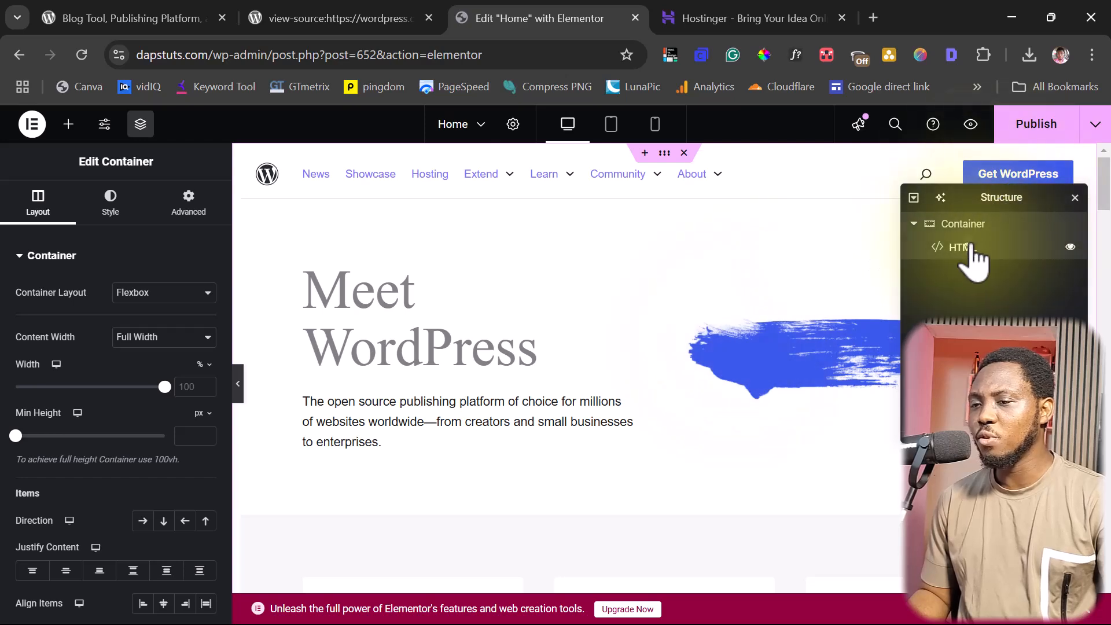
Step: Open the HTML widget's pasted source code and start a search within it
click(960, 247)
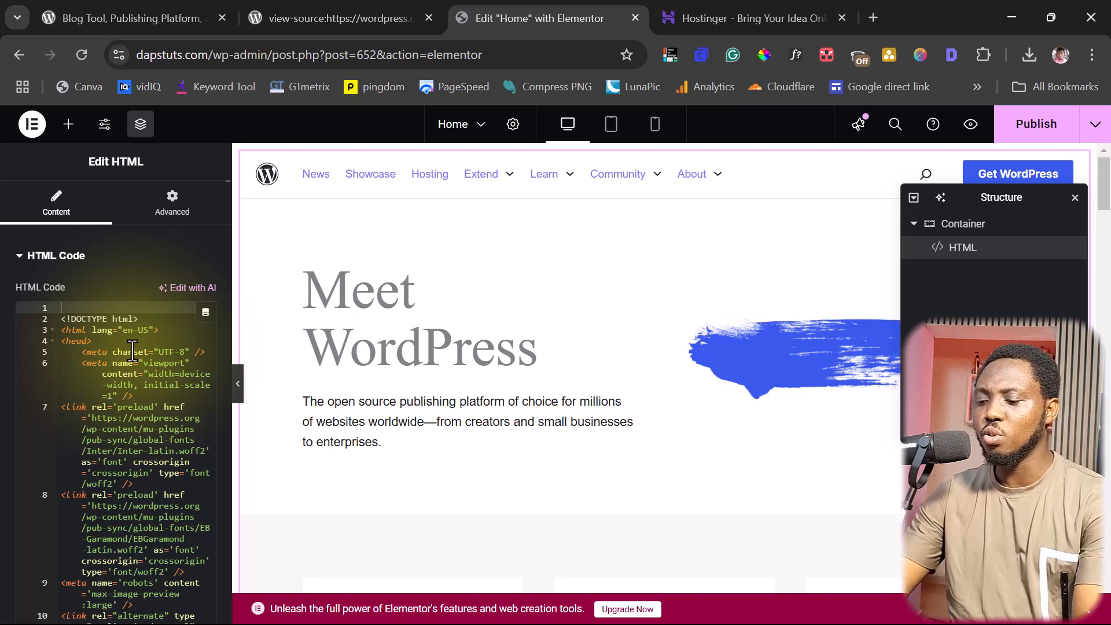
key(ctrl+f)
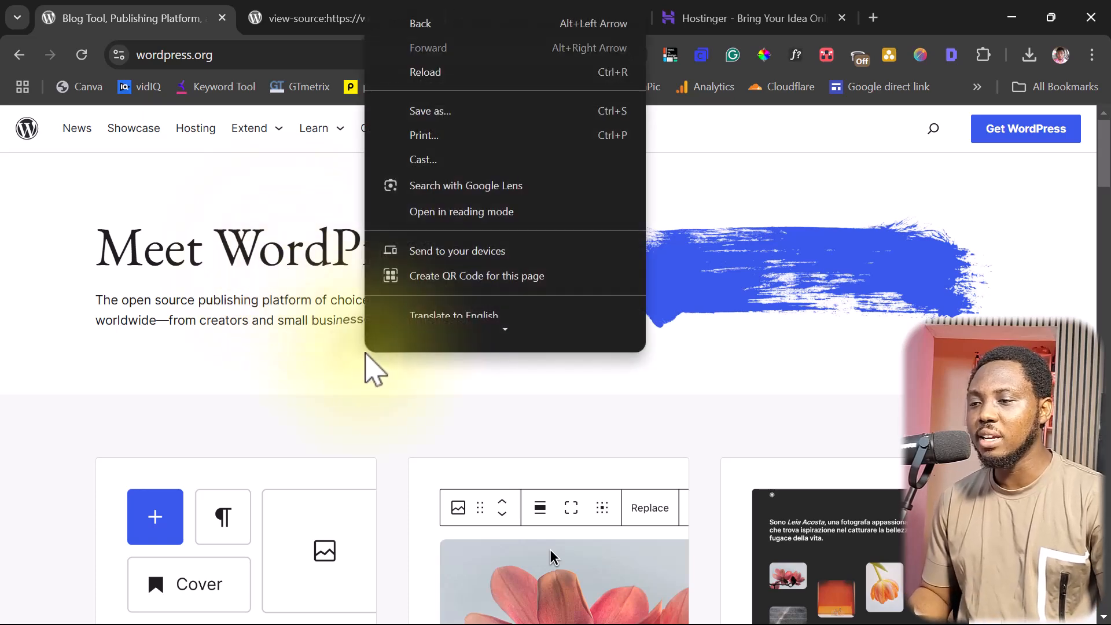
mouse_move(486, 243)
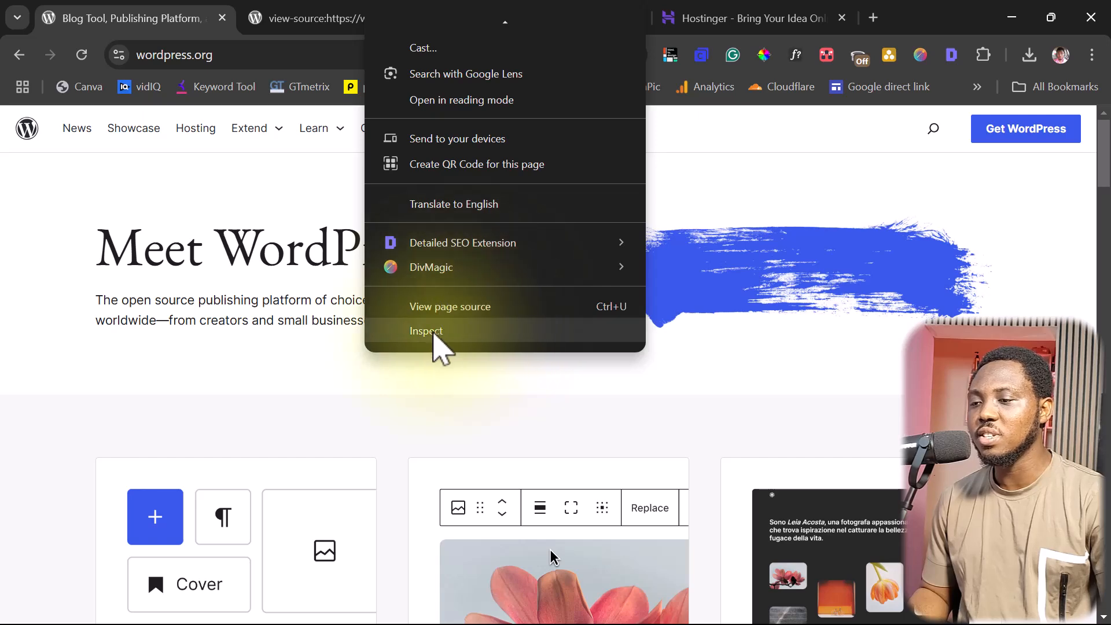
Step: Change the wordpress.org h1 heading to 'Meet Me Daps' via the element inspector, then return to Elementor
click(426, 331)
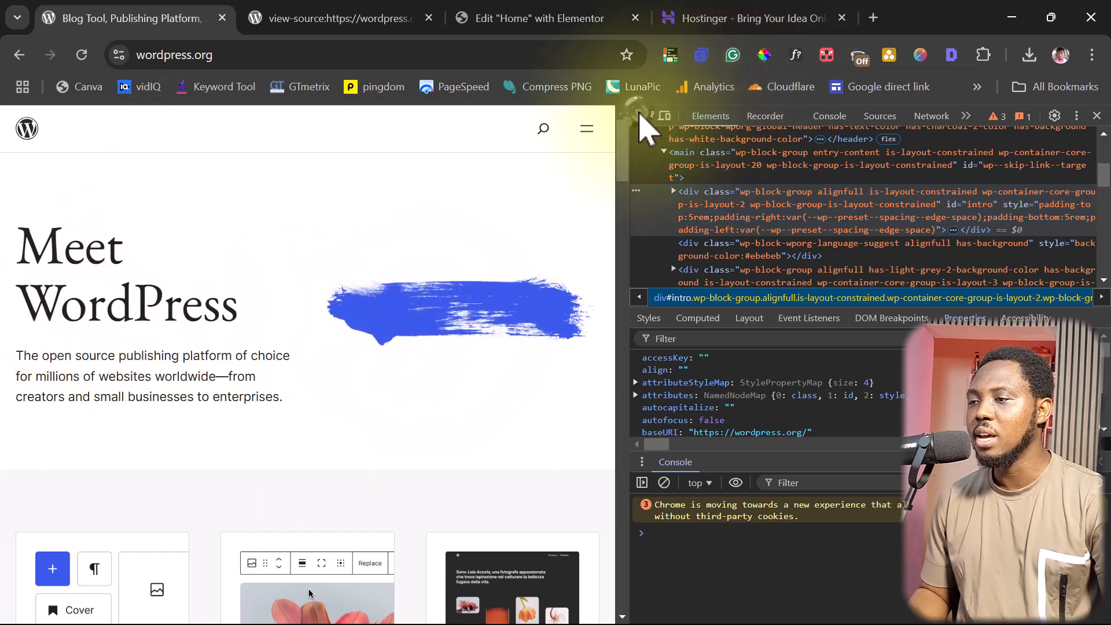
mouse_move(139, 272)
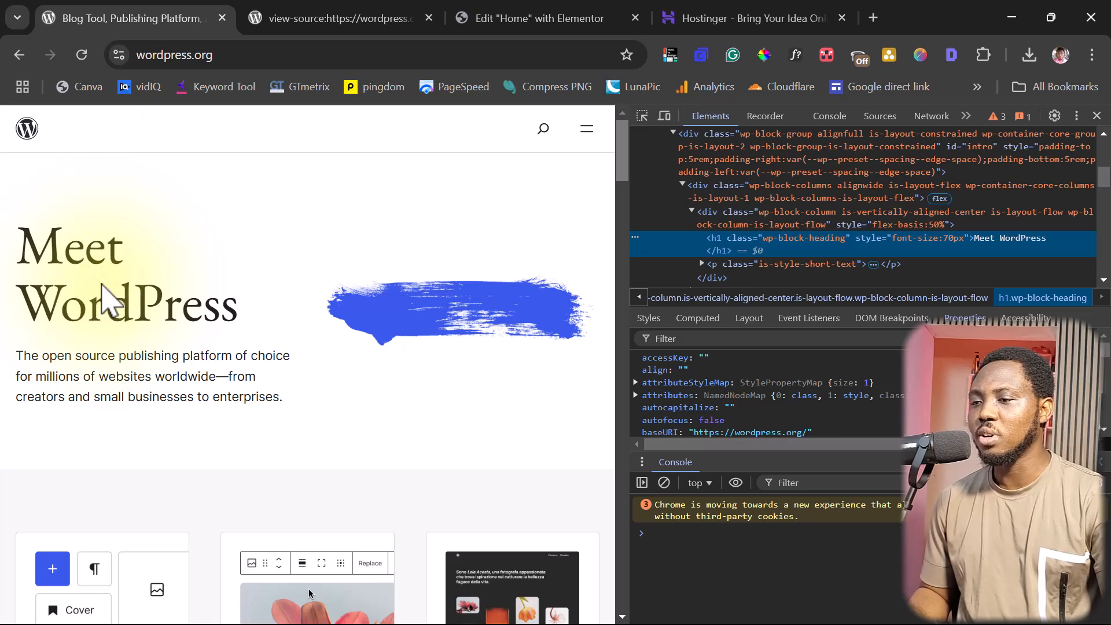
mouse_move(1015, 239)
text(Meet Me D)
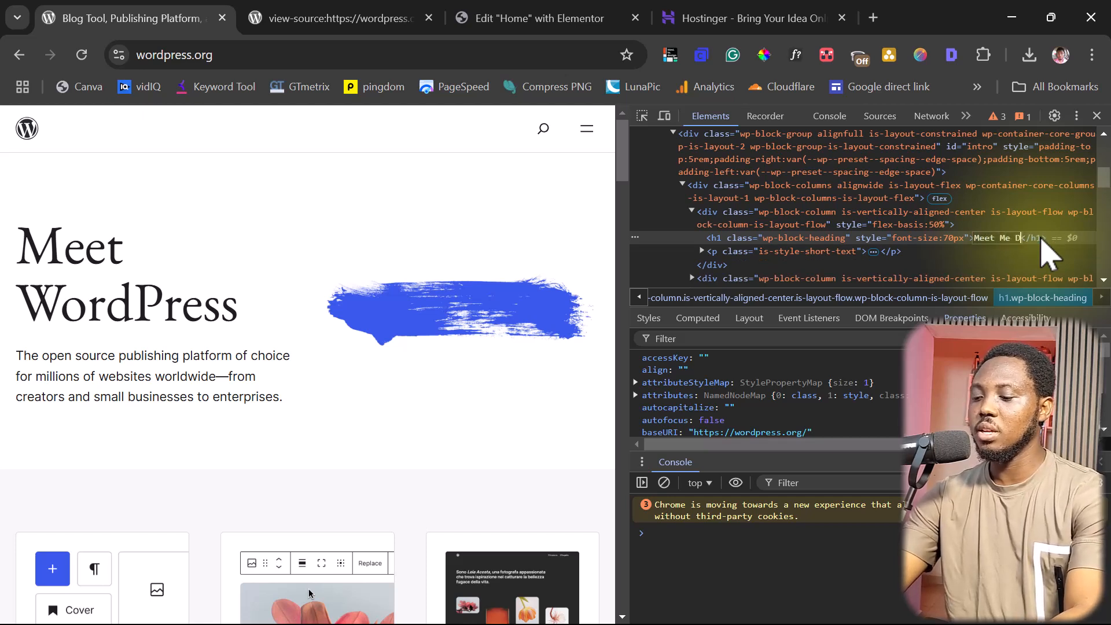
text(aps)
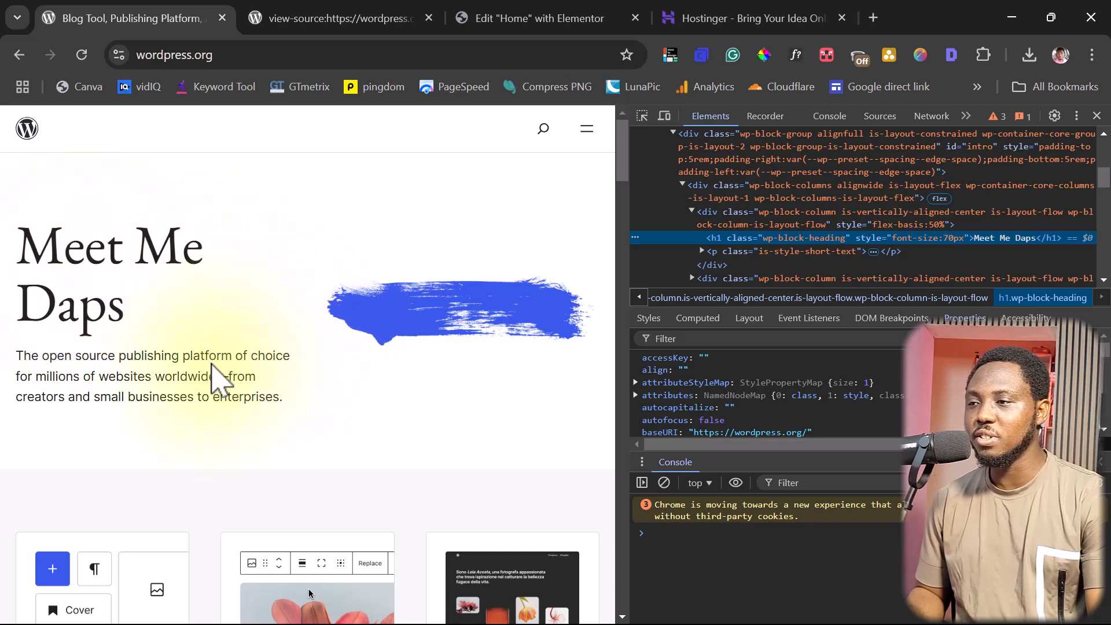
mouse_move(148, 385)
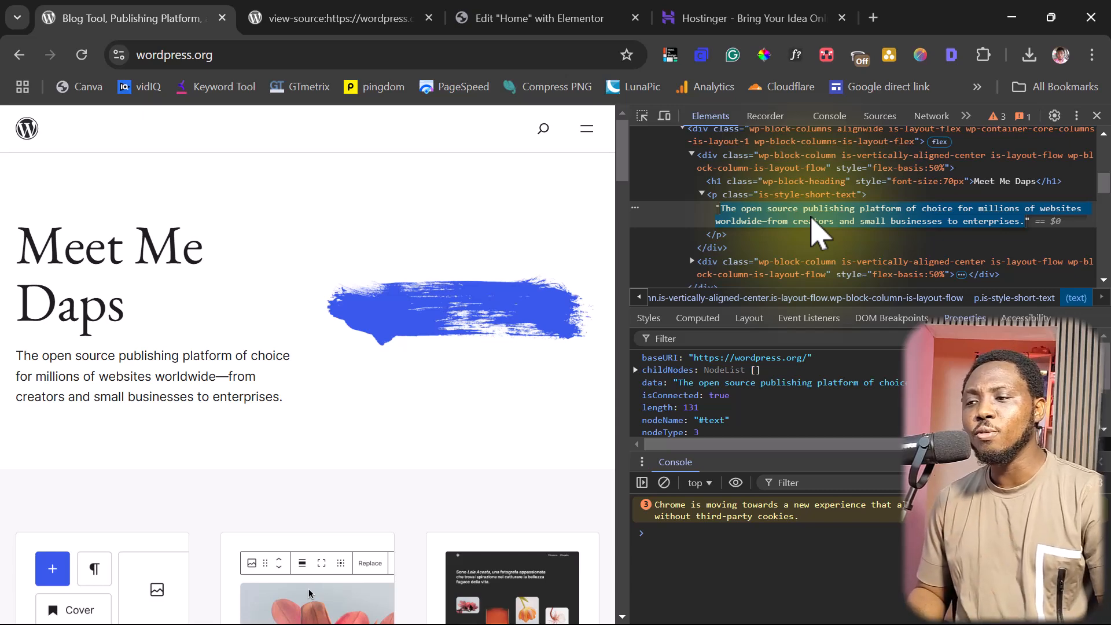
mouse_move(343, 283)
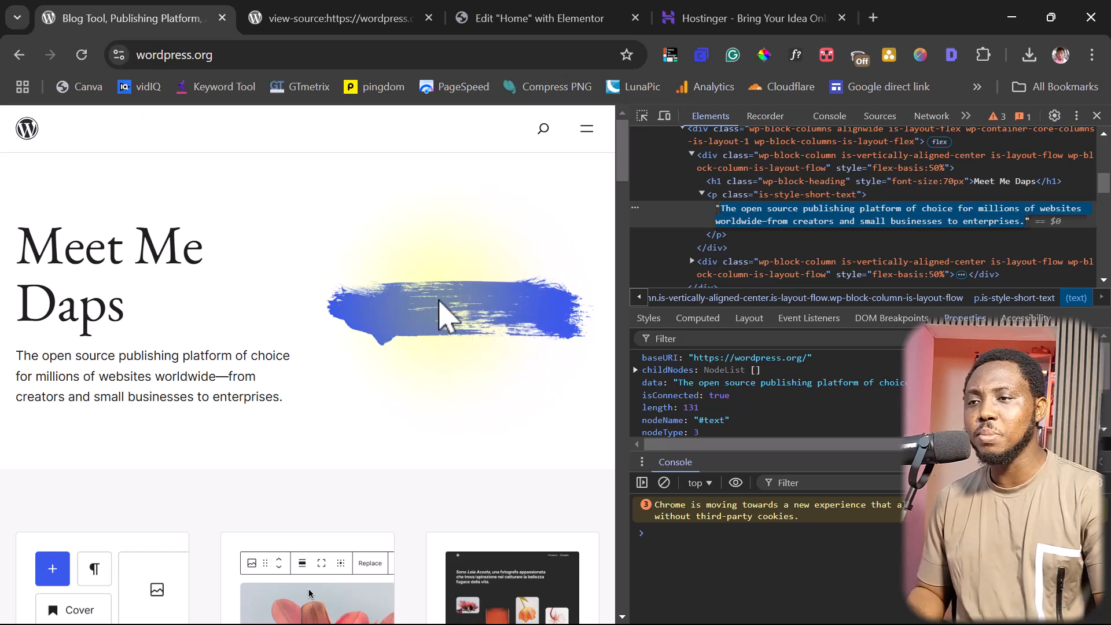
click(532, 19)
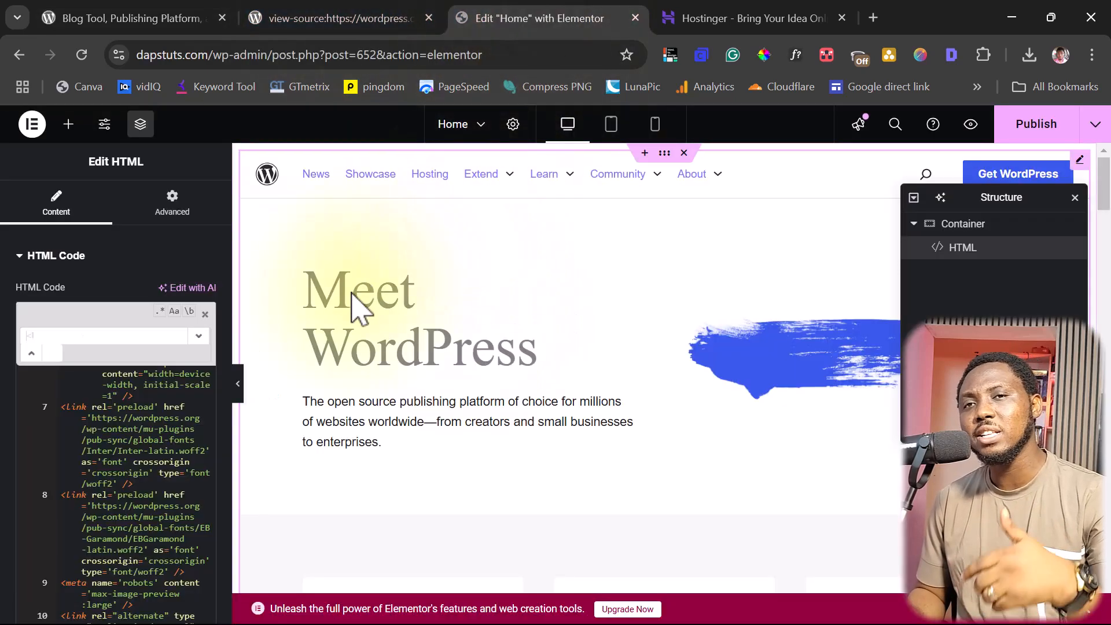
mouse_move(553, 327)
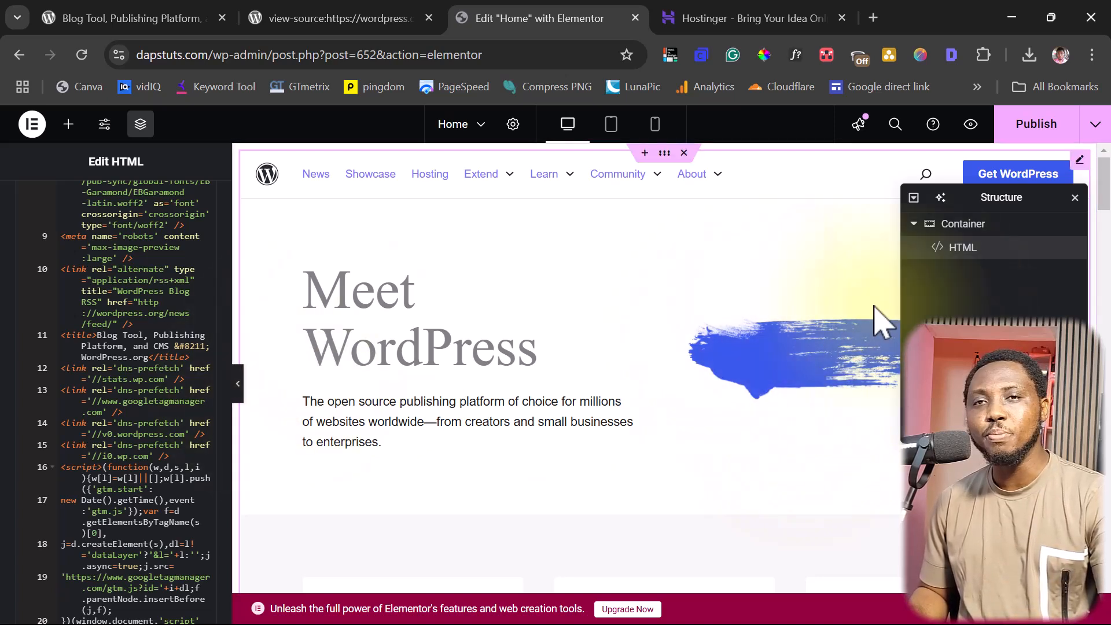
mouse_move(761, 330)
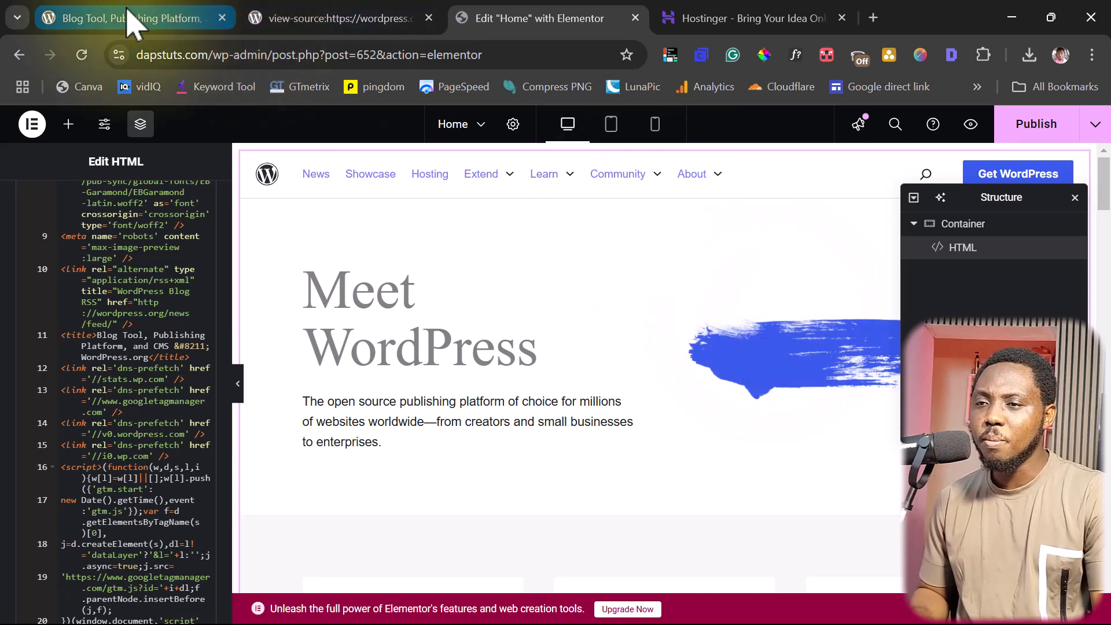
Step: Reveal the Design card's img tag and its wordpress.org file address, then bring up Elementor's main menu
click(116, 17)
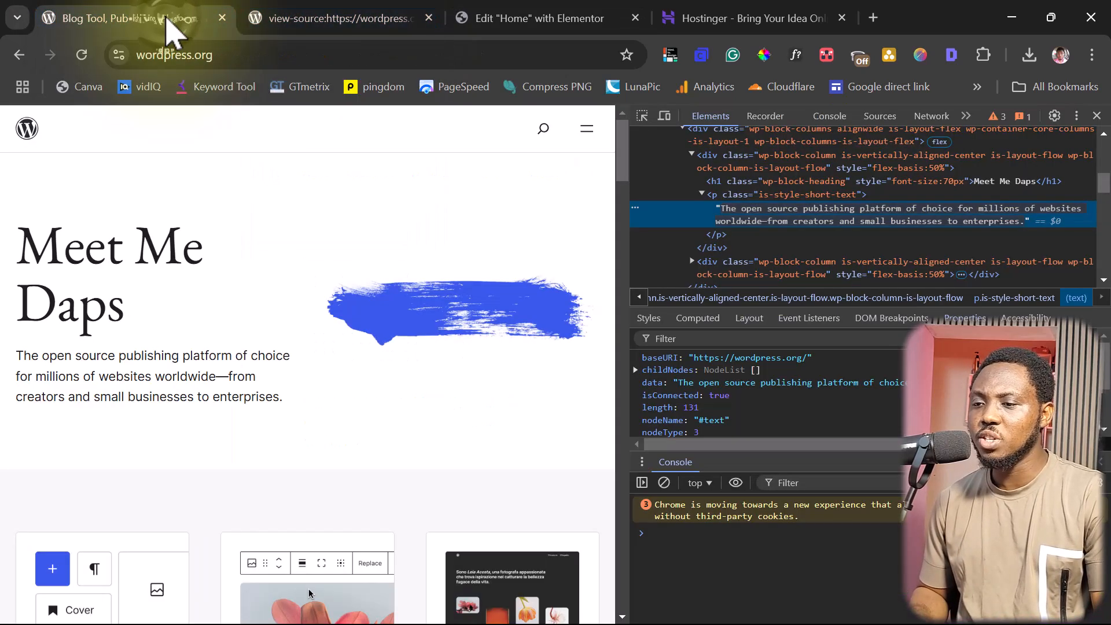
scroll(down, 3)
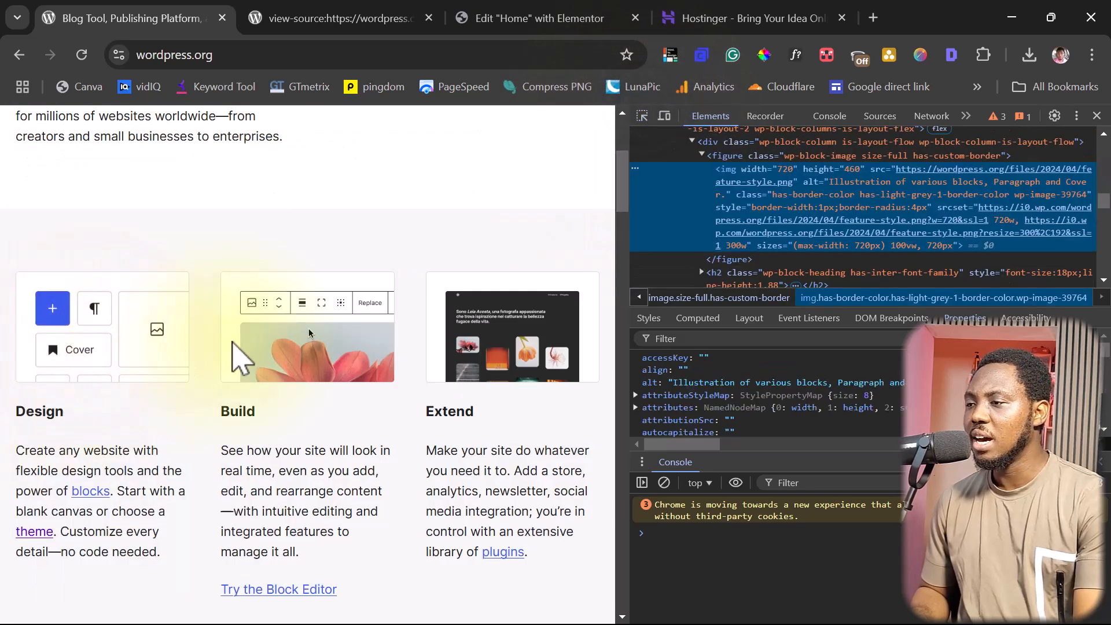
mouse_move(992, 180)
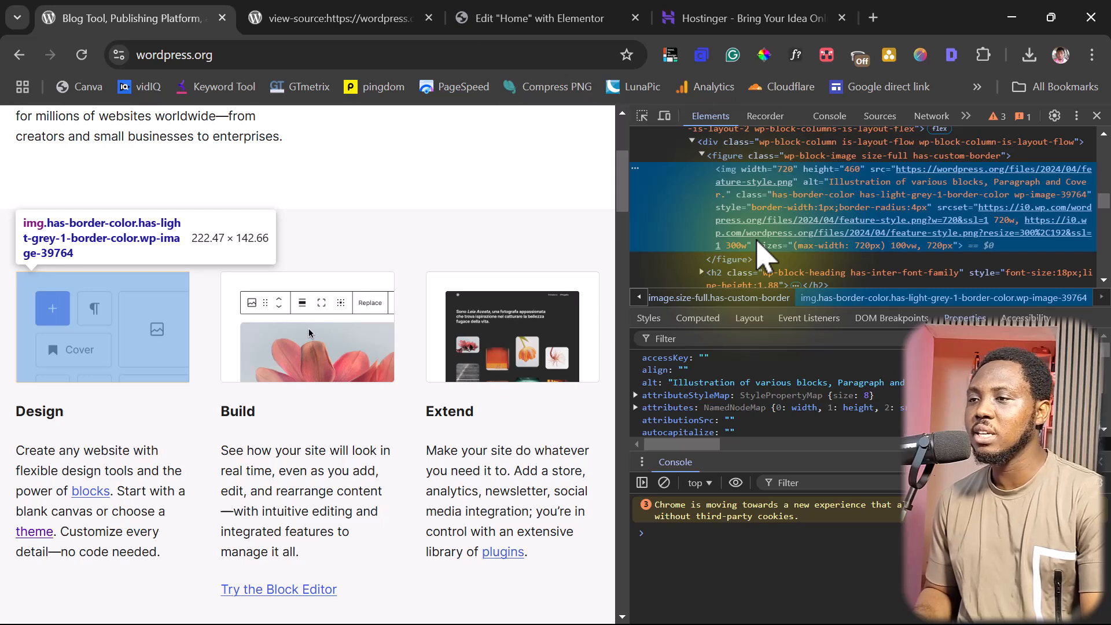
click(538, 19)
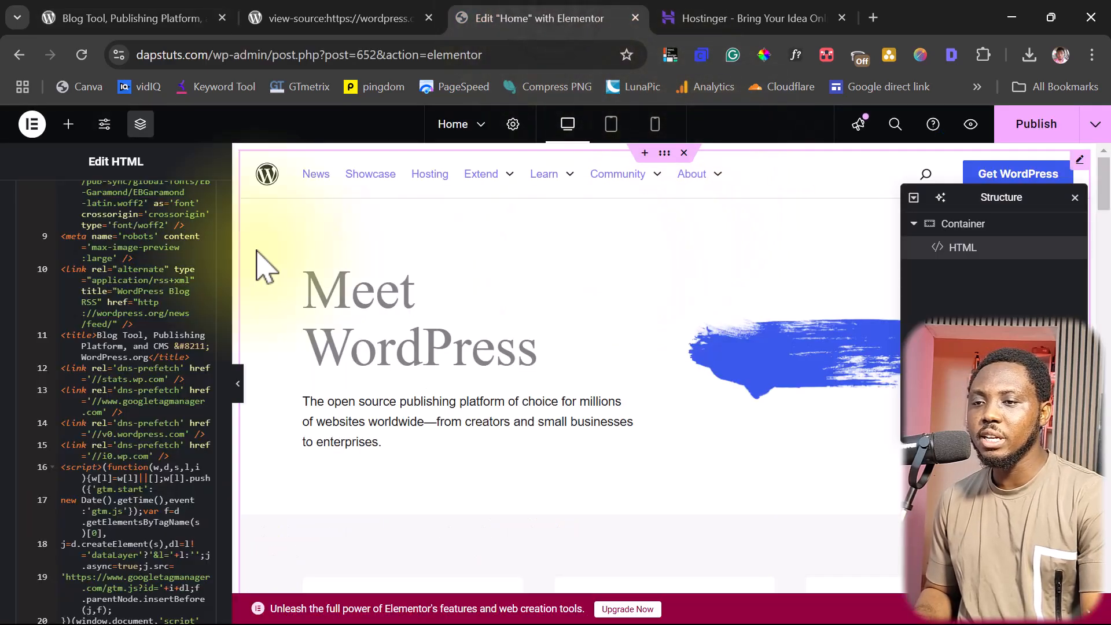
click(33, 124)
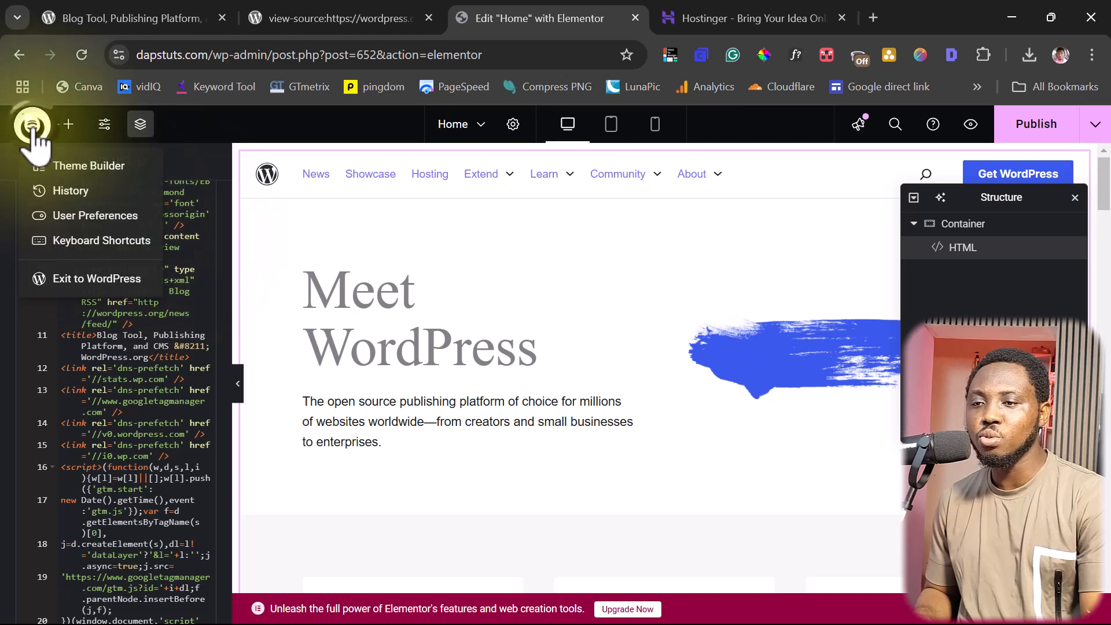
mouse_move(98, 278)
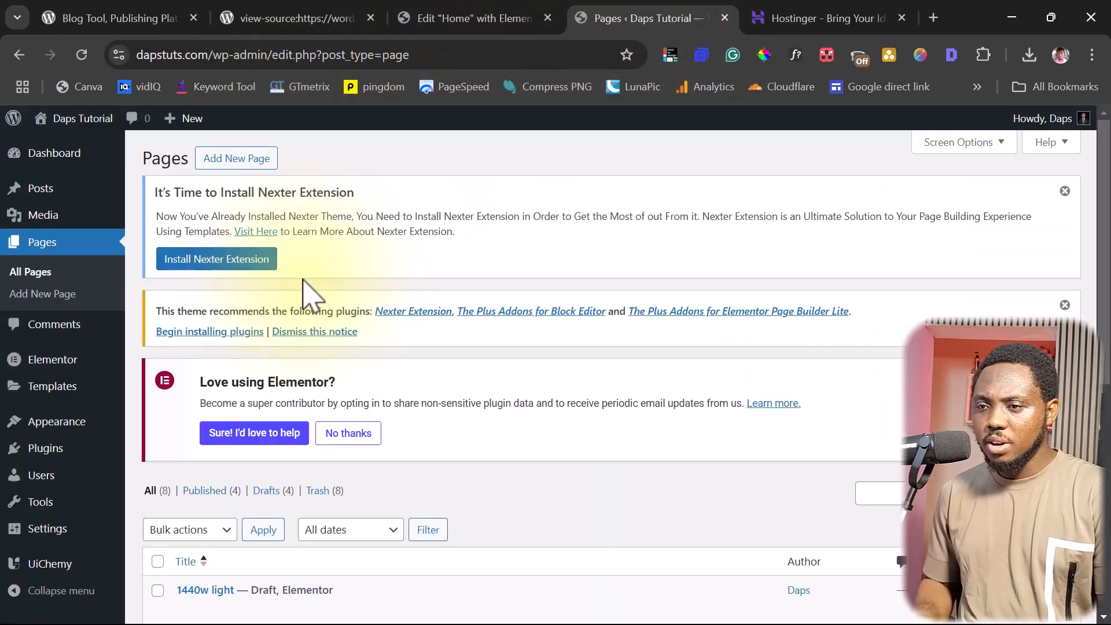
mouse_move(43, 215)
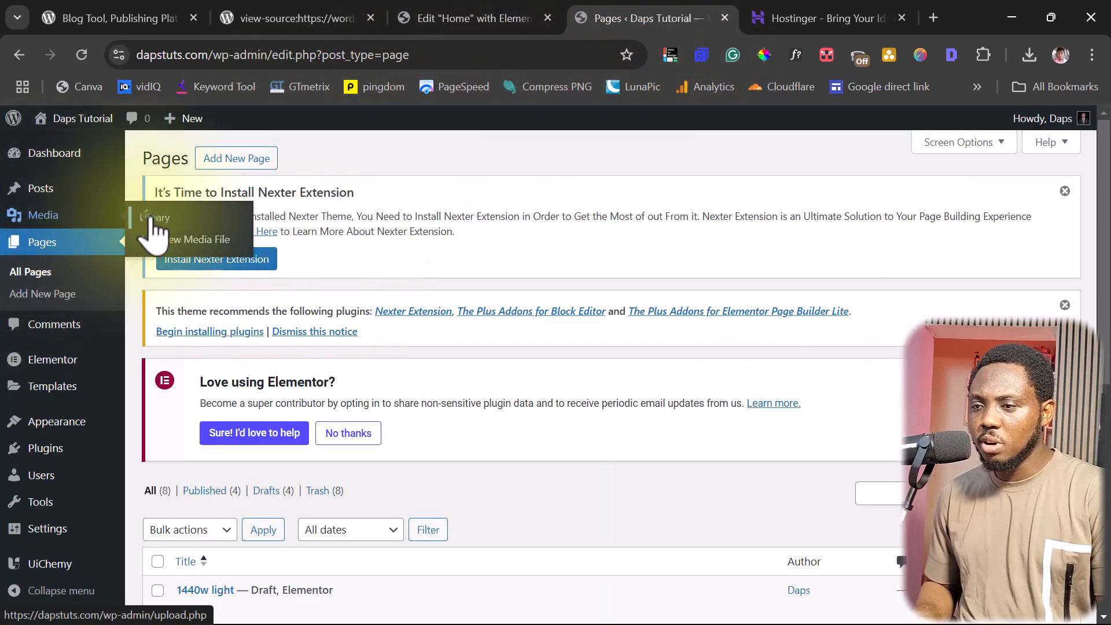
Step: Copy the armchair photo's file URL from its Media Library attachment details
click(154, 217)
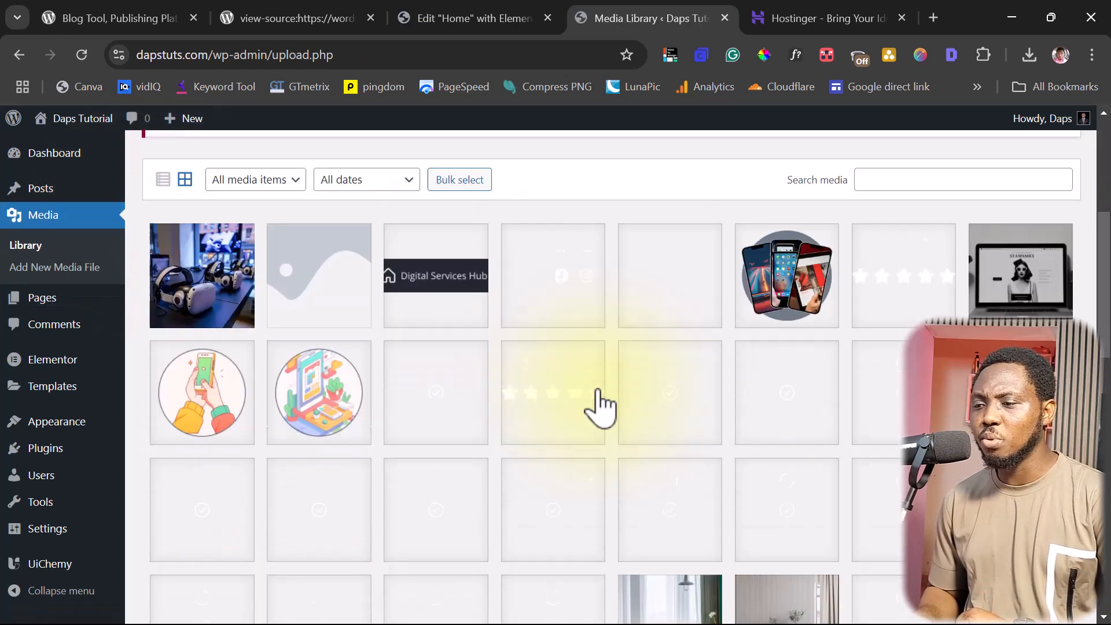
scroll(down, 3)
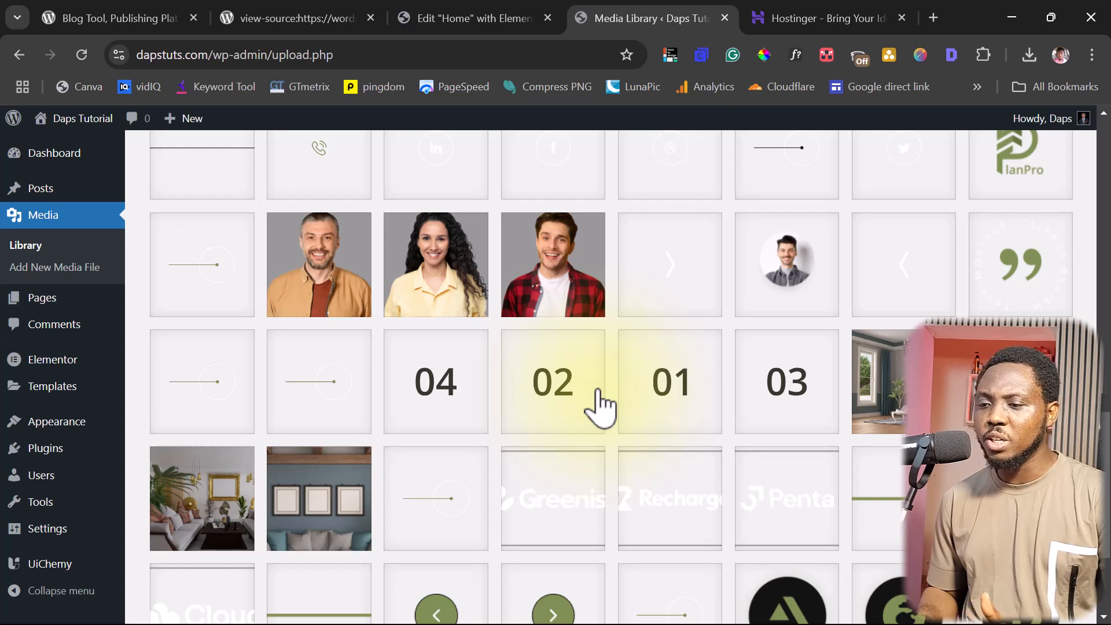
click(554, 382)
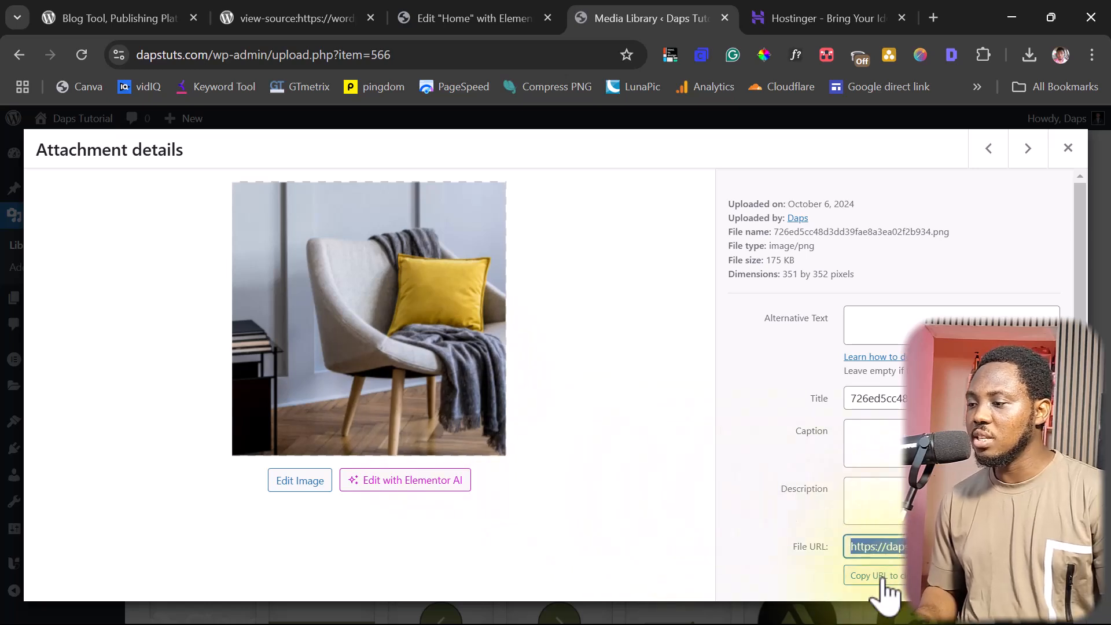
click(878, 577)
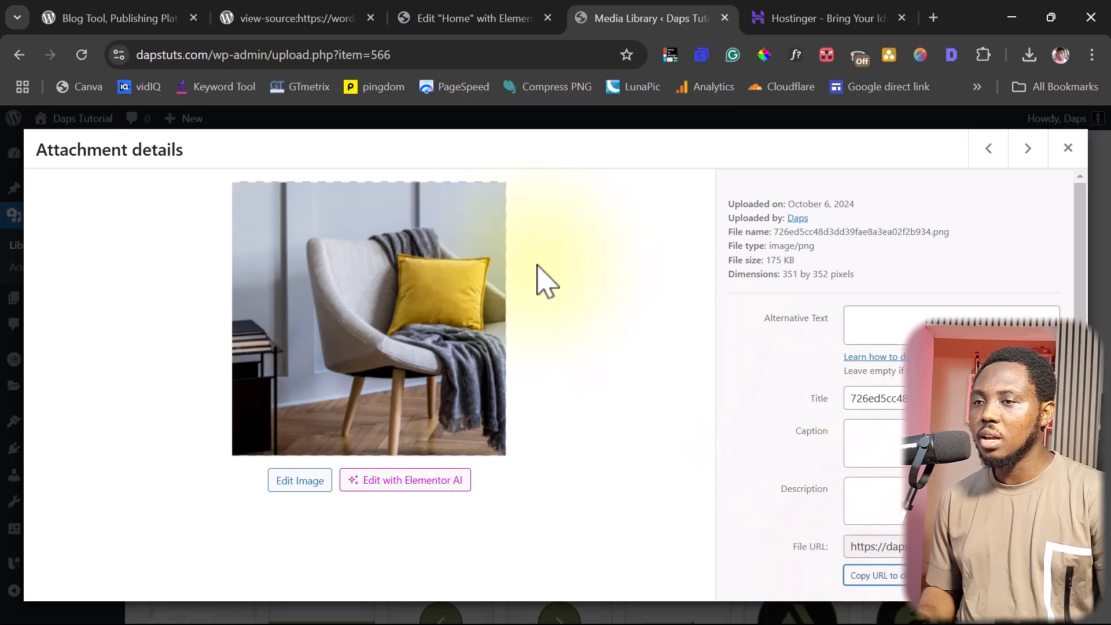
Step: Return to the wordpress.org tab where the Design card now shows the site-hosted armchair photo
click(104, 18)
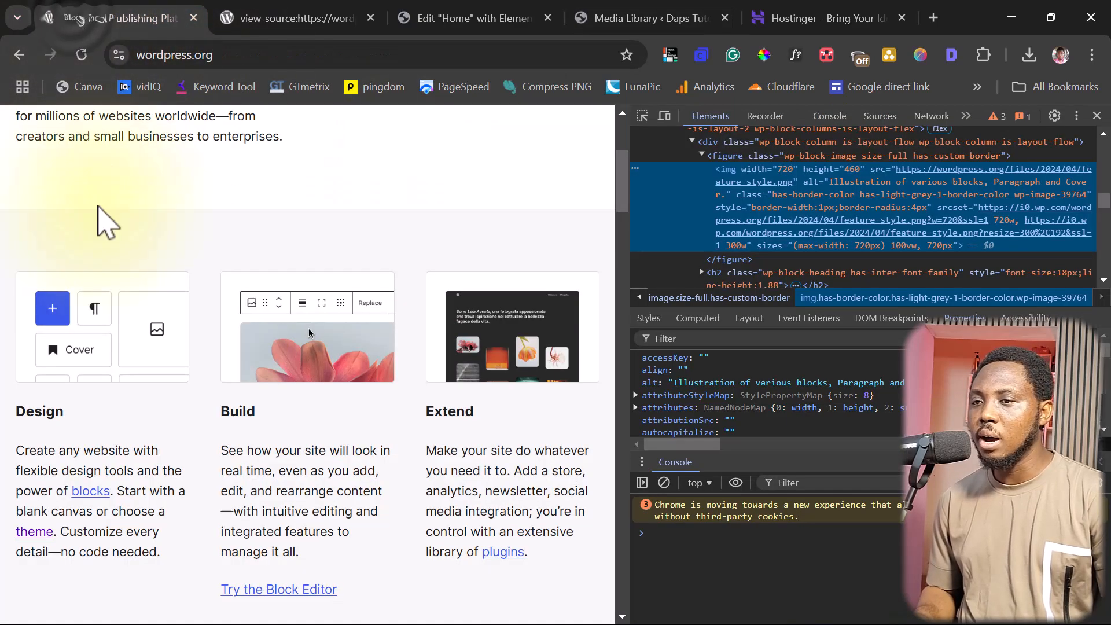
mouse_move(795, 272)
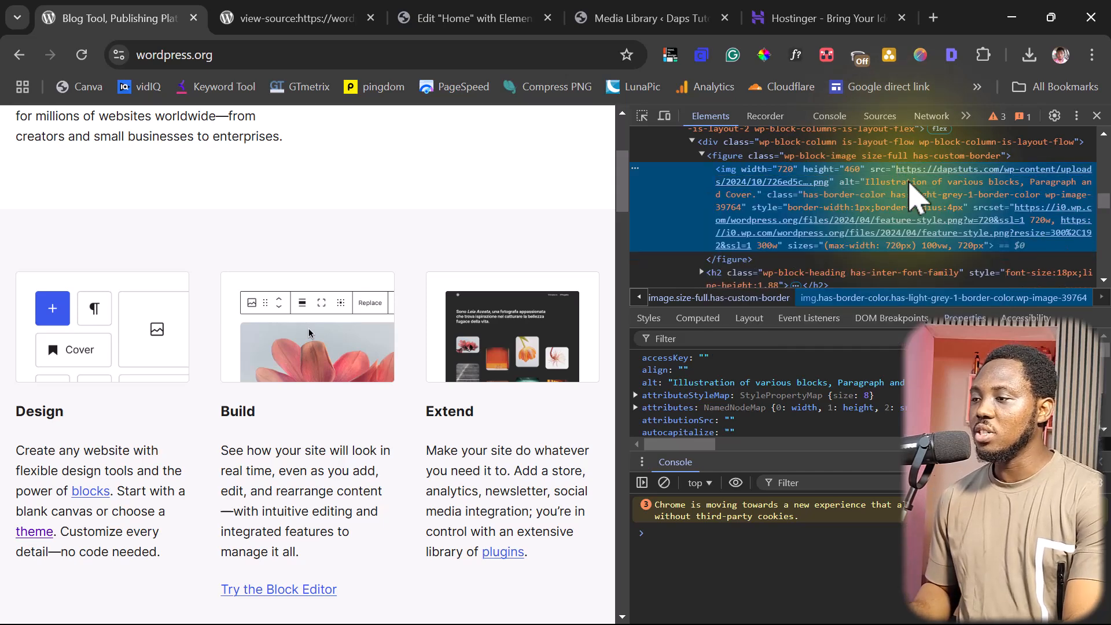
mouse_move(954, 230)
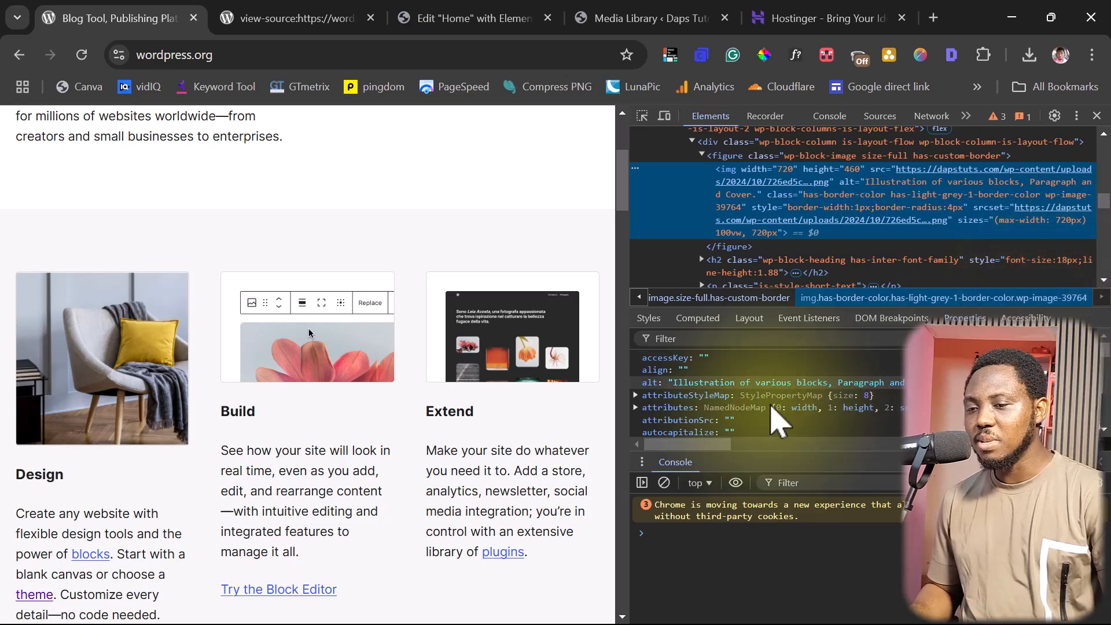
mouse_move(107, 344)
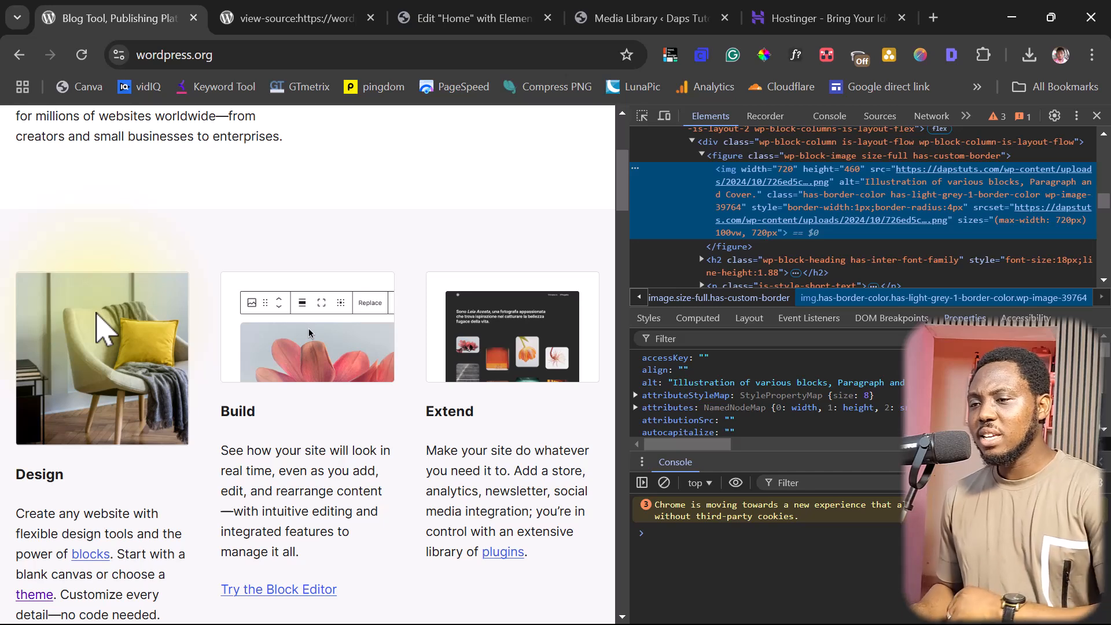
mouse_move(299, 348)
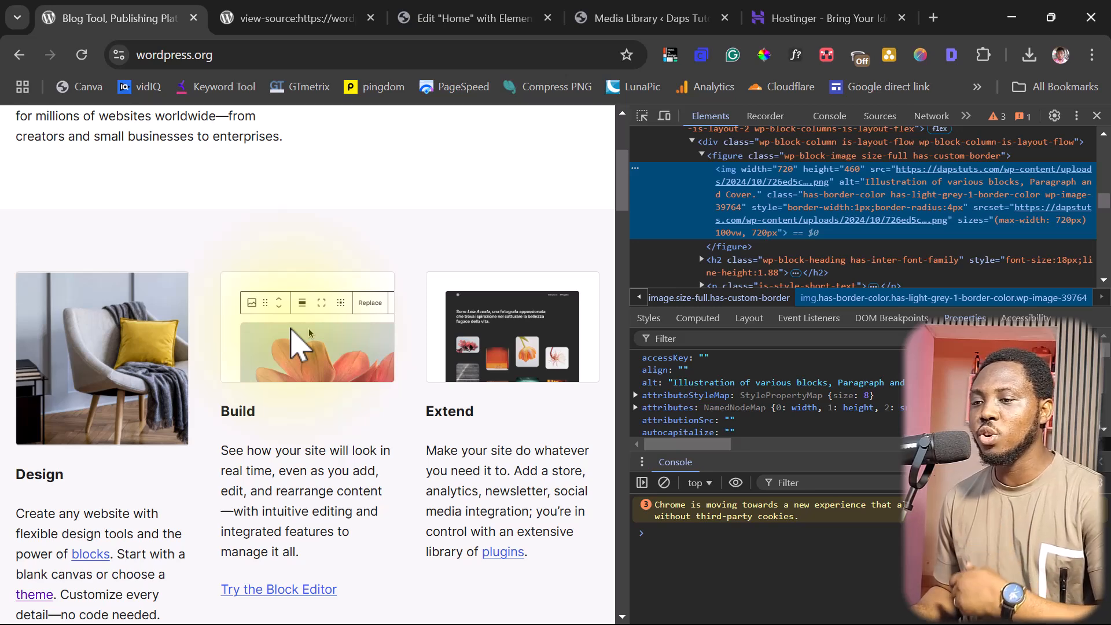
Step: Save the Build card's flower image to the computer as feature-build (1).webp and confirm the download
right_click(308, 347)
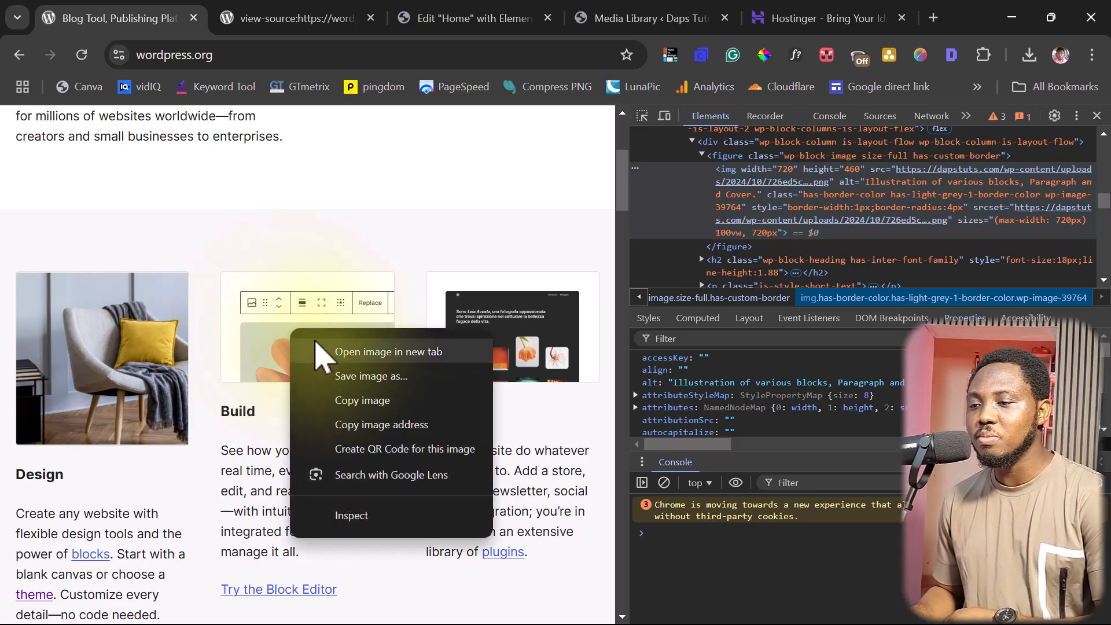
click(388, 373)
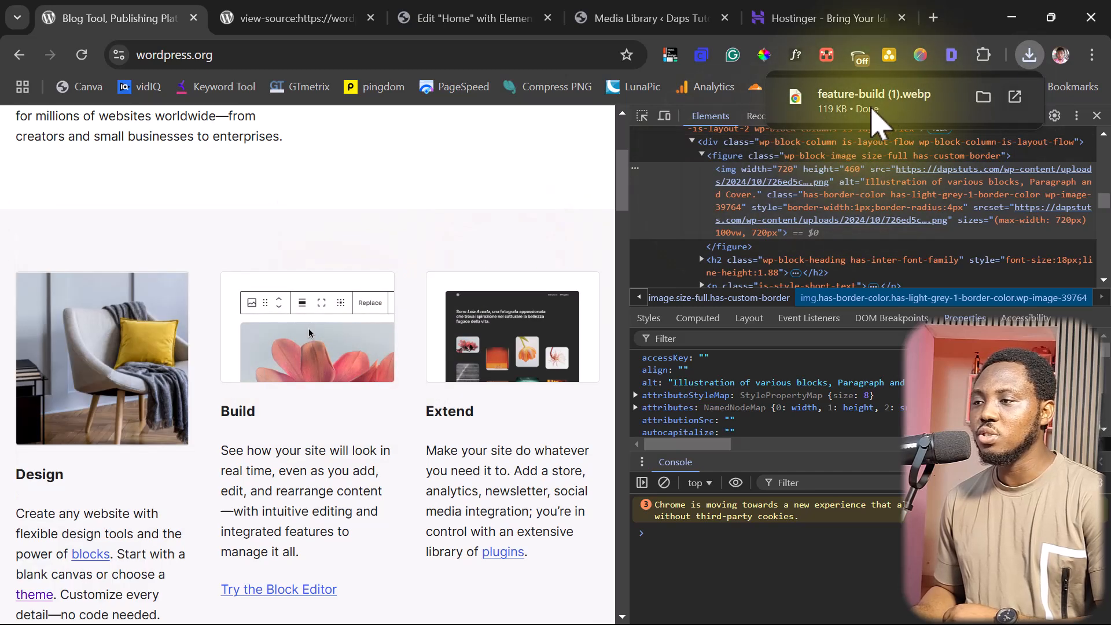
click(638, 18)
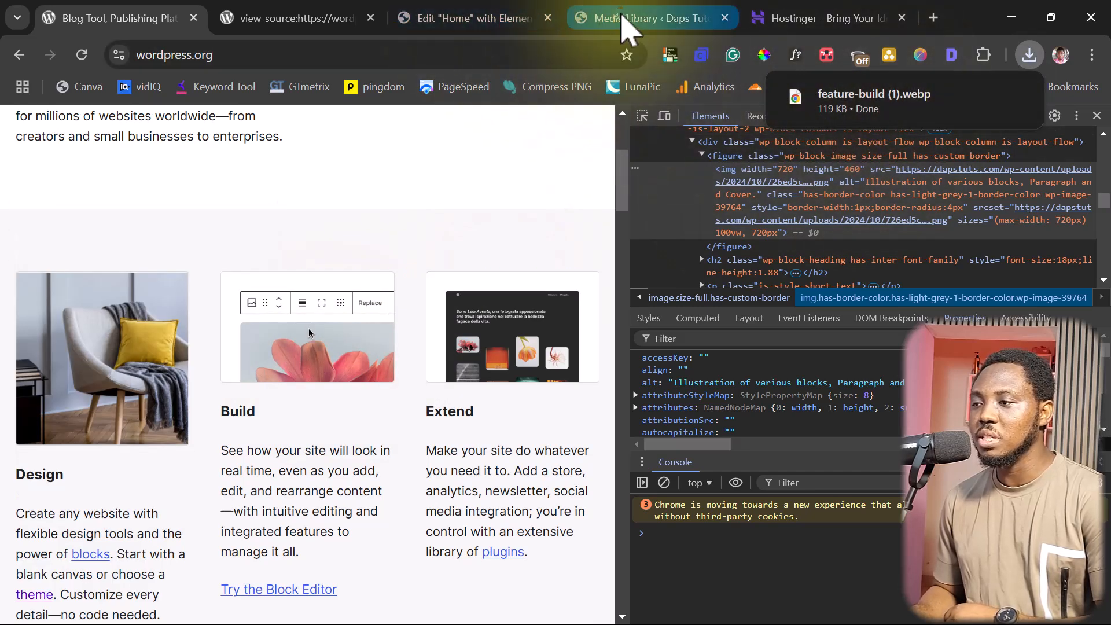
Step: Upload the downloaded flower image to the Media Library as feature-build-1.webp and view its details
click(645, 18)
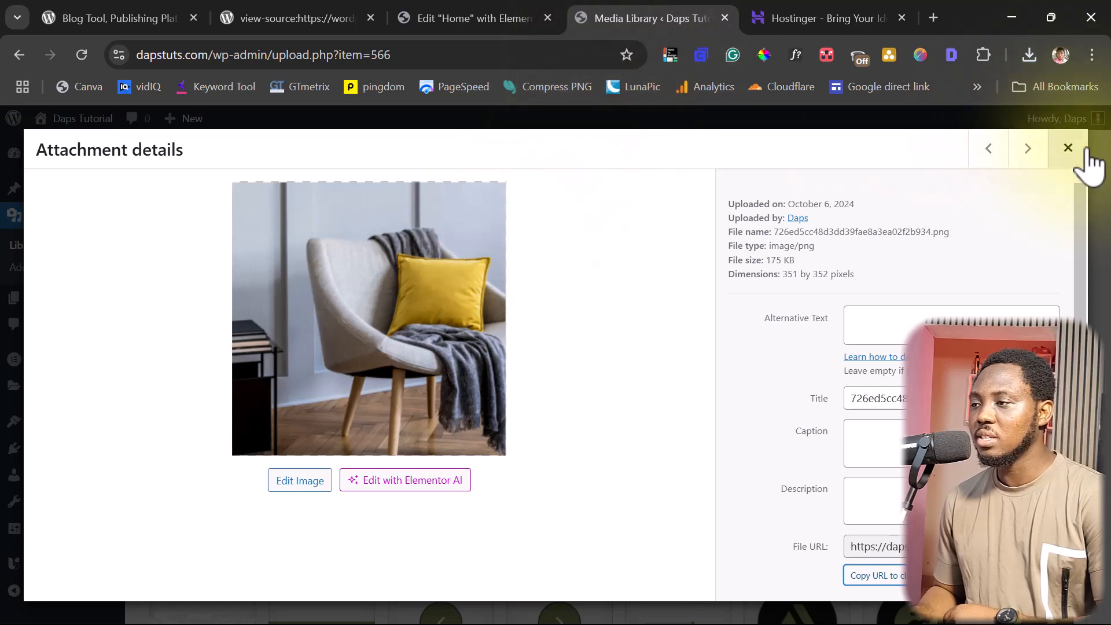
click(1069, 148)
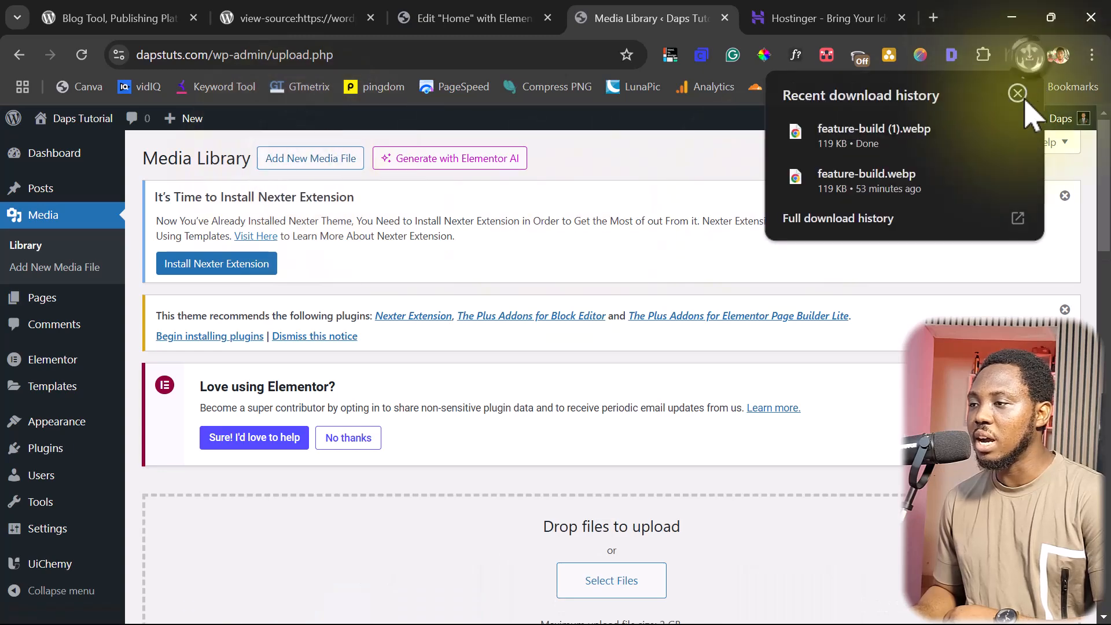
mouse_move(428, 568)
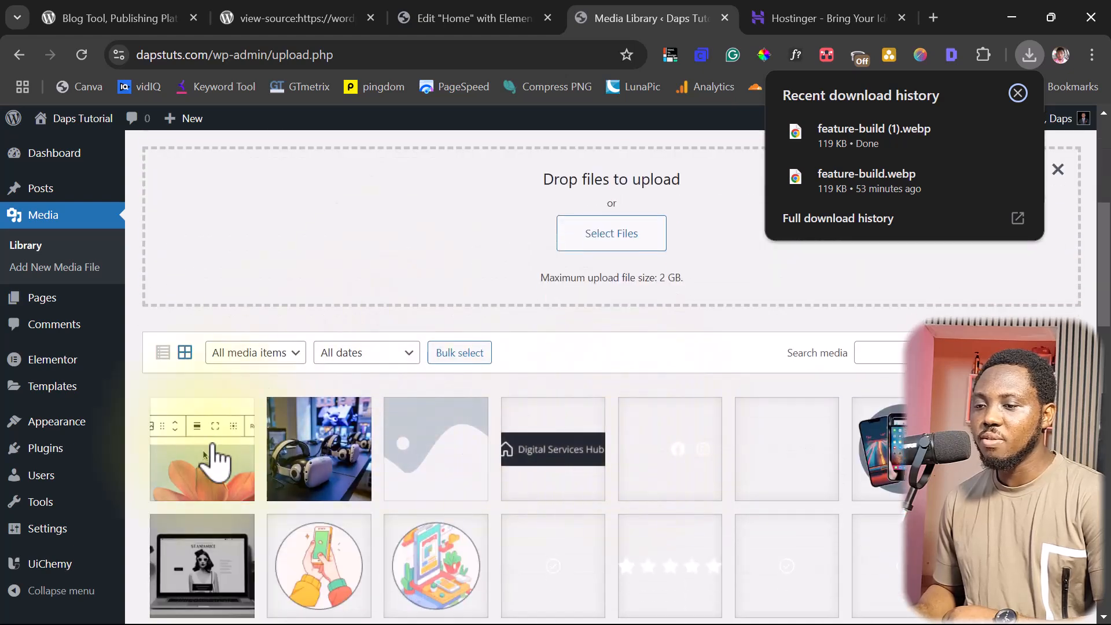
click(201, 454)
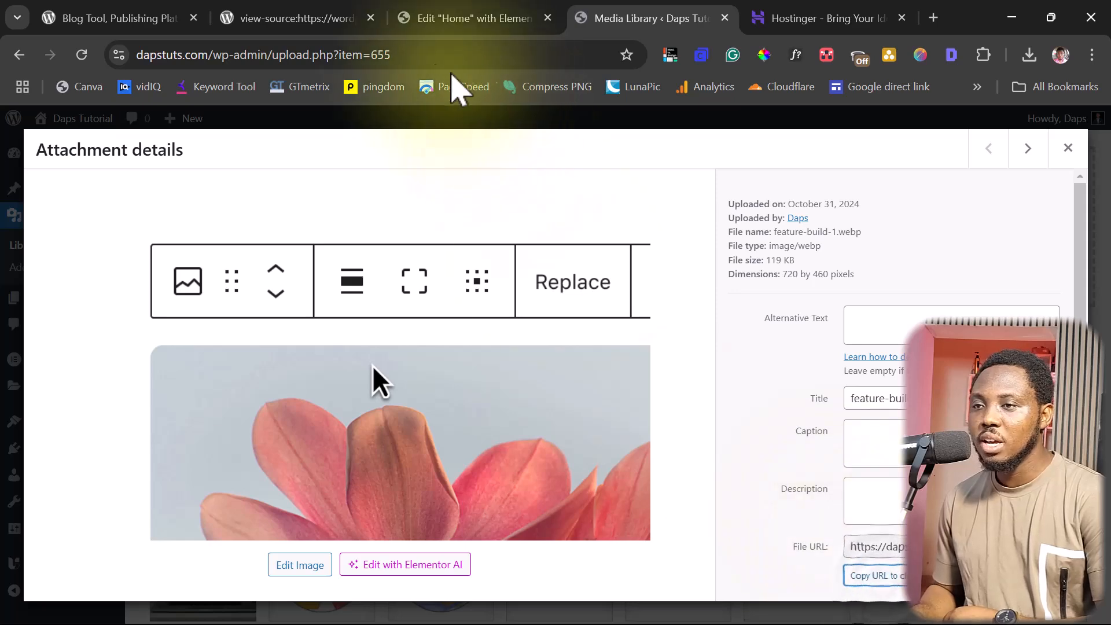
click(116, 19)
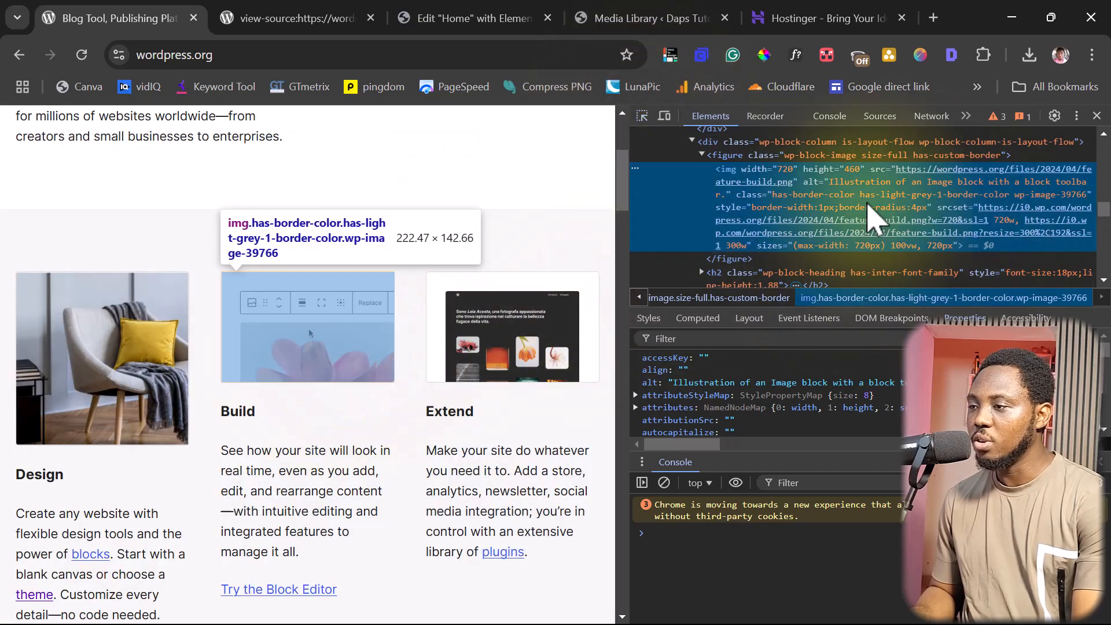
mouse_move(1007, 206)
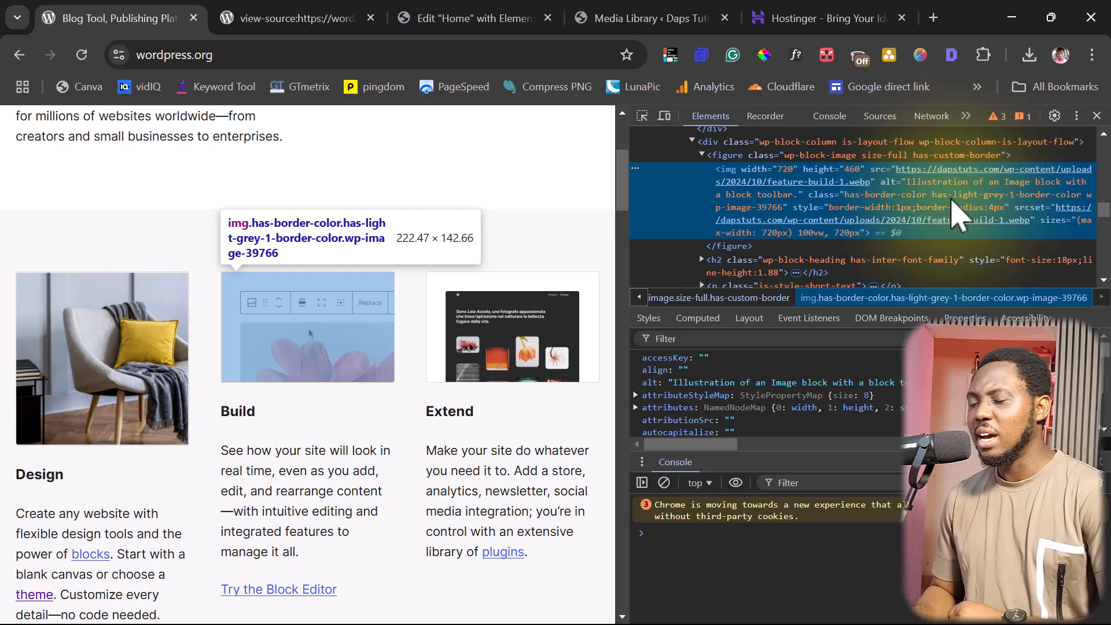
mouse_move(411, 352)
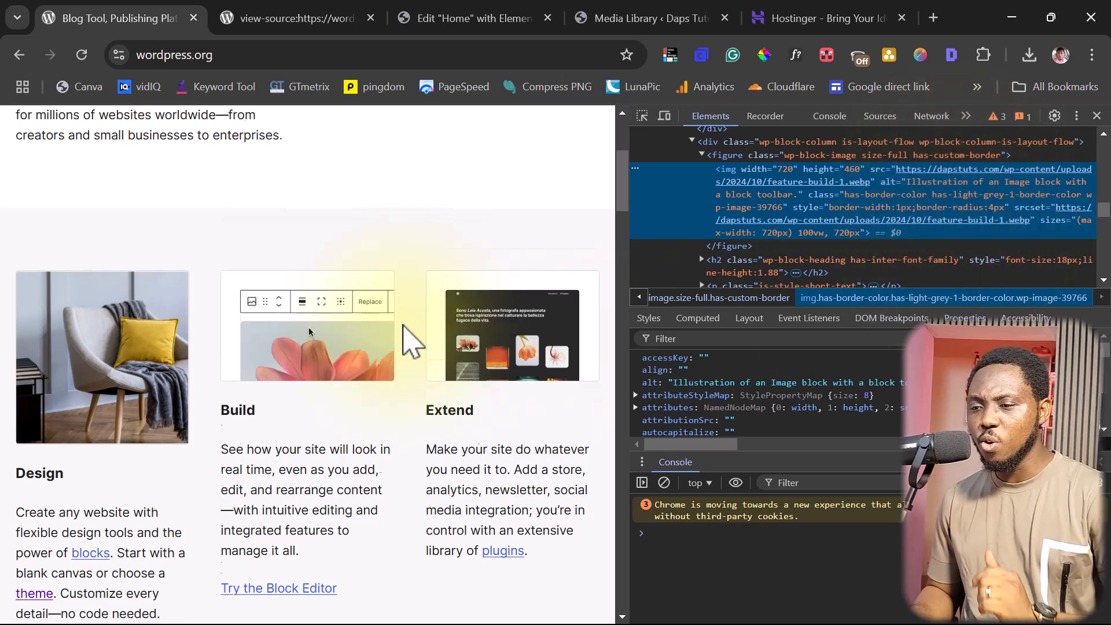
scroll(down, 3)
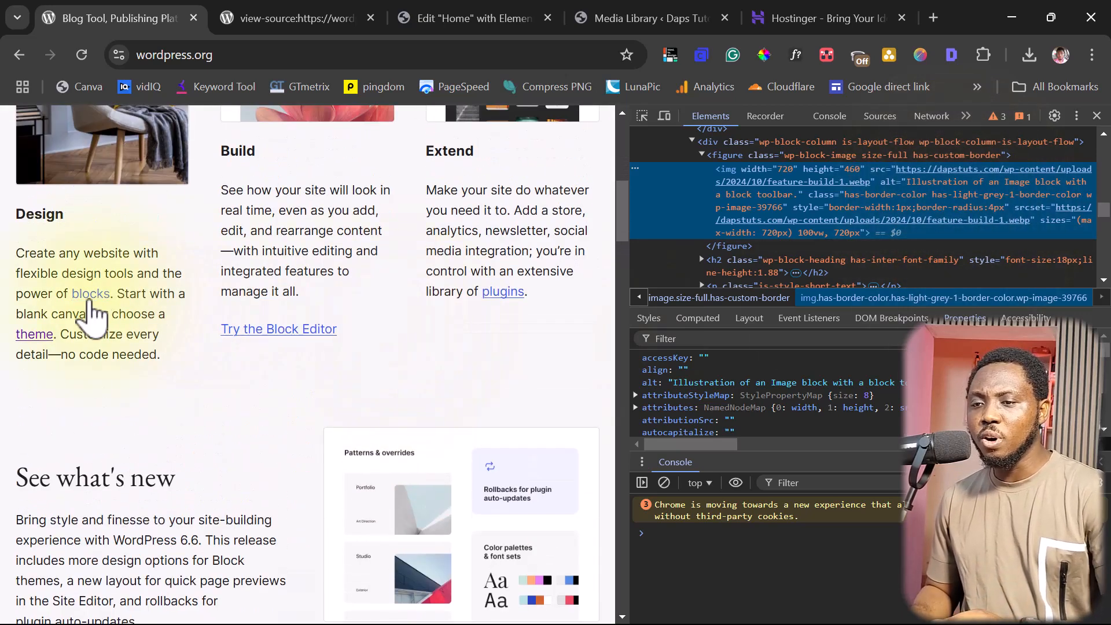
mouse_move(642, 115)
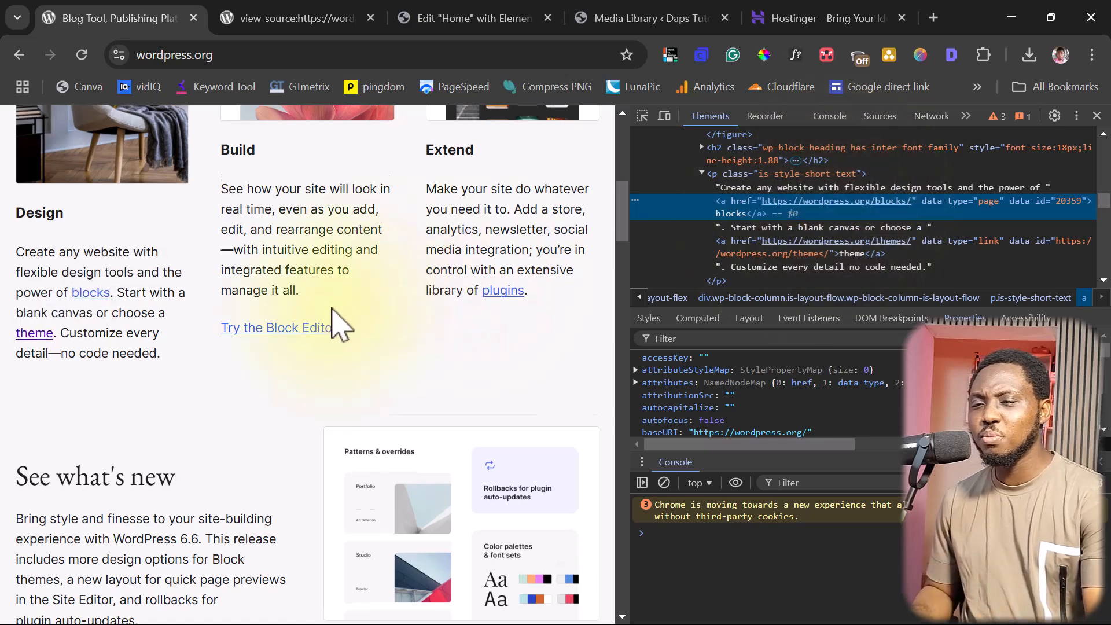
scroll(down, 3)
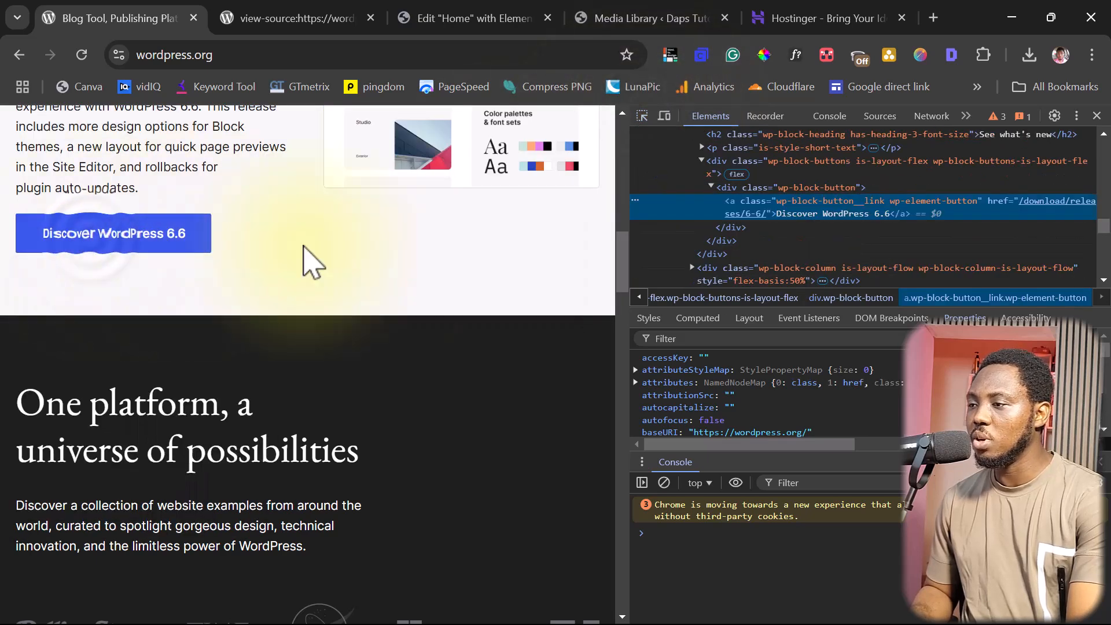
mouse_move(1034, 208)
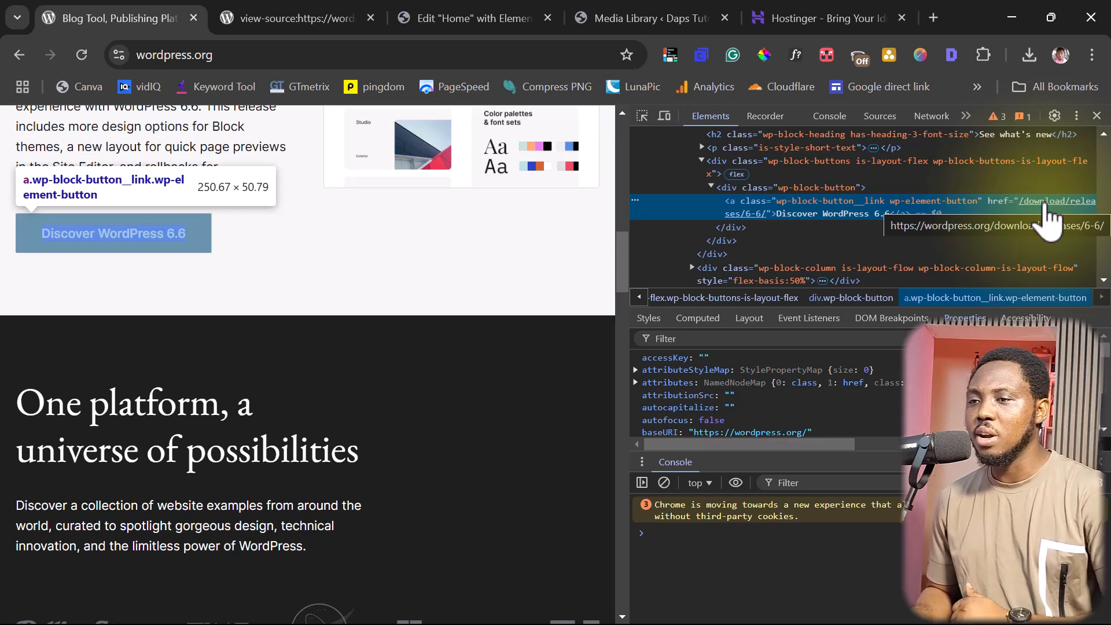
mouse_move(366, 244)
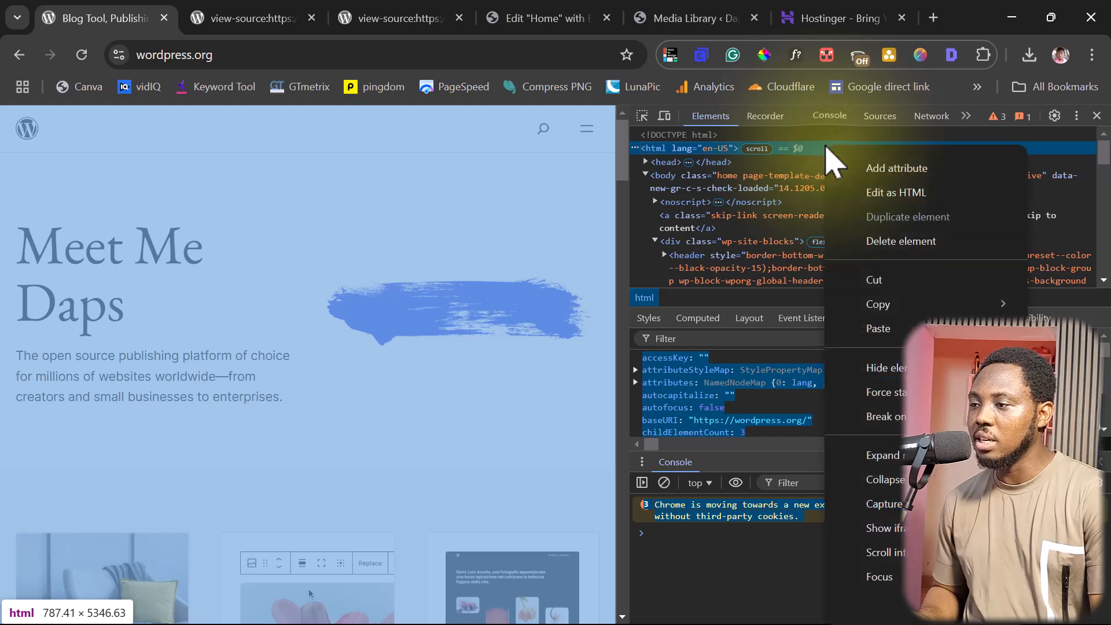
mouse_move(877, 304)
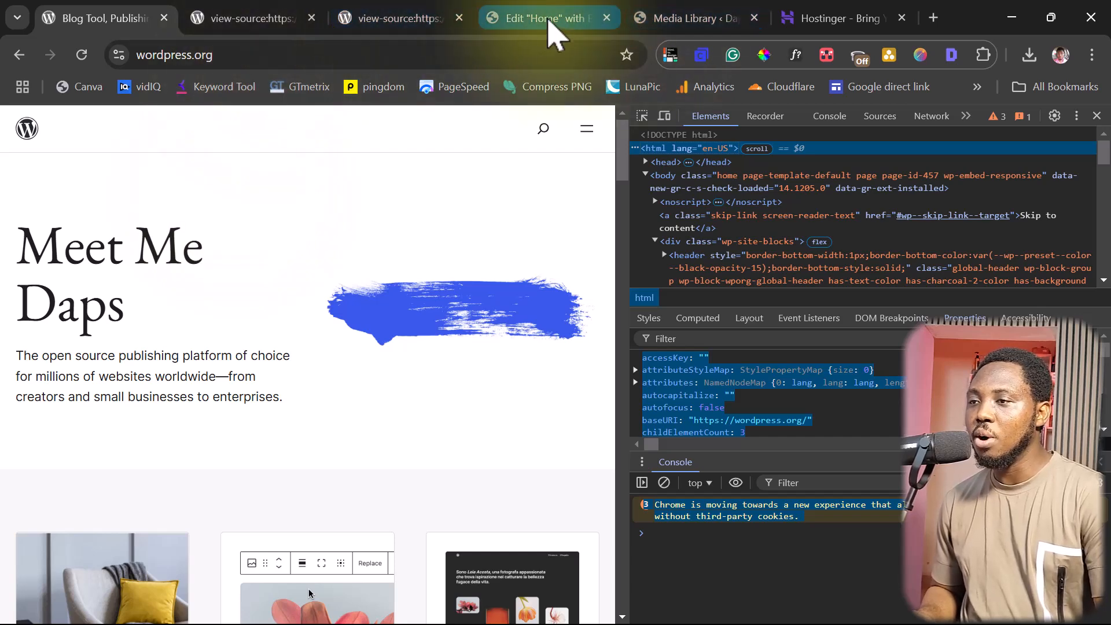
Step: Scroll the Elementor Home canvas to confirm the armchair, flower images and showcase sections render in the clone
click(536, 17)
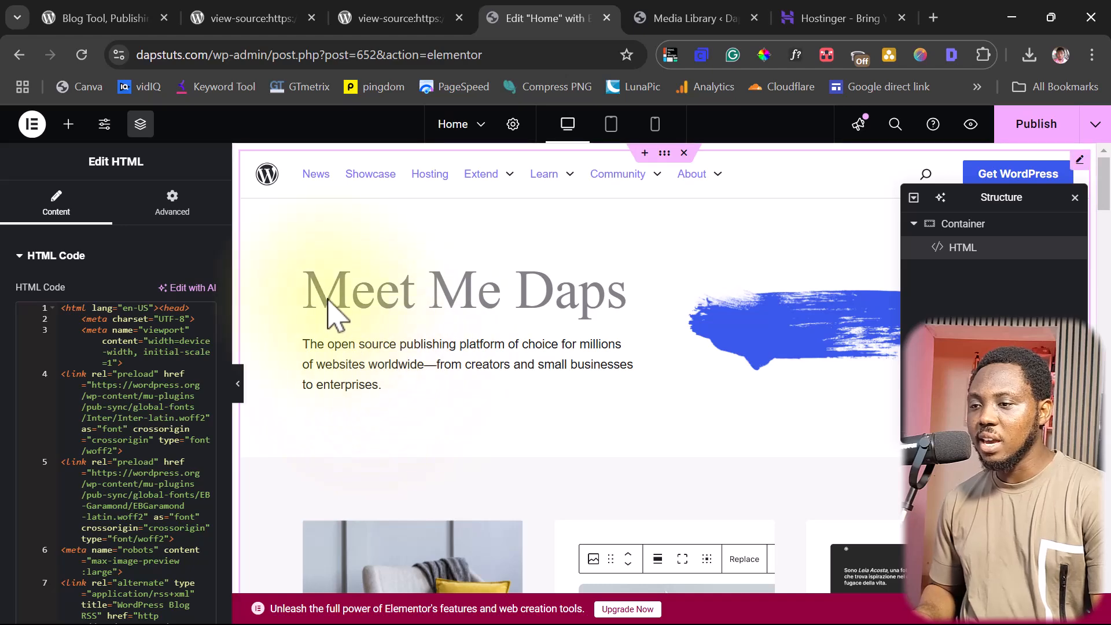
scroll(down, 3)
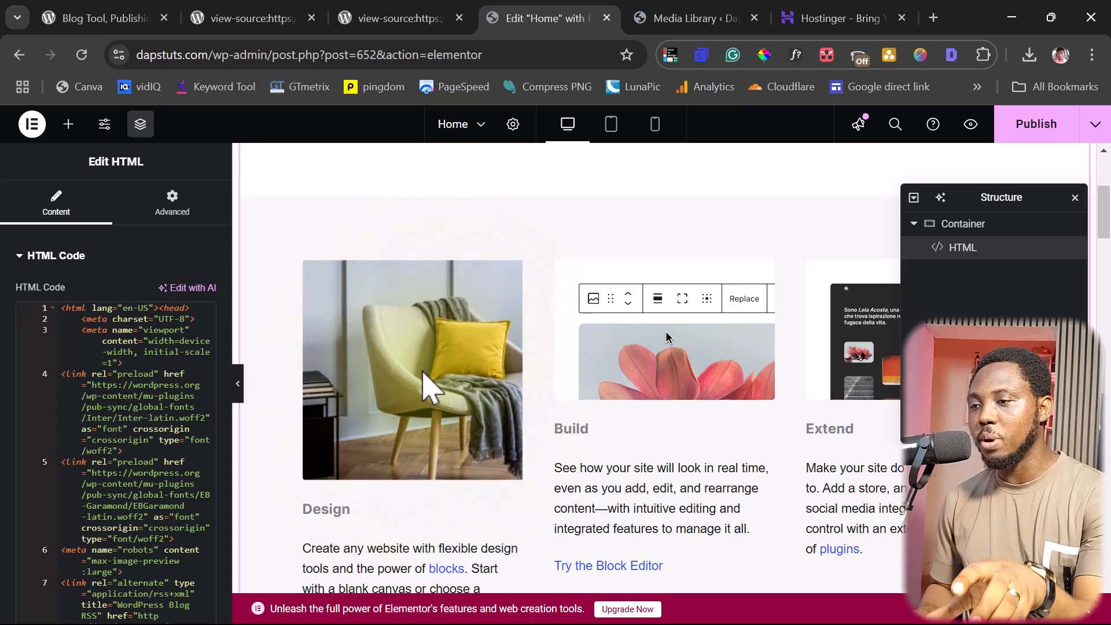
scroll(down, 3)
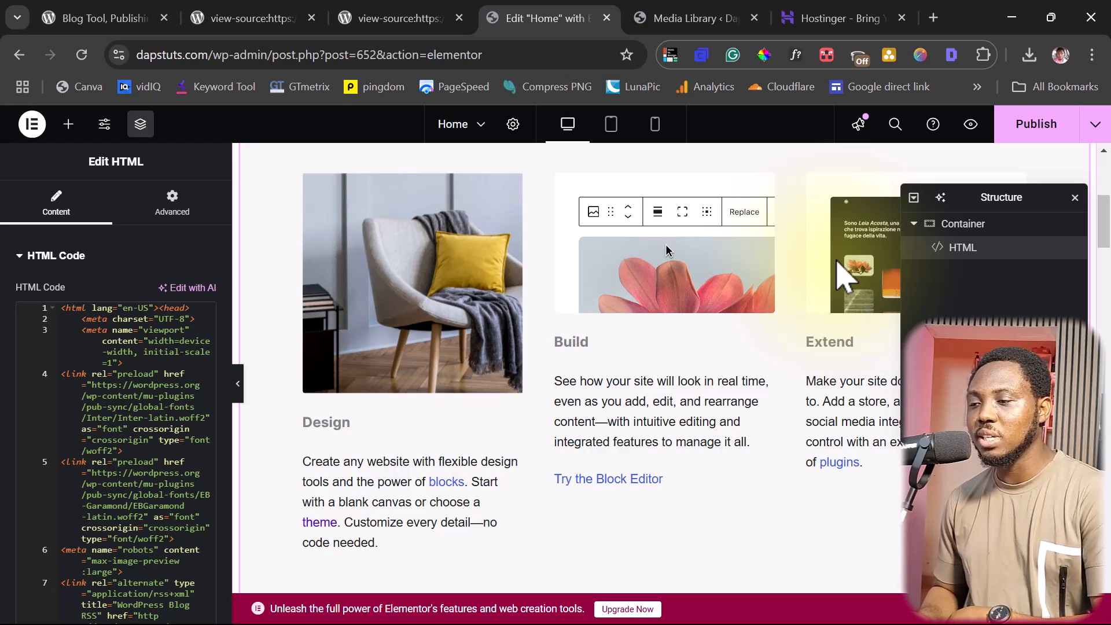
scroll(down, 3)
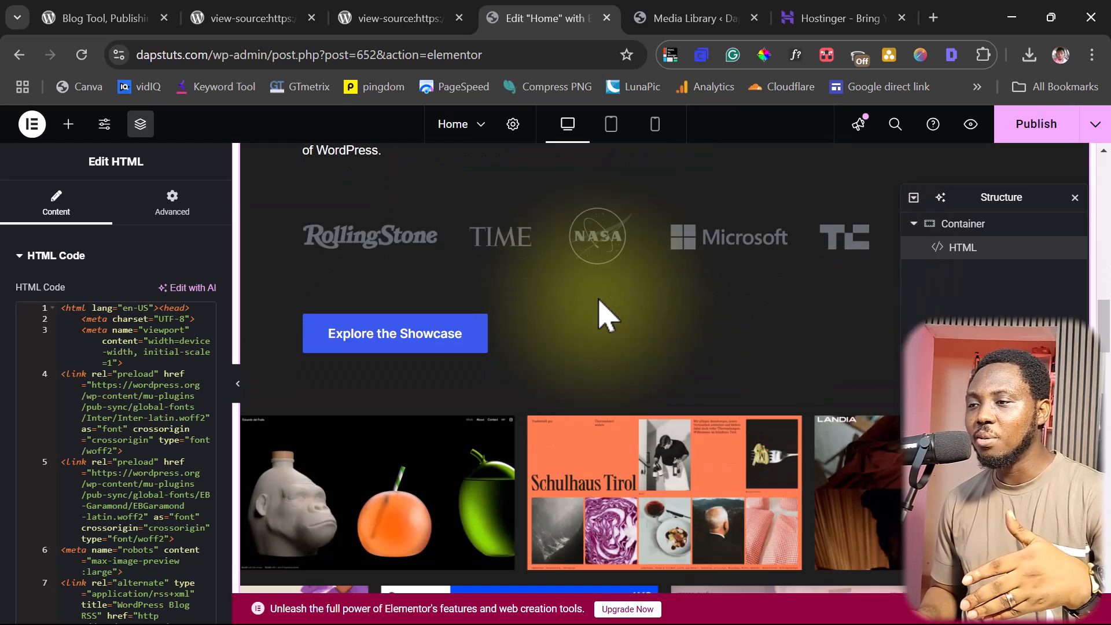
scroll(down, 3)
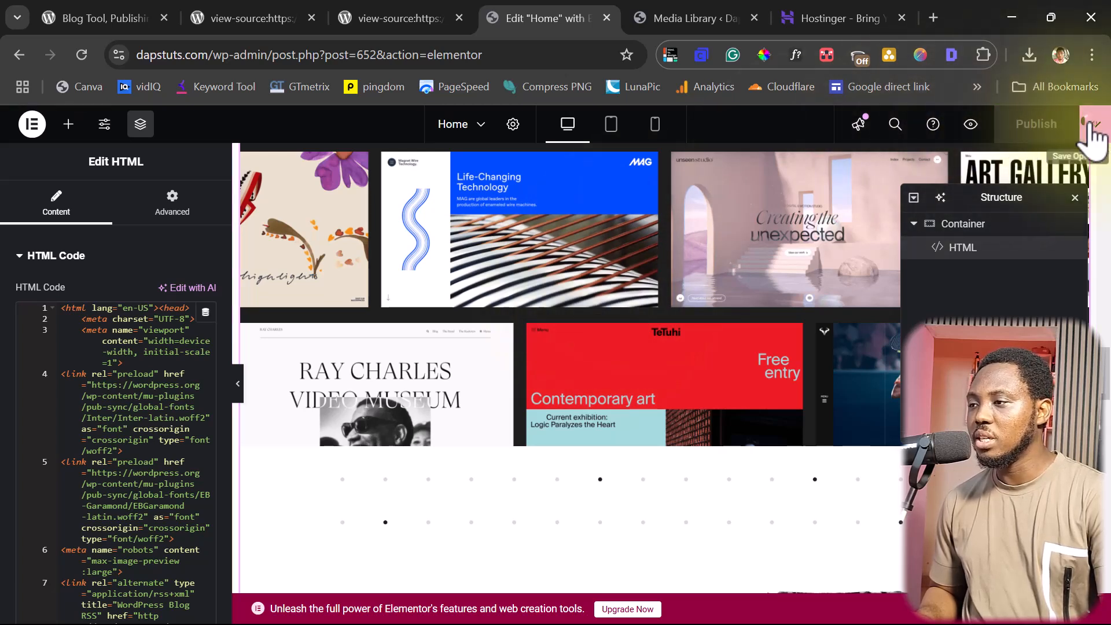
Step: View the published Home page live at dapstuts.com/home and scroll from 'Meet Me Daps' down to the footer
click(1097, 124)
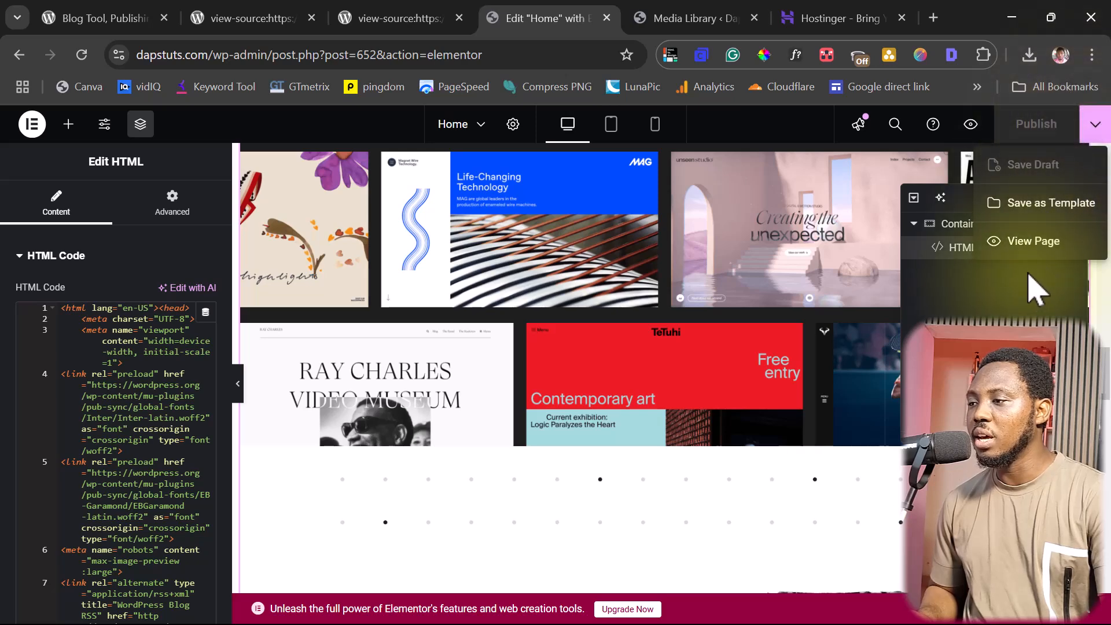
click(1034, 241)
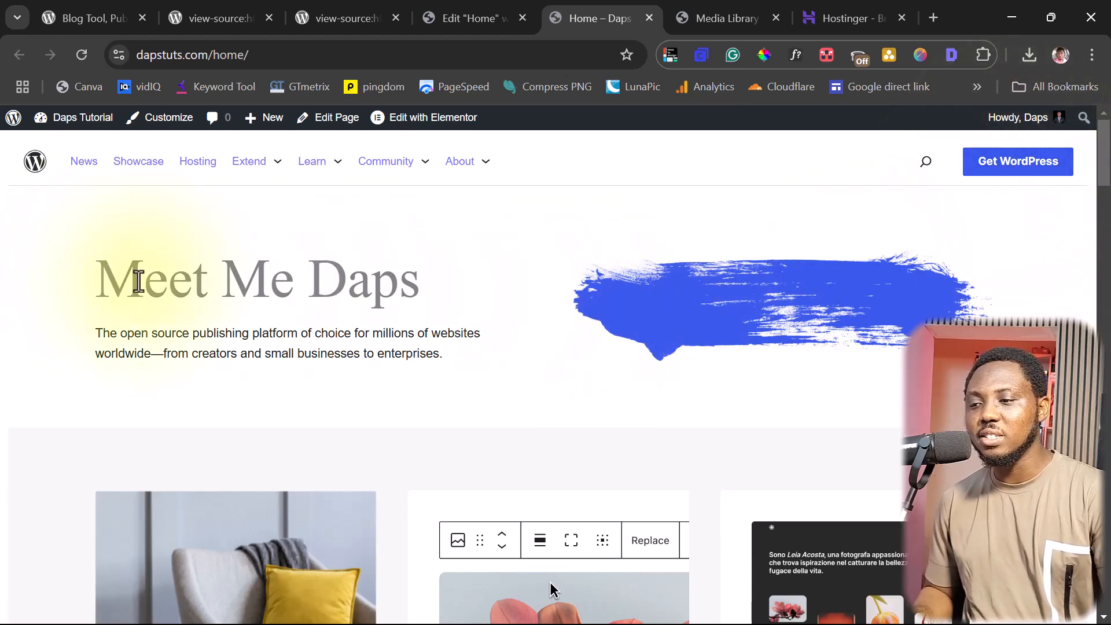
scroll(down, 3)
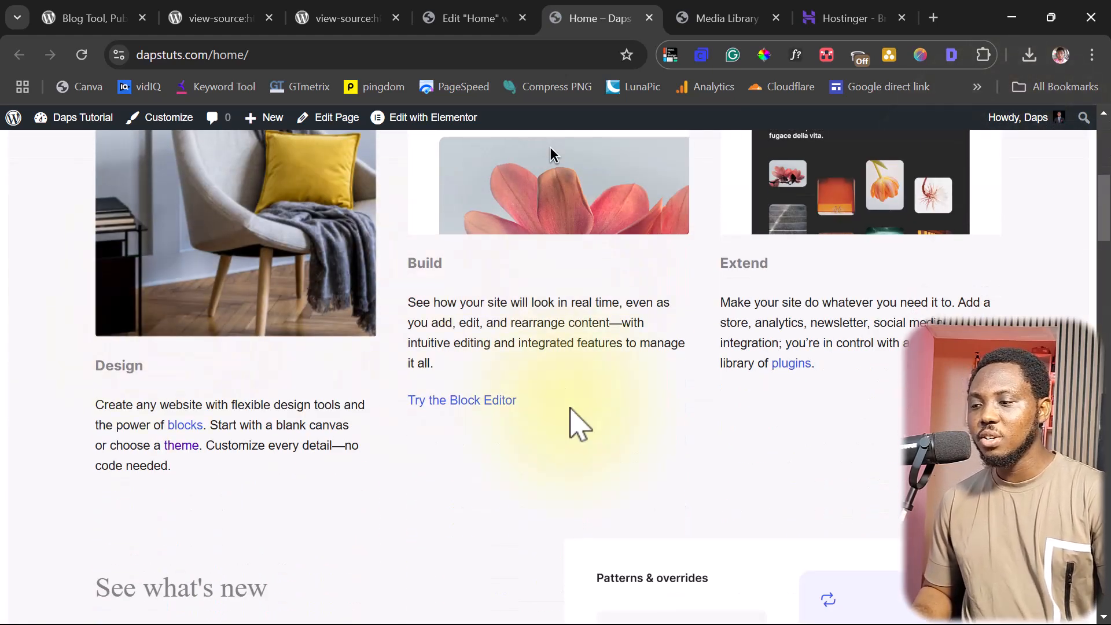
scroll(down, 3)
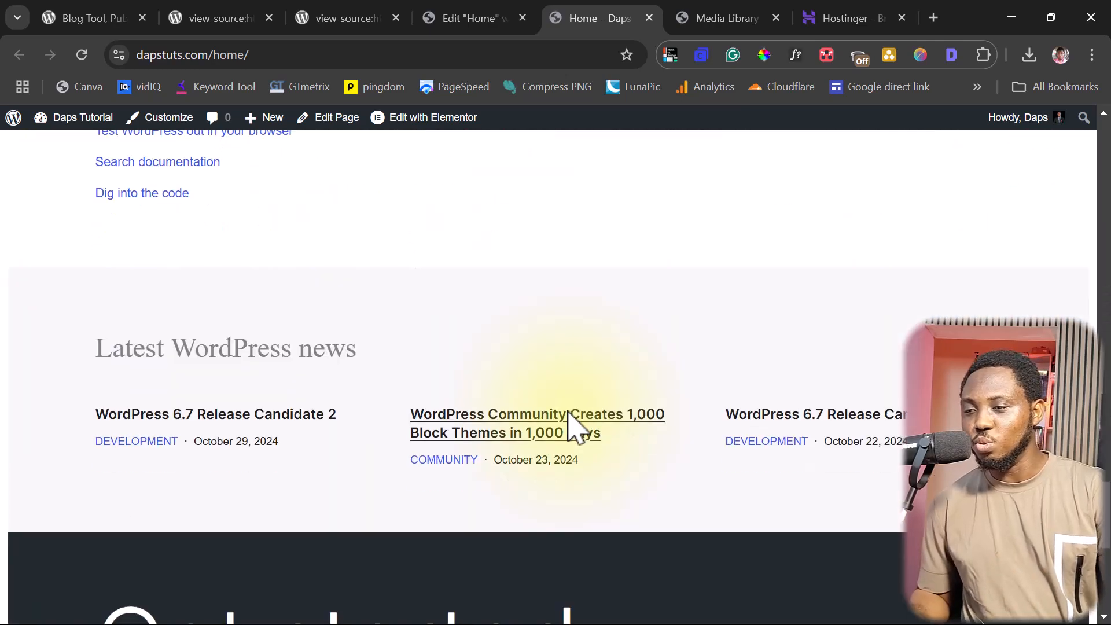
scroll(down, 3)
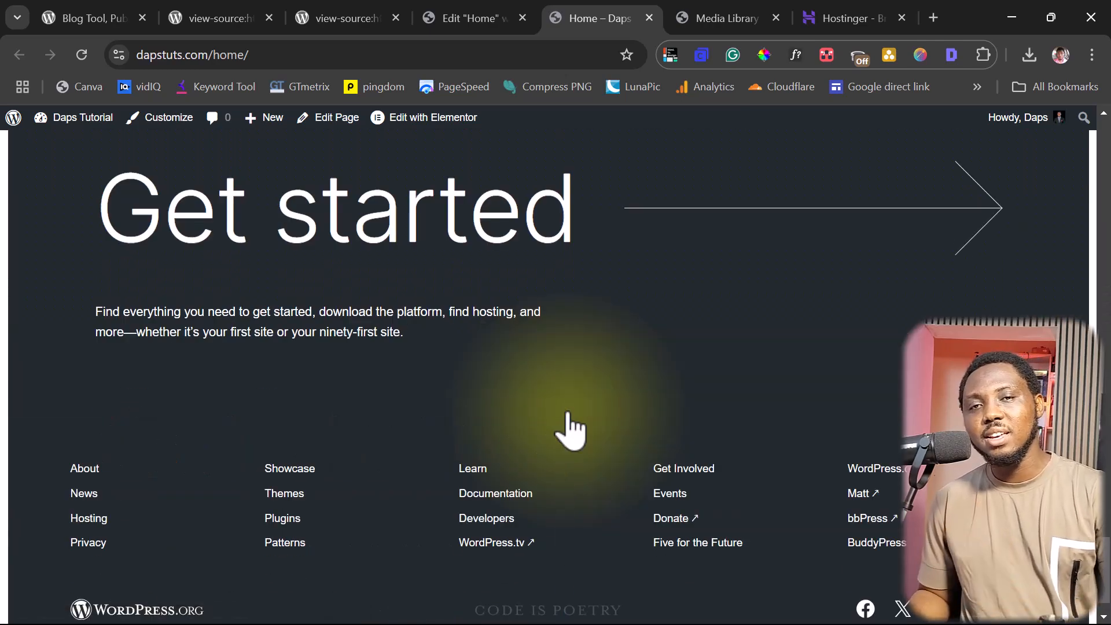